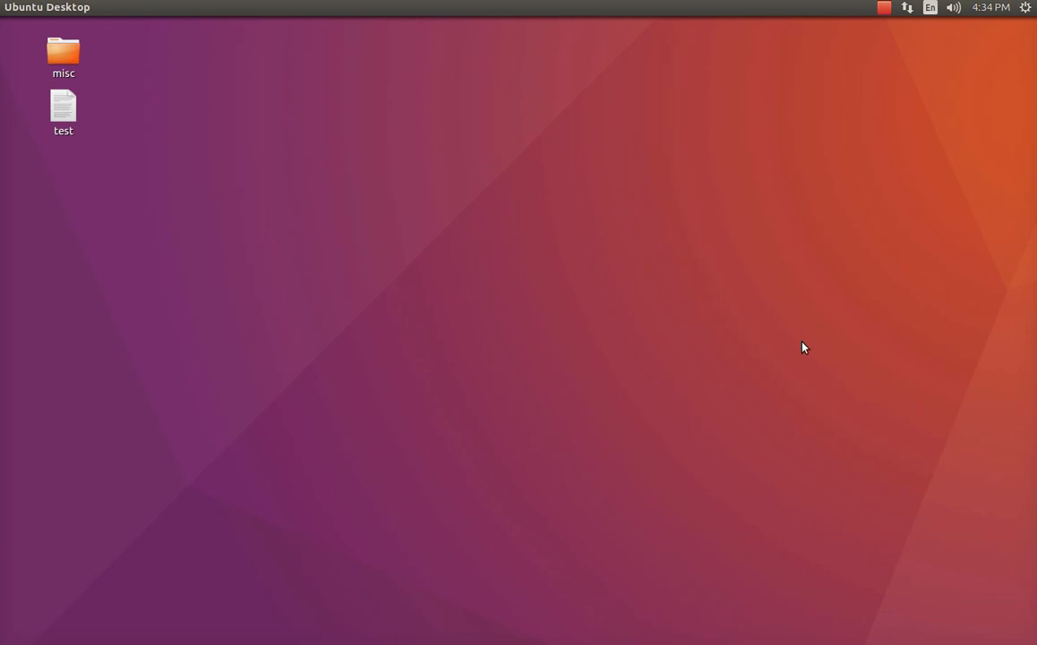
Open a full-screen terminal window from the Ubuntu desktop.
key("Alt+Tab")
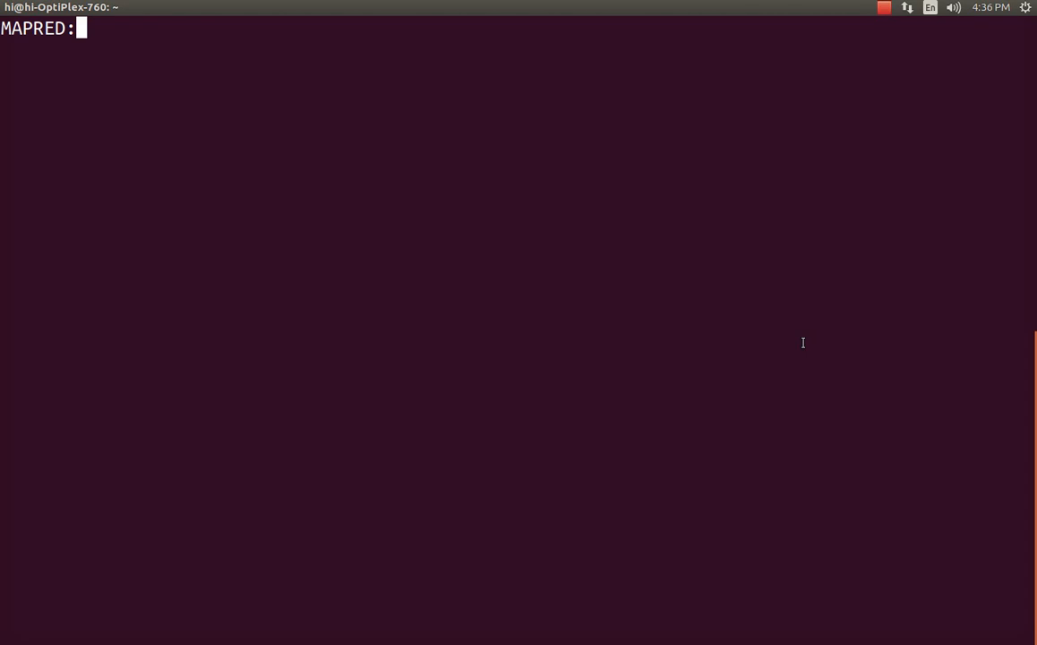
Navigate to /usr/local/hadoop/share/hadoop/mapreduce and list its jar files.
type("cd")
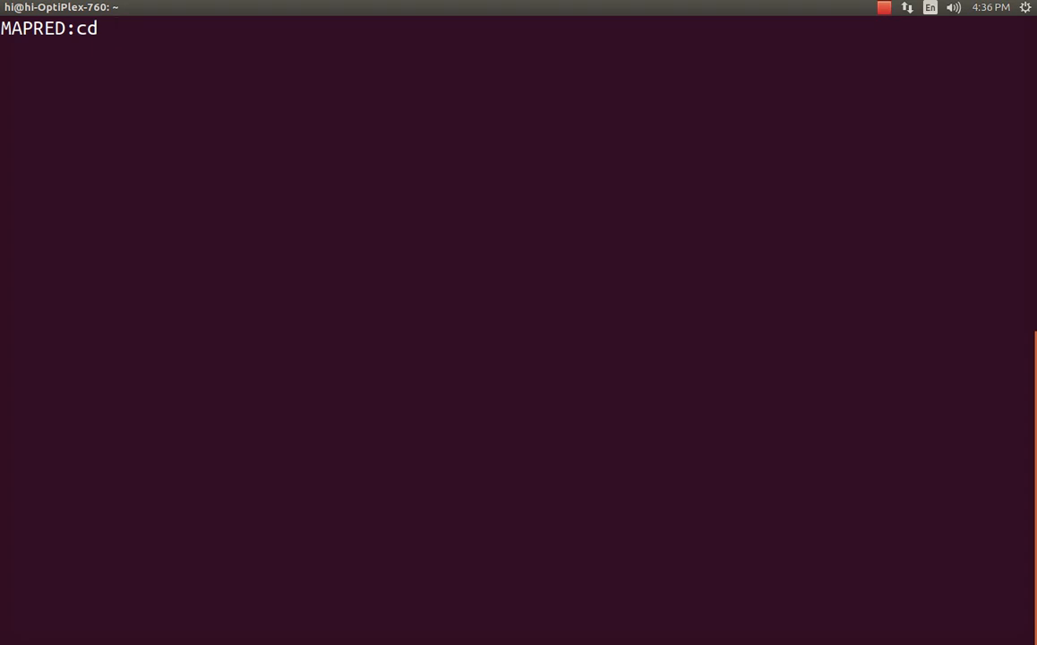
type("/usr/")
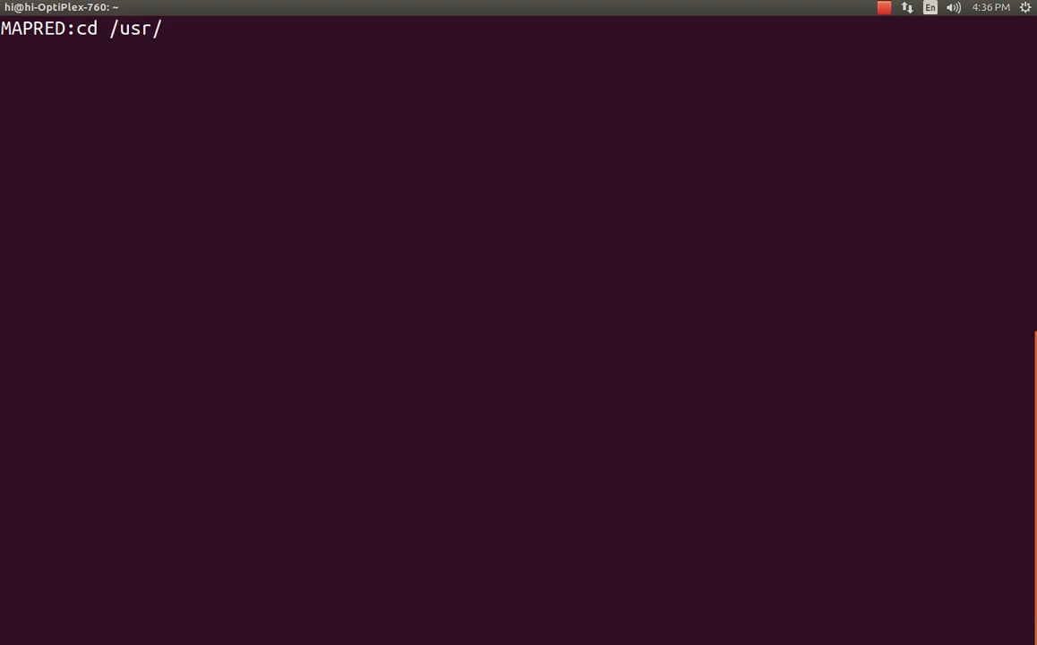
type("local/ha")
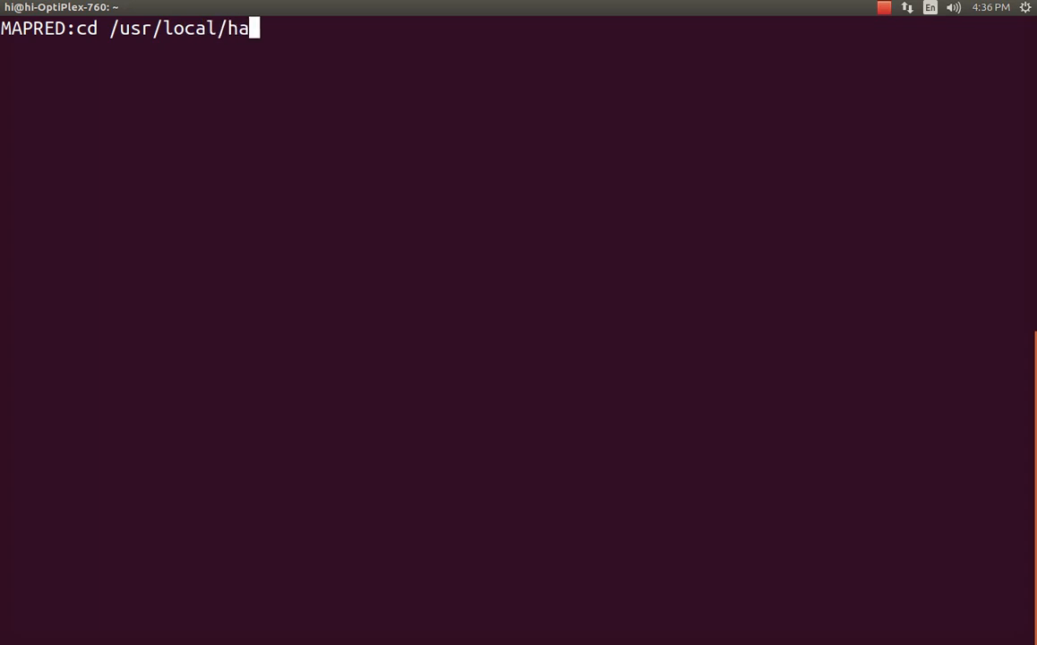
type("doop/")
type("ls")
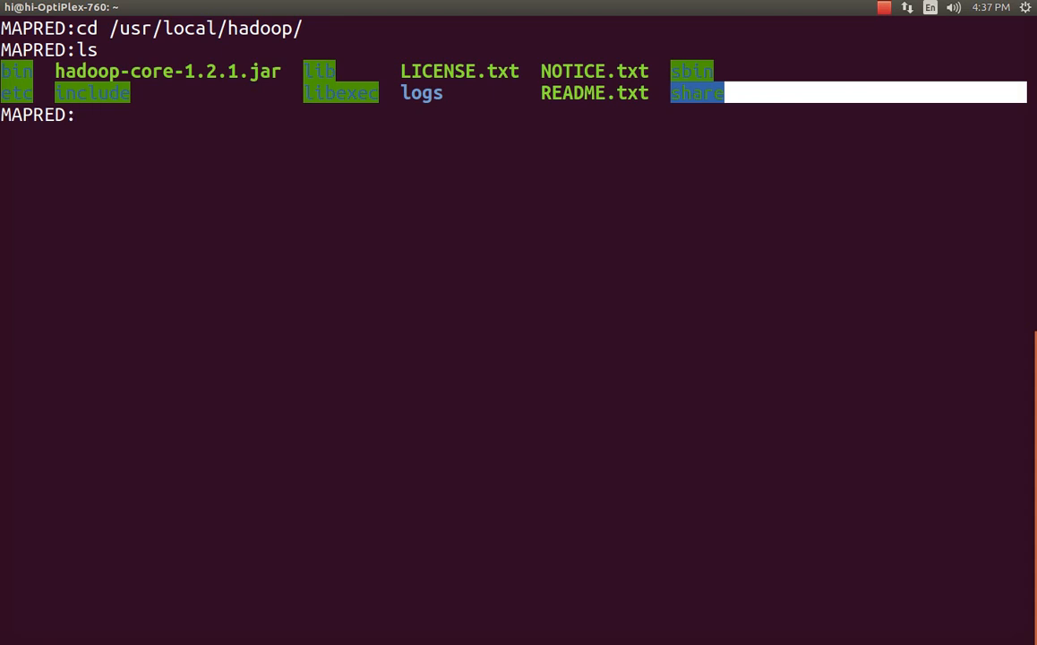
type("cd share/")
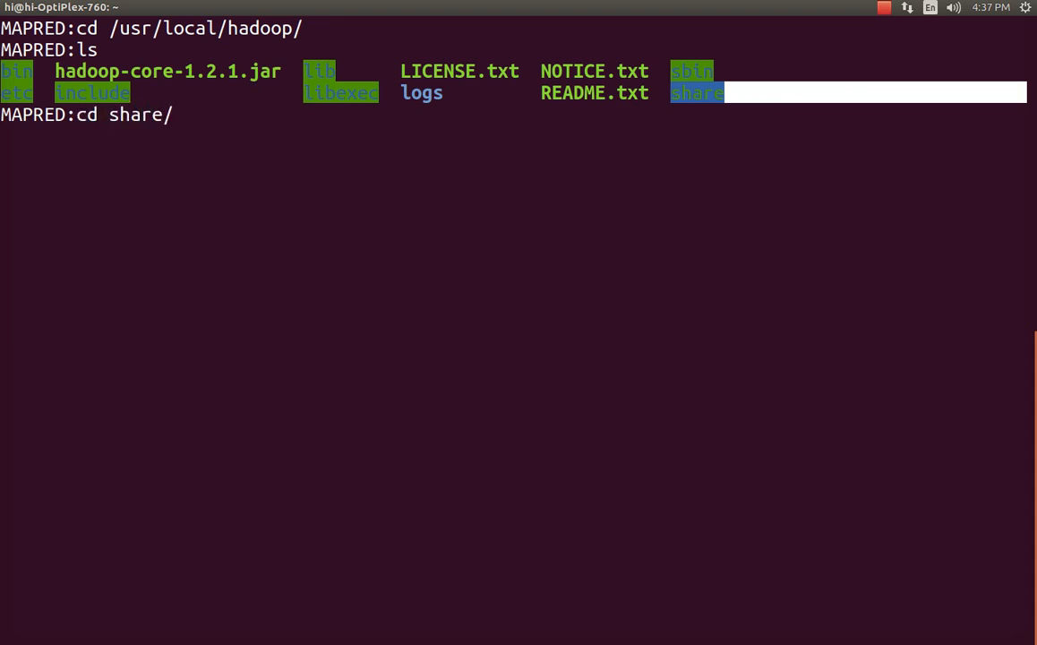
type("hadoop/")
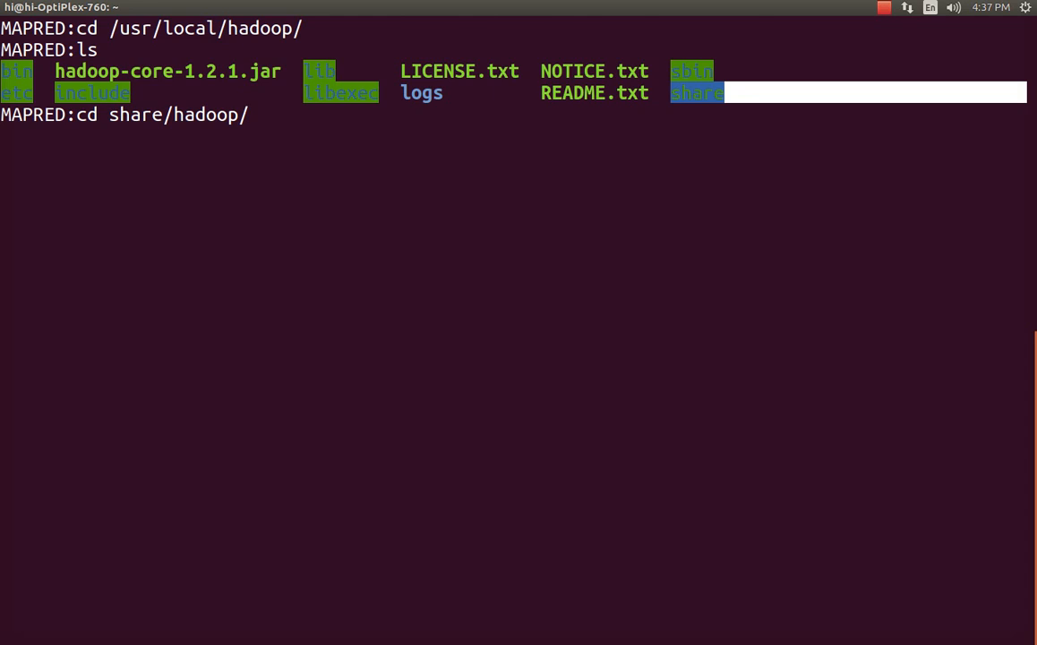
type("mapreduce/")
type("ls")
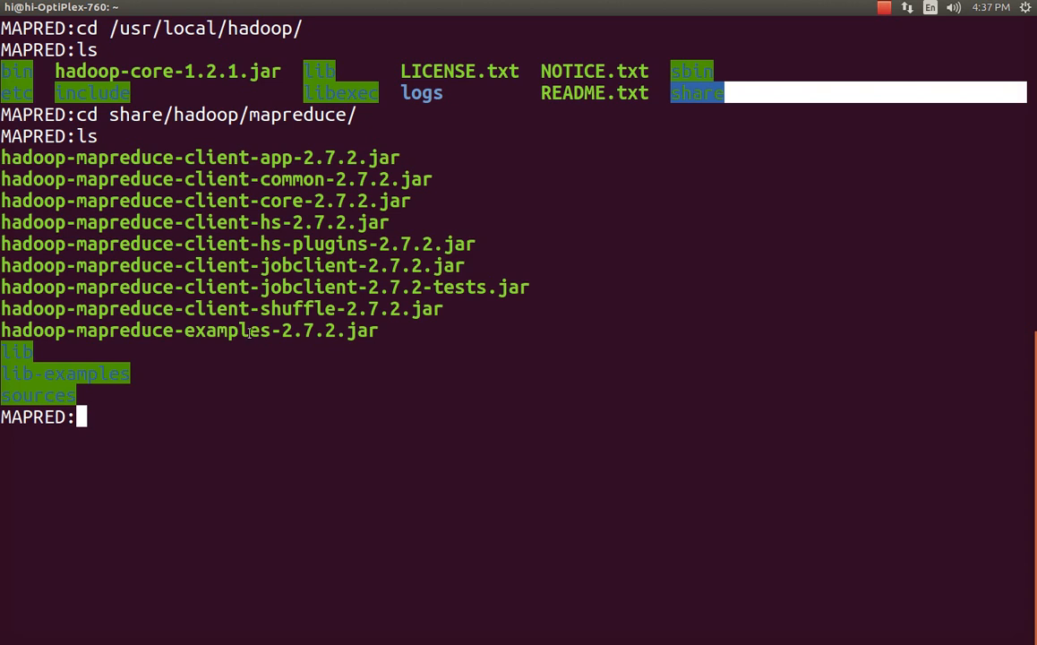
mouse_move(369, 373)
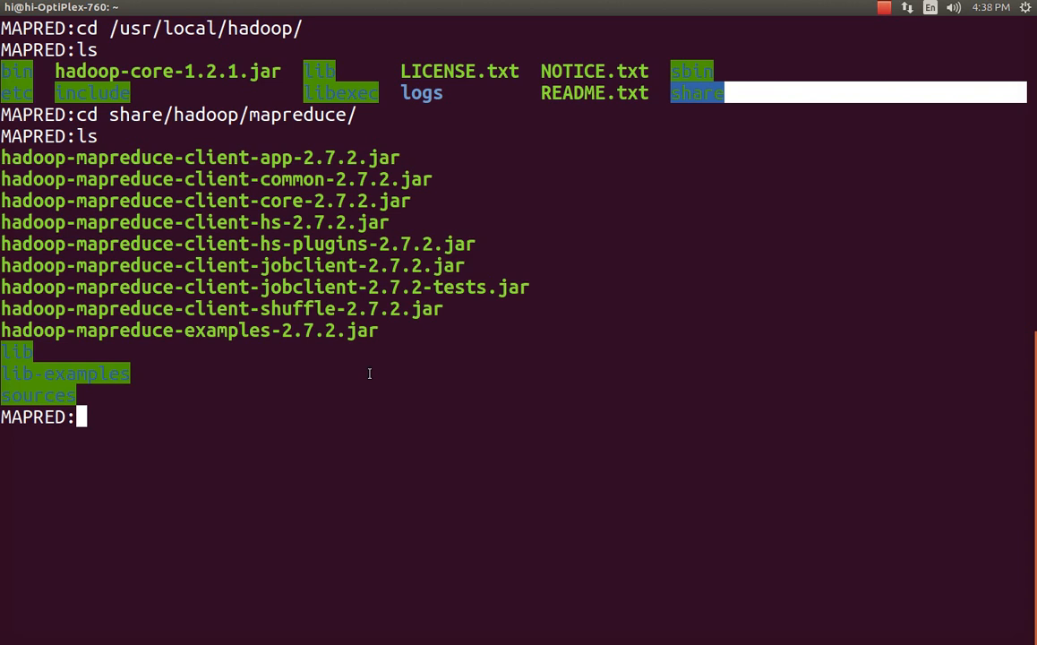
Check the path with pwd and export HADOOP_EXAMPLES=/usr/local/hadoop/share/hadoop/mapreduce.
type("pwd")
type("e")
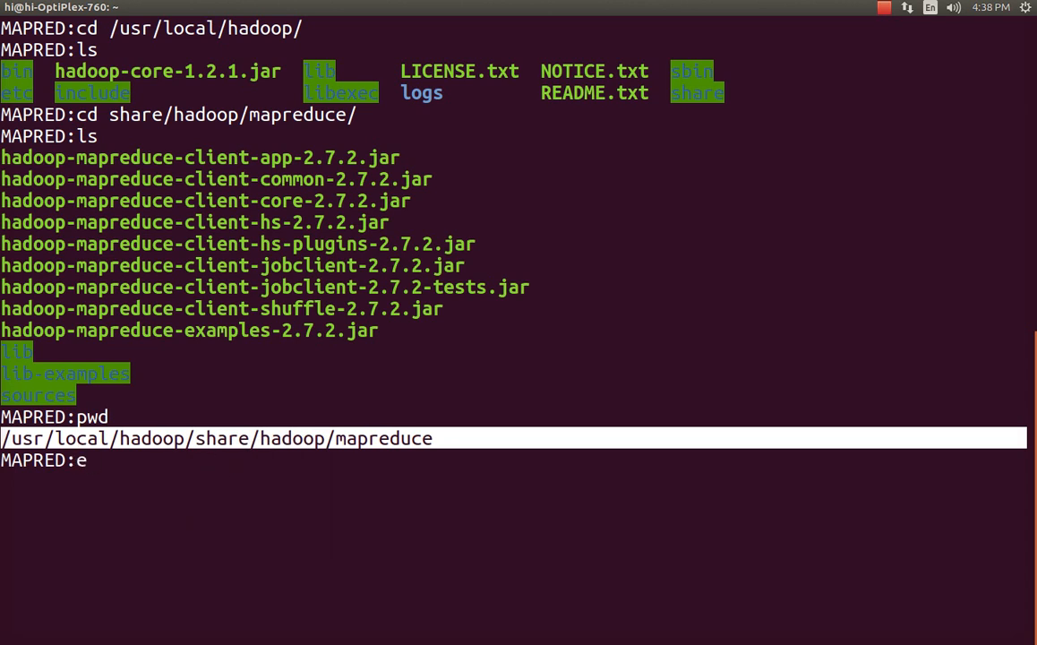
type("x")
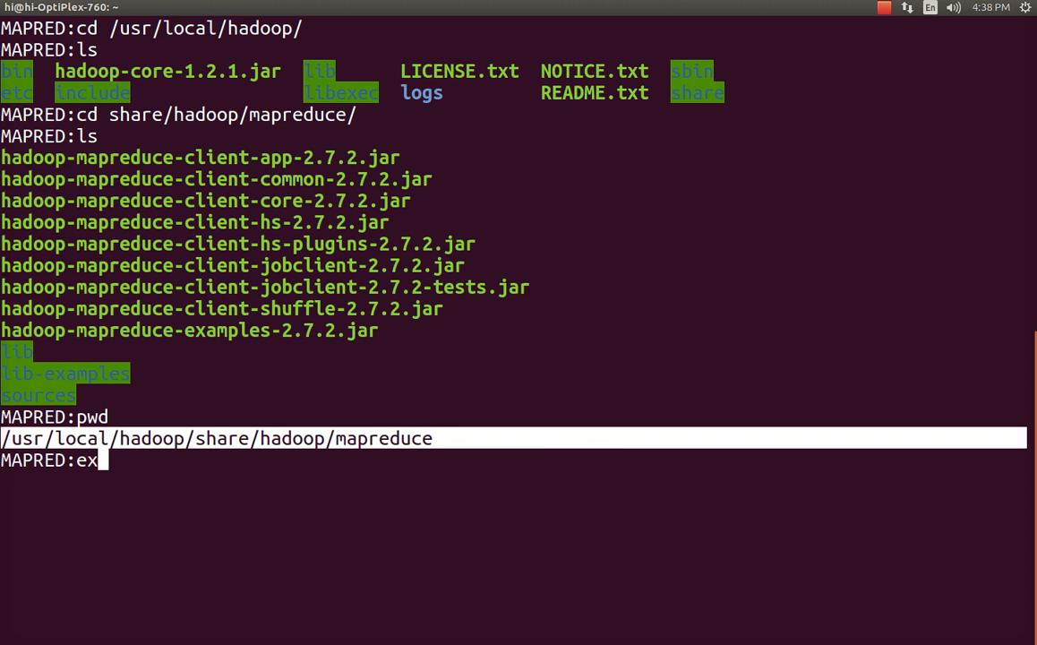
type("port")
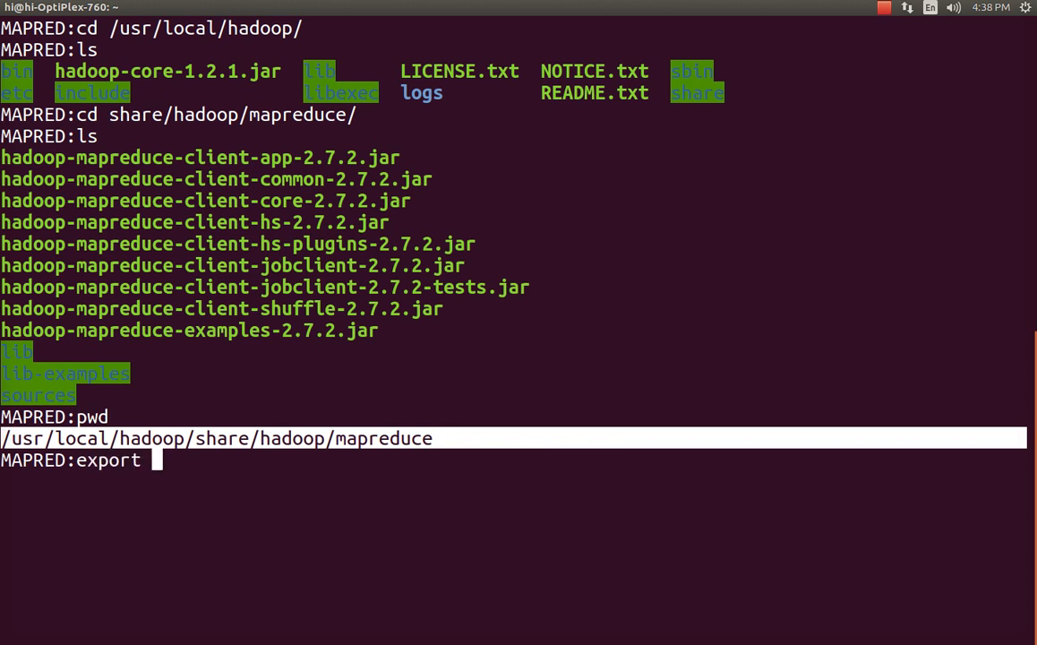
type("HADOOP")
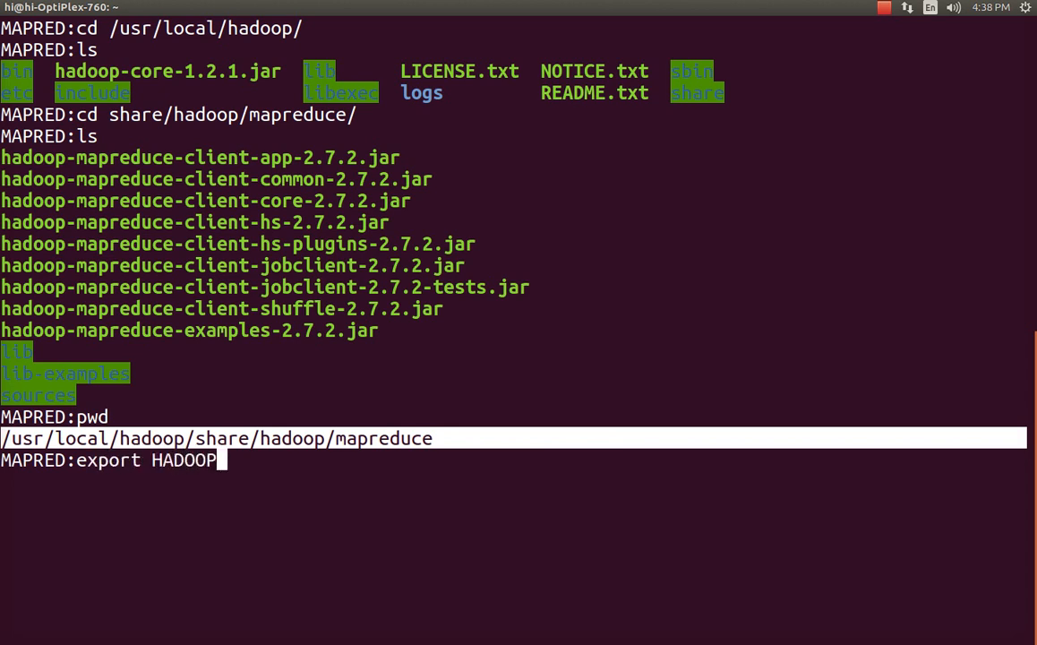
type("_EXAMPLES")
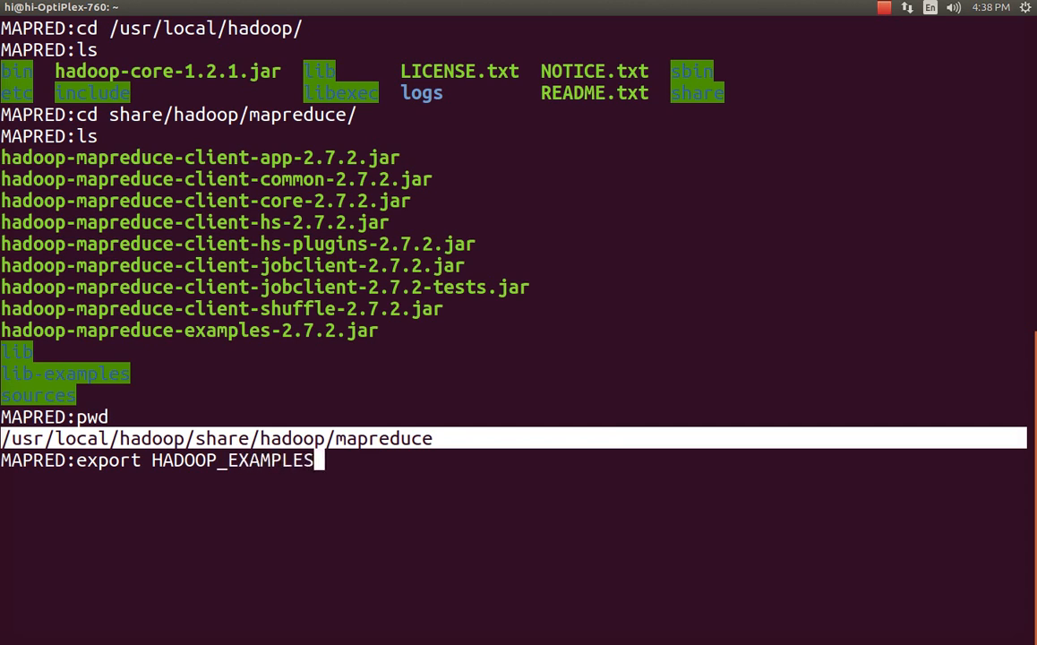
type("=")
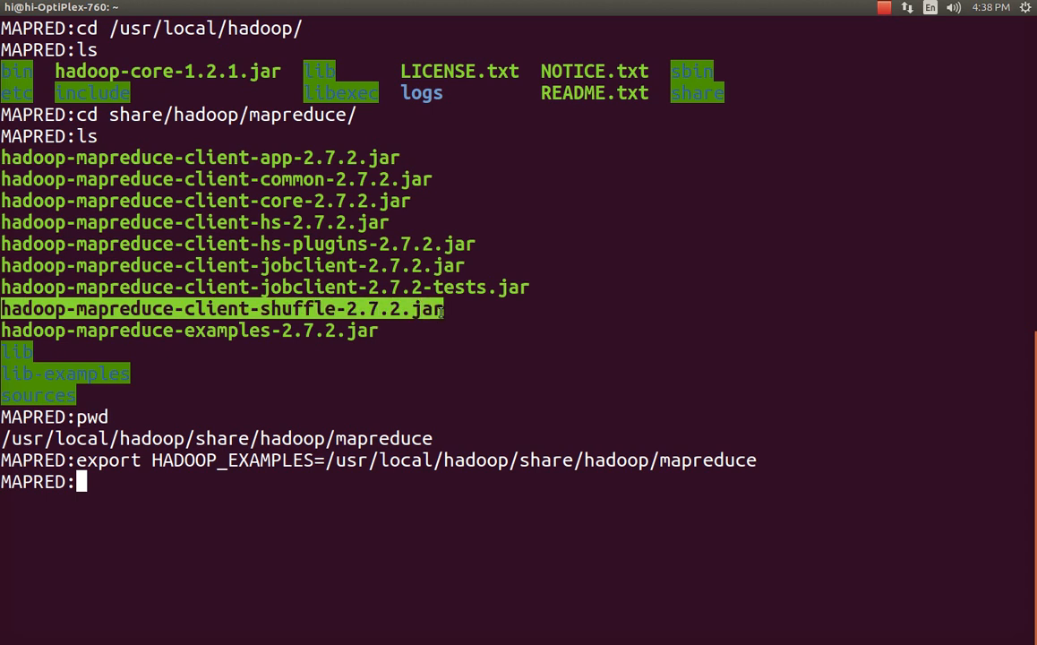
mouse_move(301, 464)
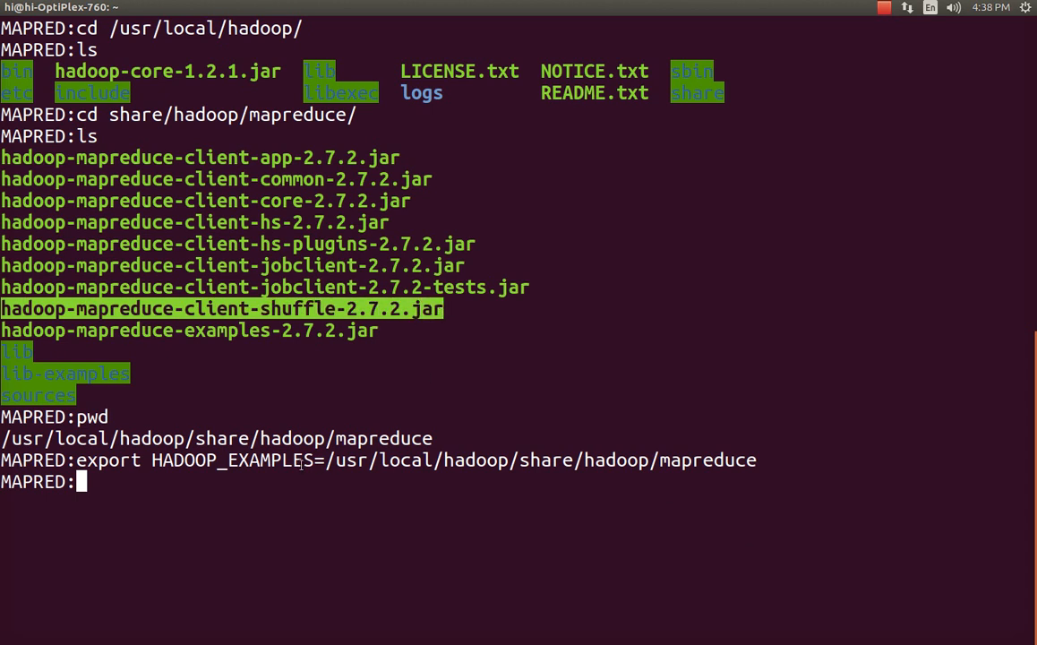
mouse_move(367, 492)
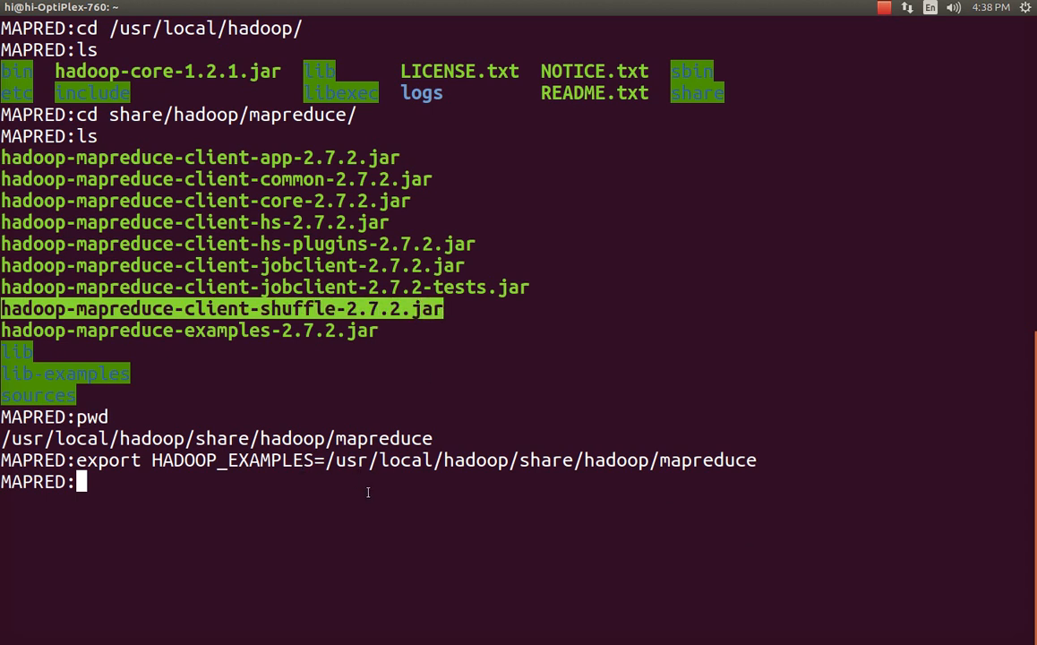
type("echo")
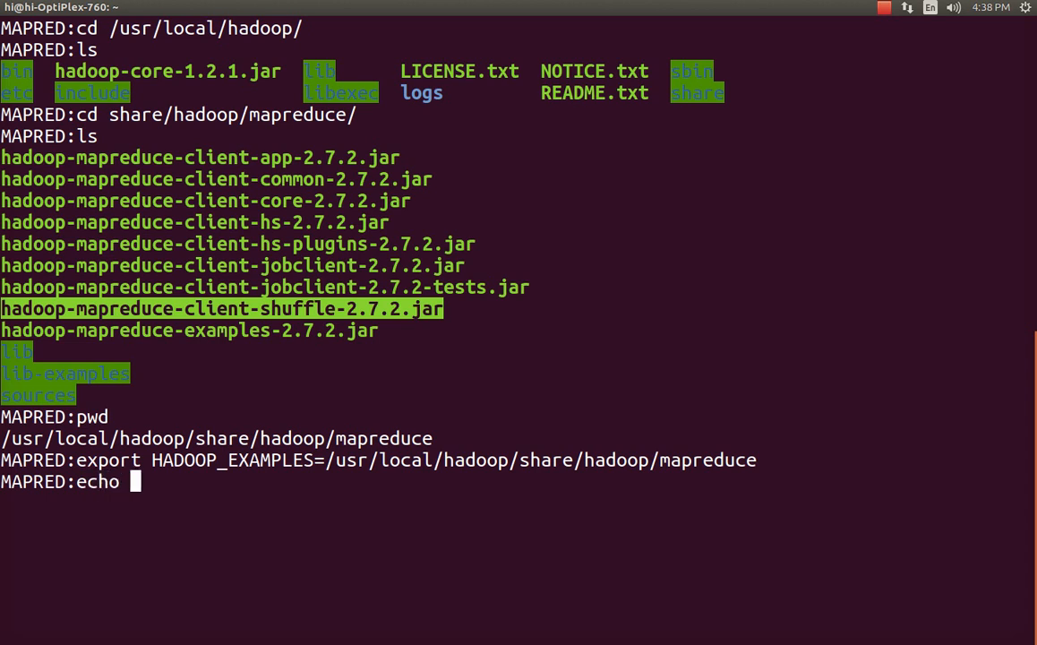
Echo $HADOOP_EXAMPLES, then try hdfs dfs -ls /dir1, which fails with hdfs not found.
type("$")
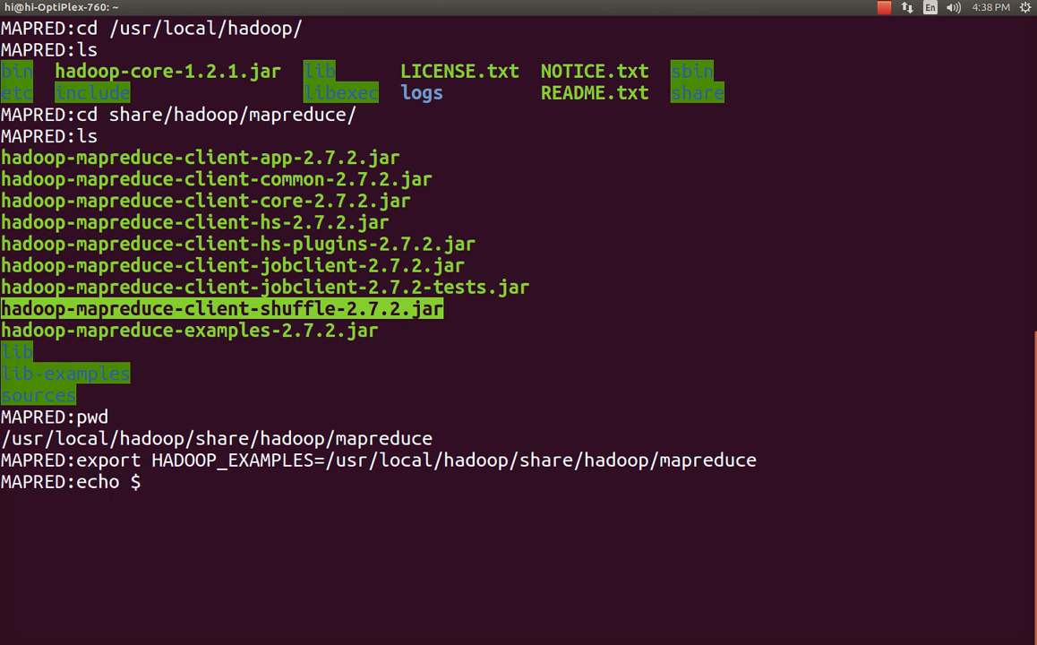
type("$HADOOP_EXAMPLES")
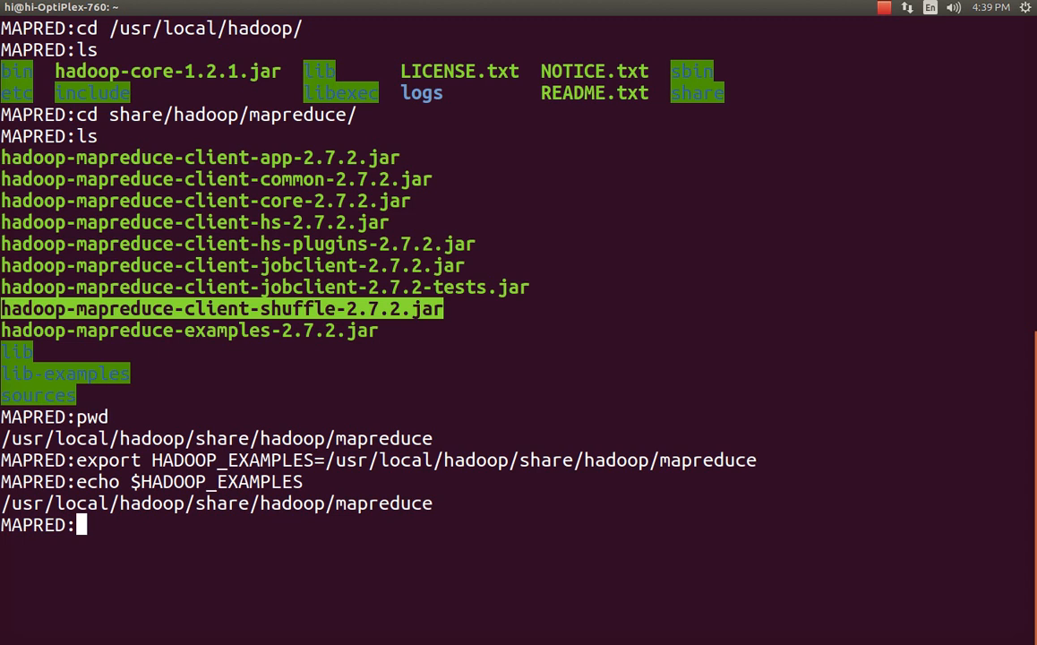
type("hdfs dfs")
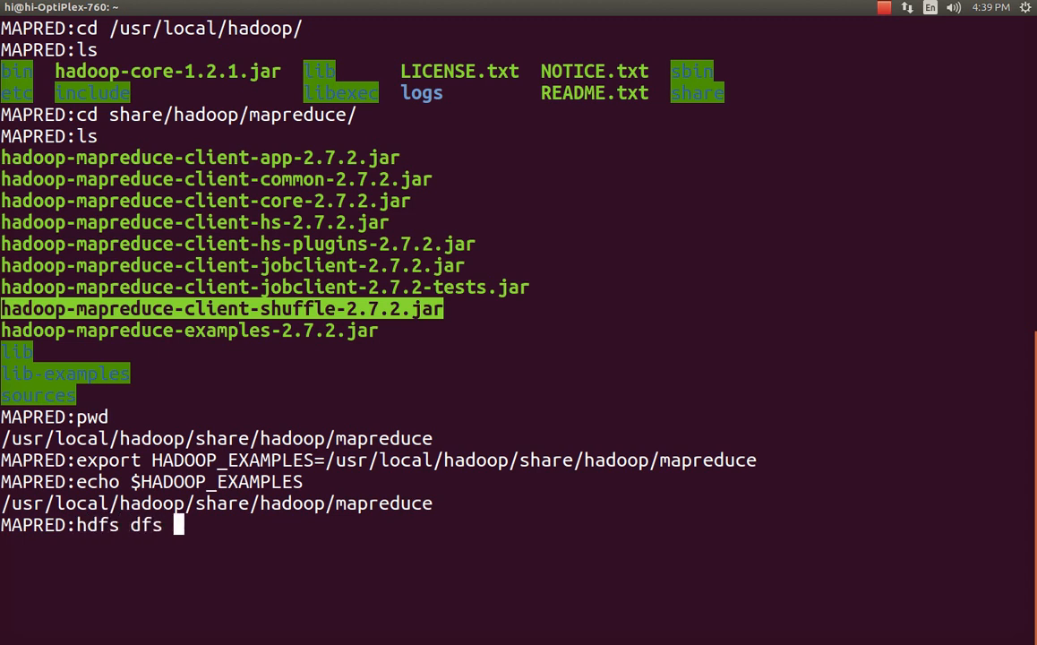
type("-ls /")
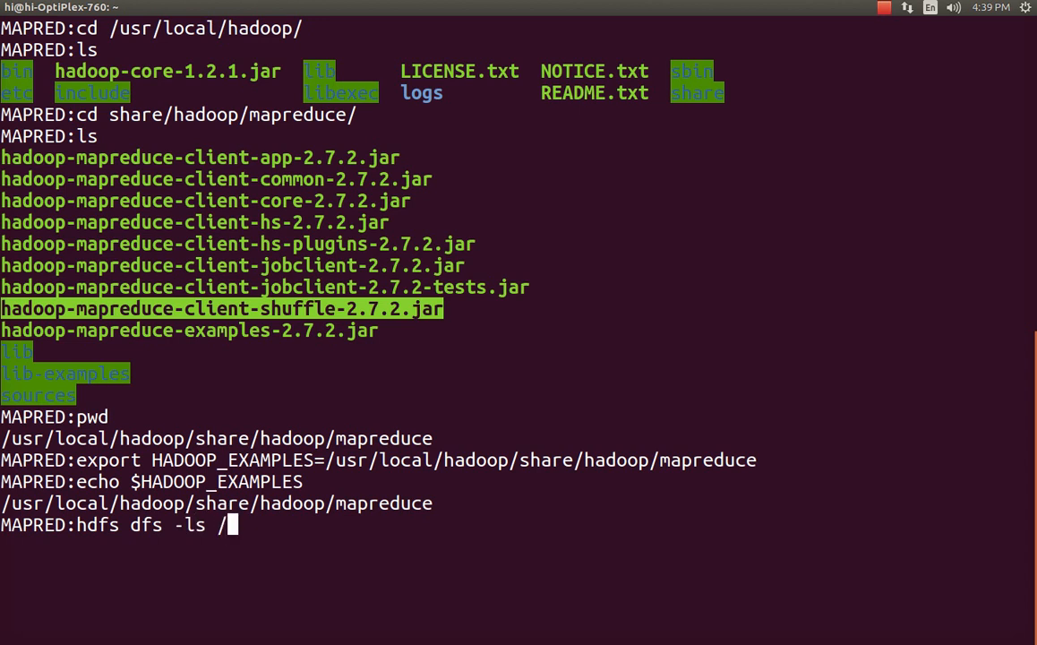
type("dir1/")
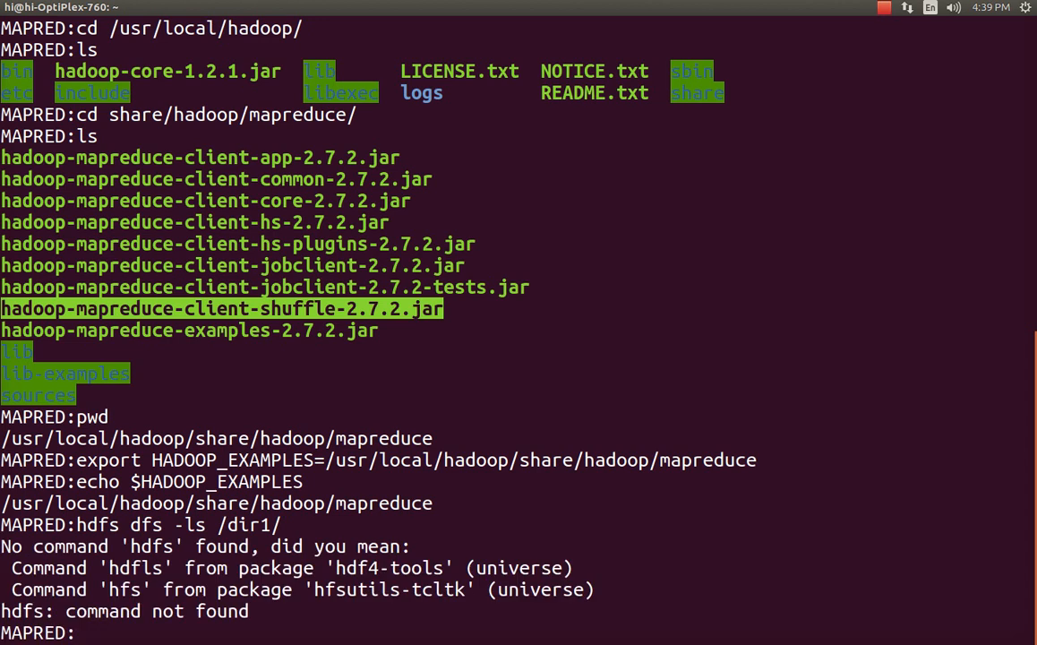
type("sta")
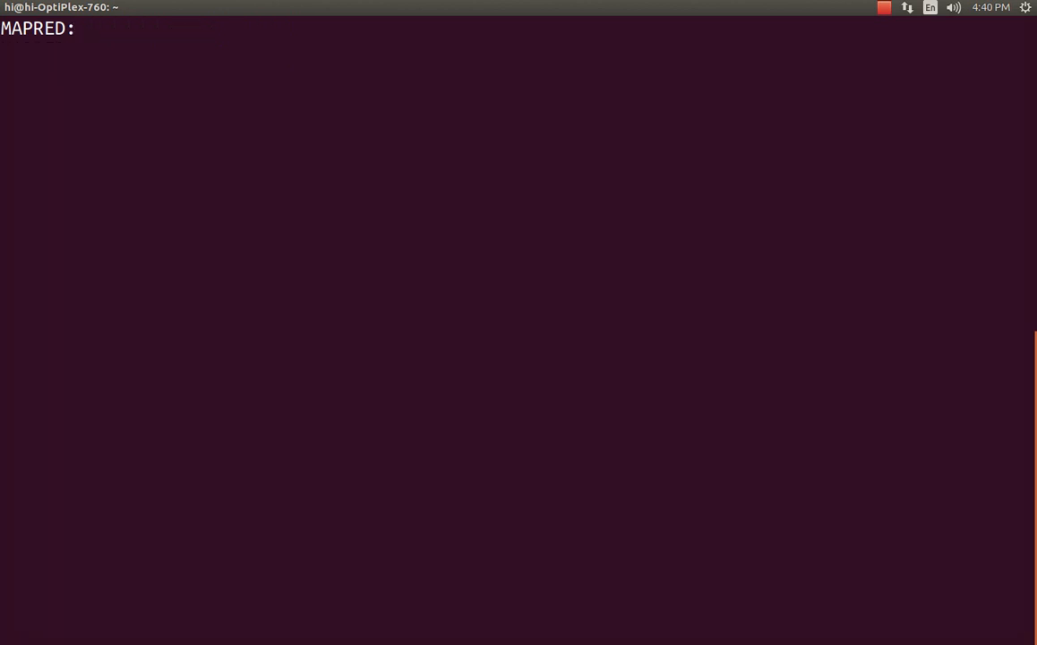
Try start-all.sh (command not found), confirm the directory with pwd, and clear the screen.
type("star")
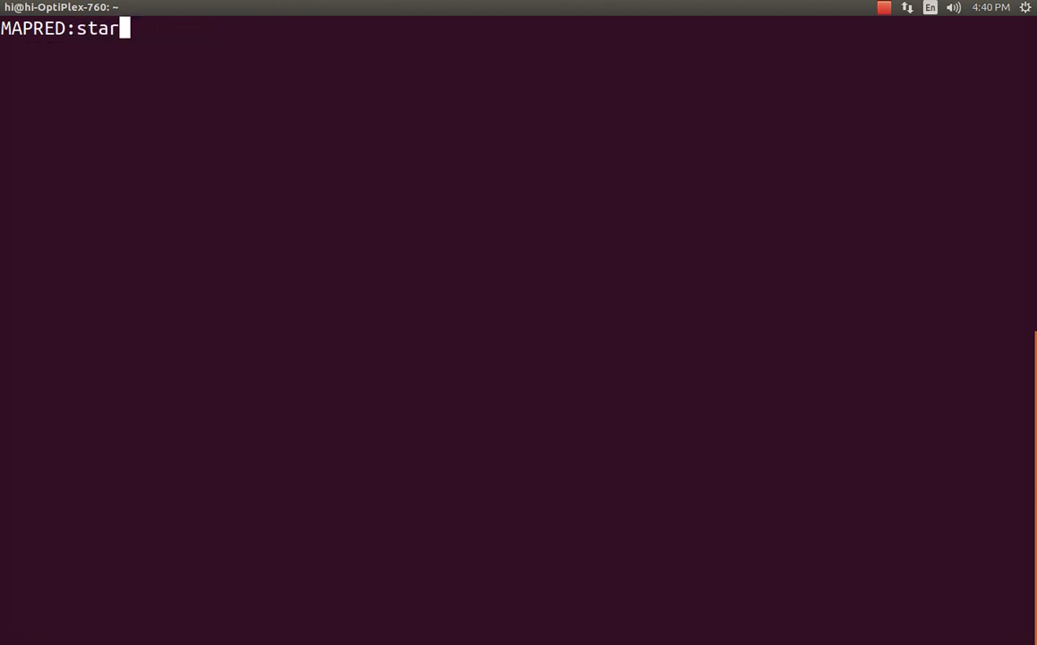
type("t-all")
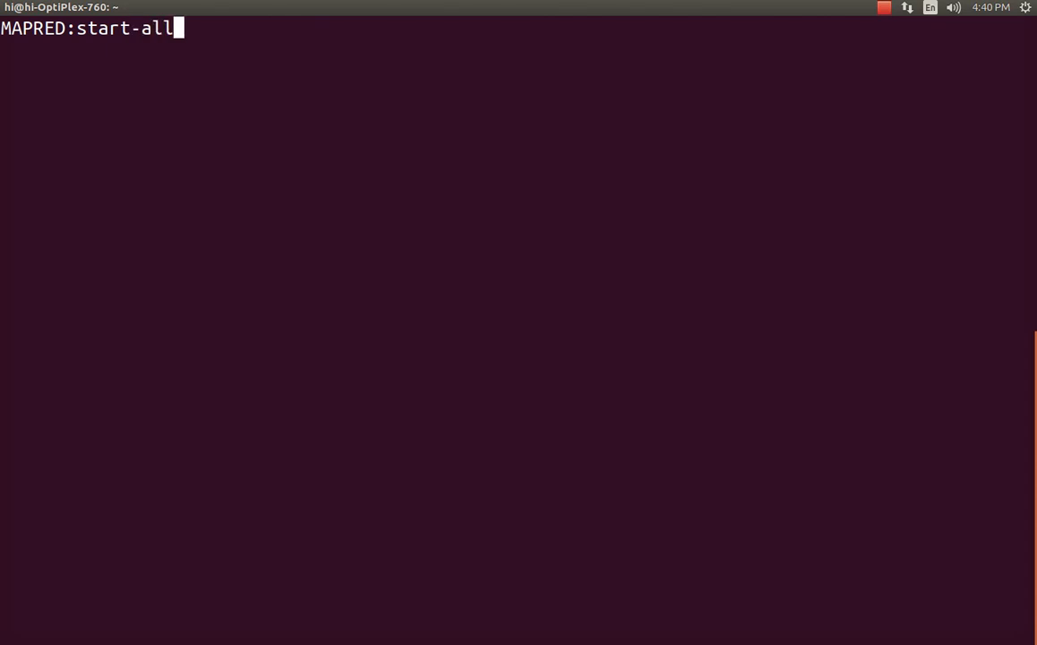
type(".s")
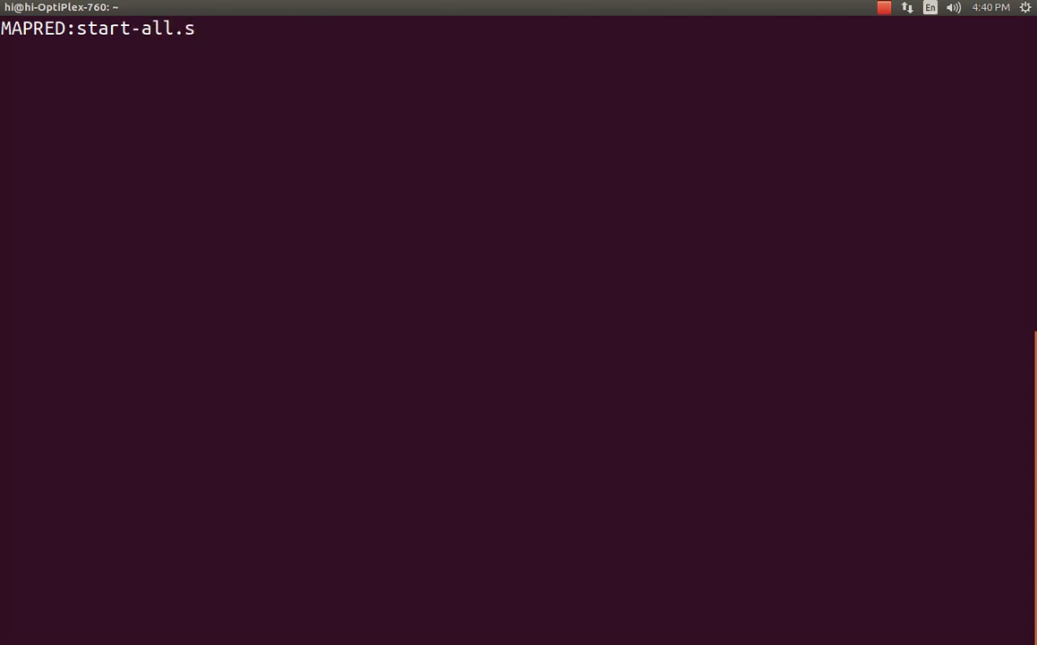
type("h")
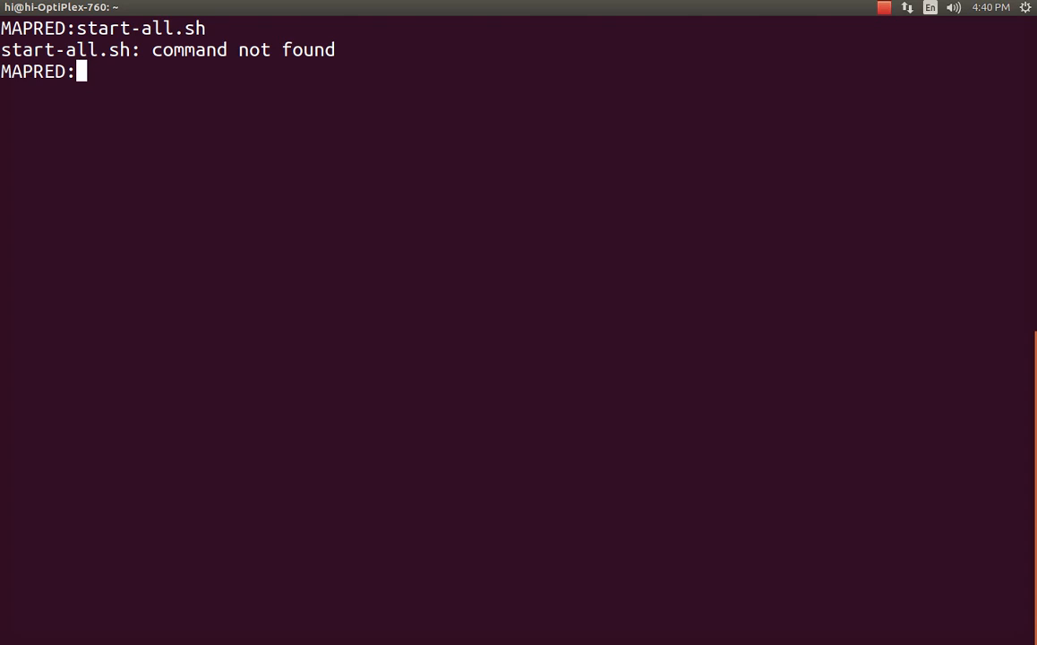
type("pwd")
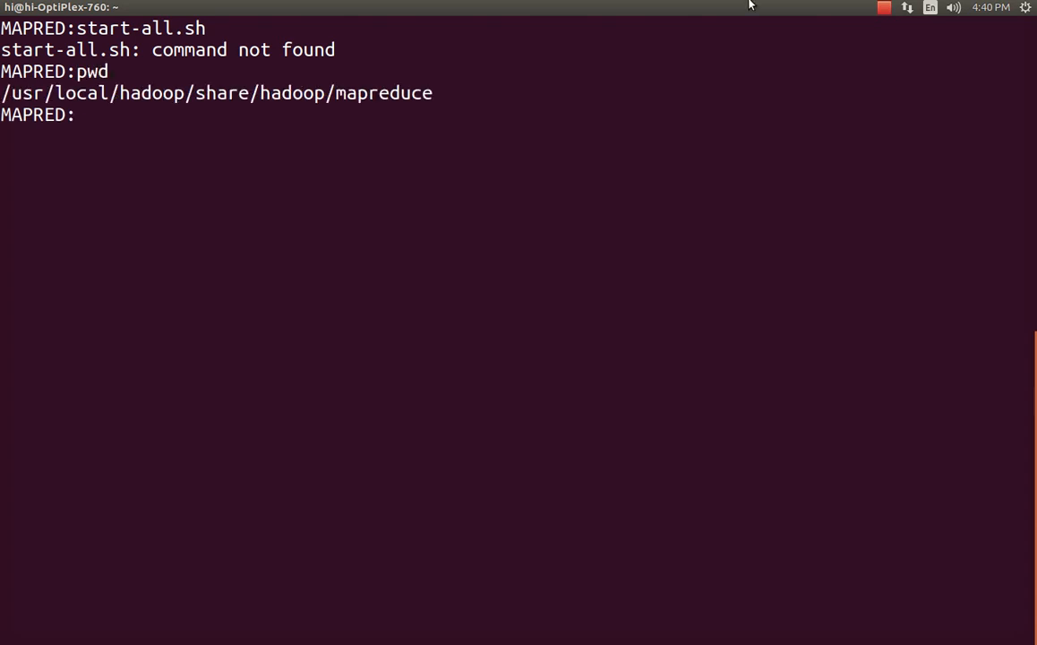
type("c")
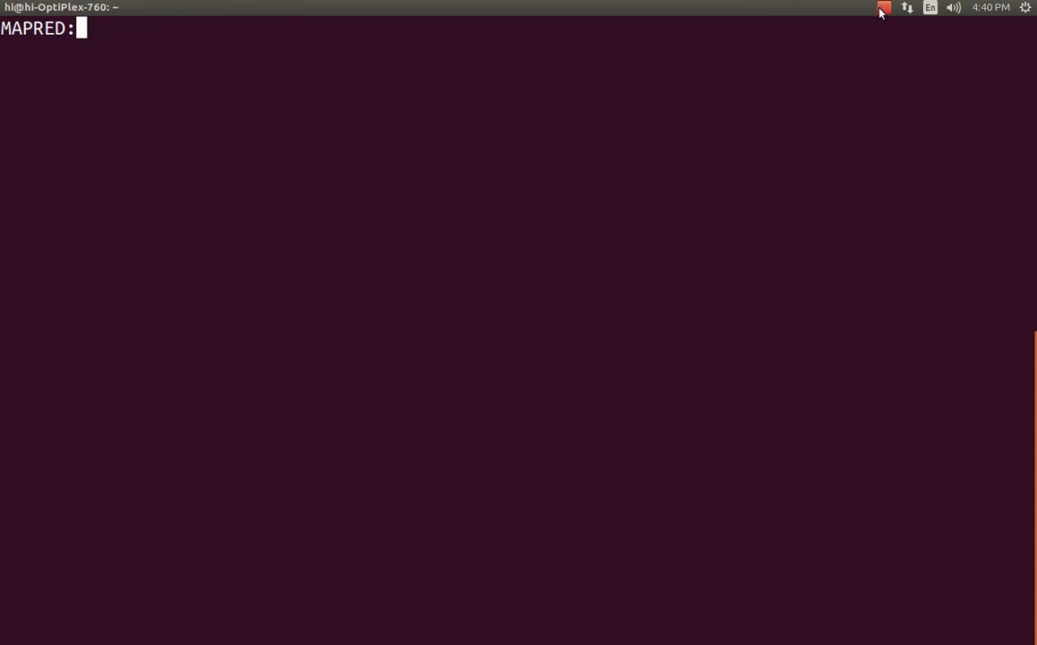
left_click(883, 7)
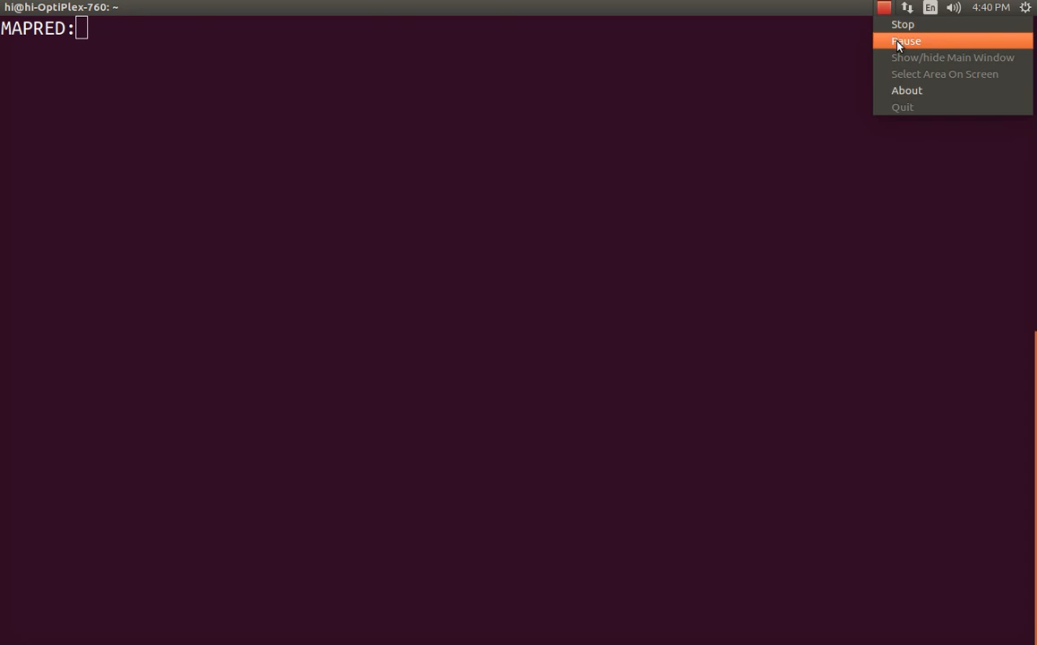
left_click(905, 40)
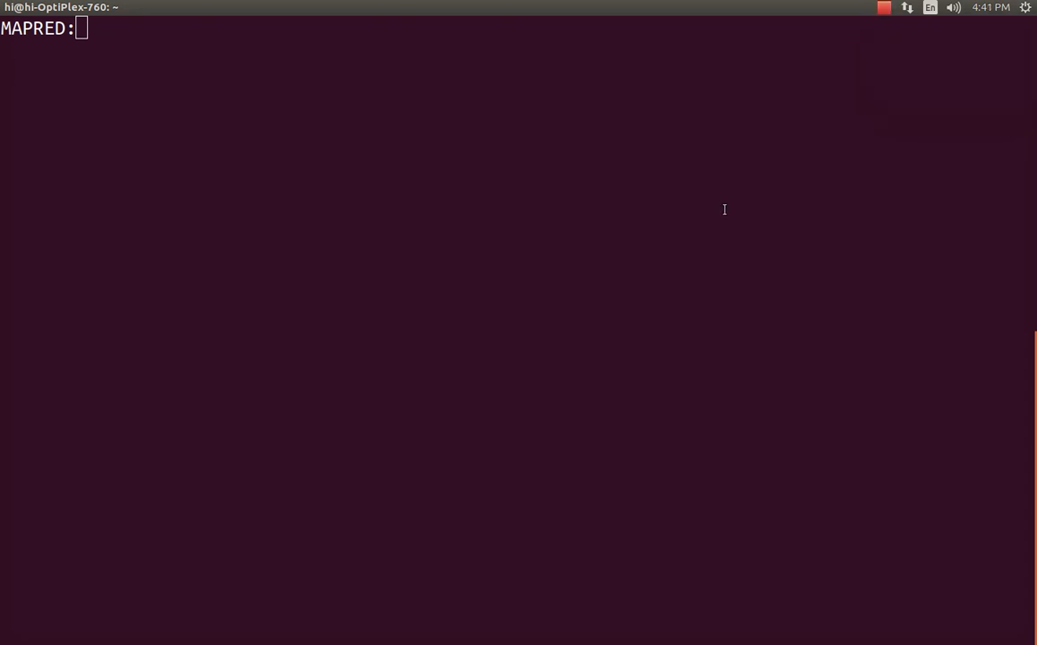
Run start-all.sh as hduser and confirm the Hadoop daemons with jps.
type("start-all.sh")
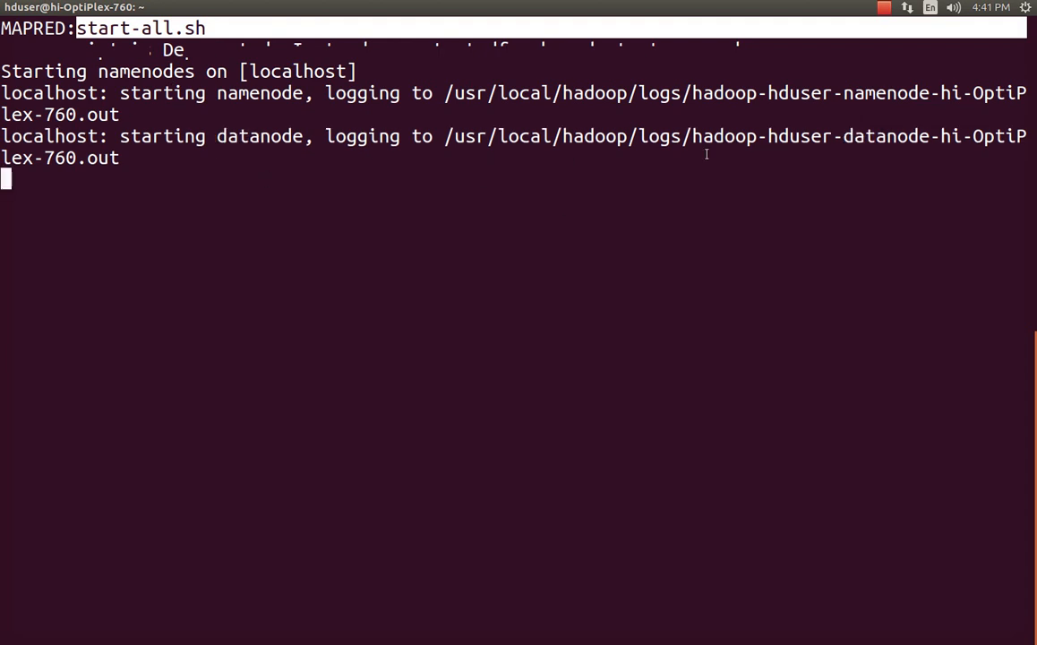
left_click(884, 7)
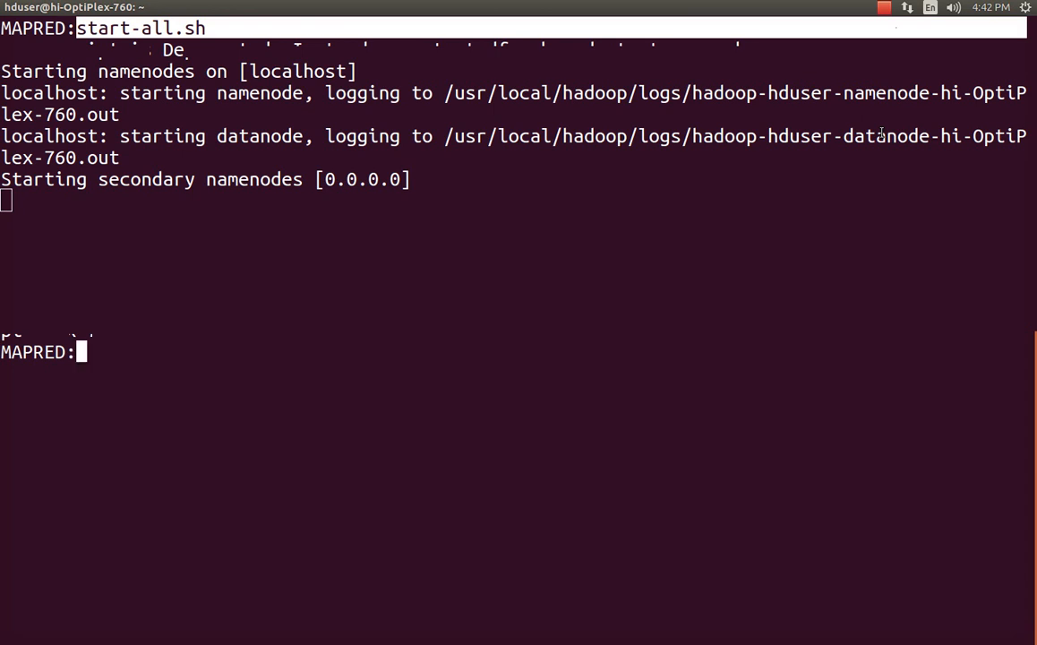
type("jps")
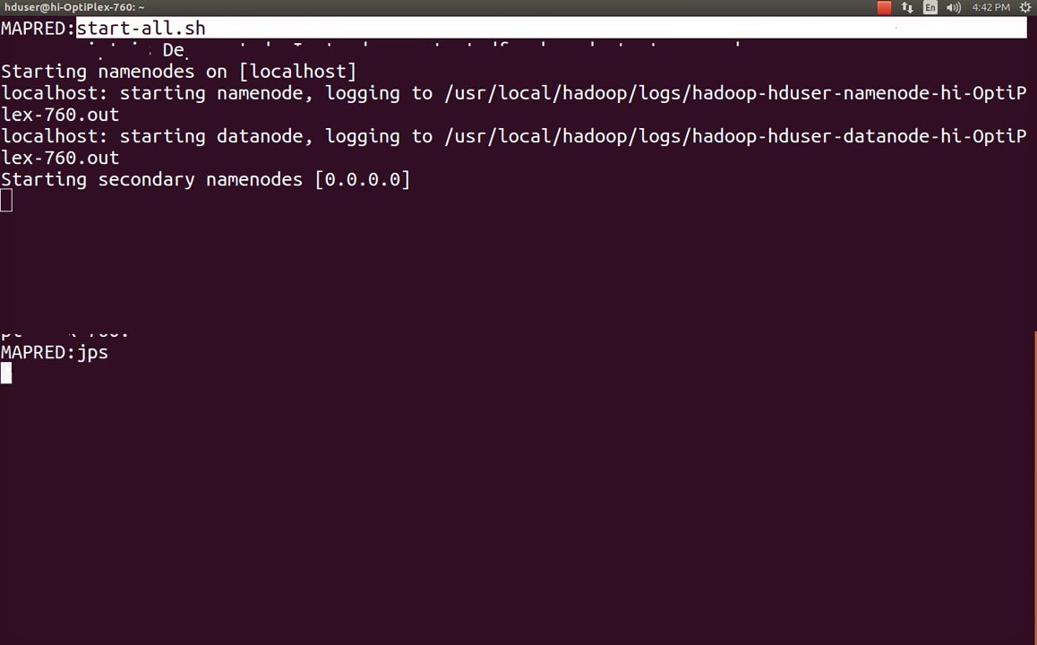
key("Return")
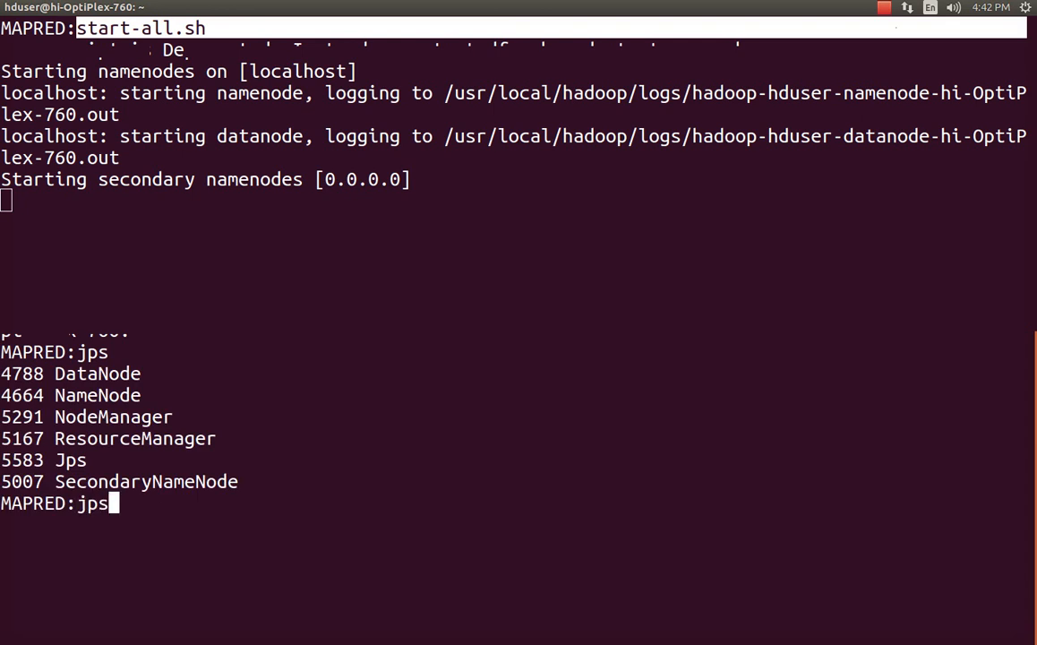
type("| w")
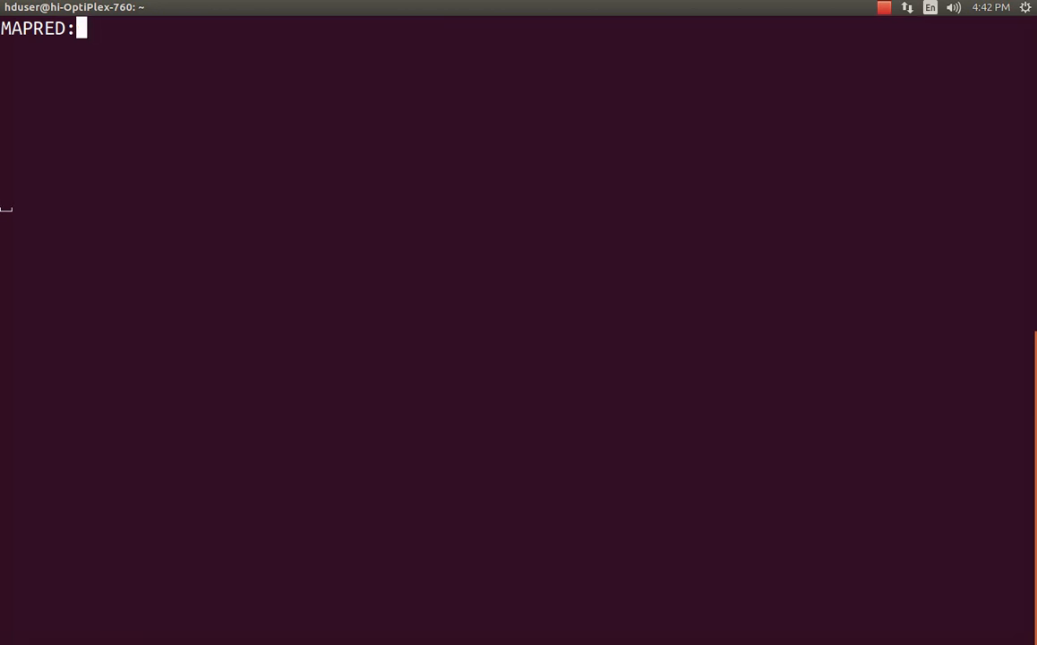
List the HDFS folder /dir1 with hdfs dfs -ls.
type("hdfs dfs")
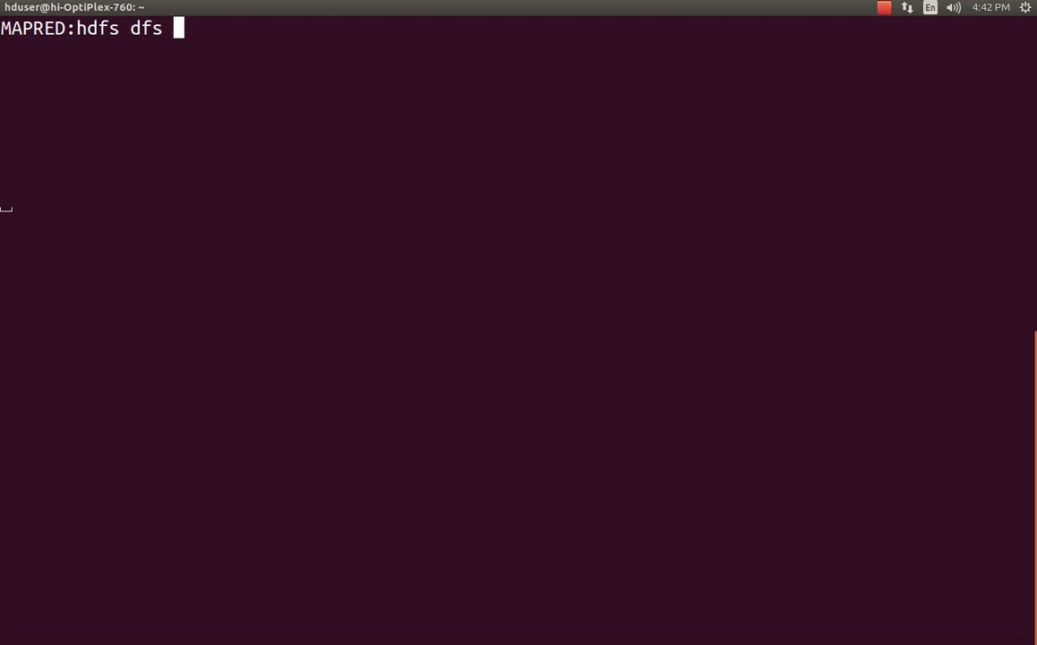
type("-ls")
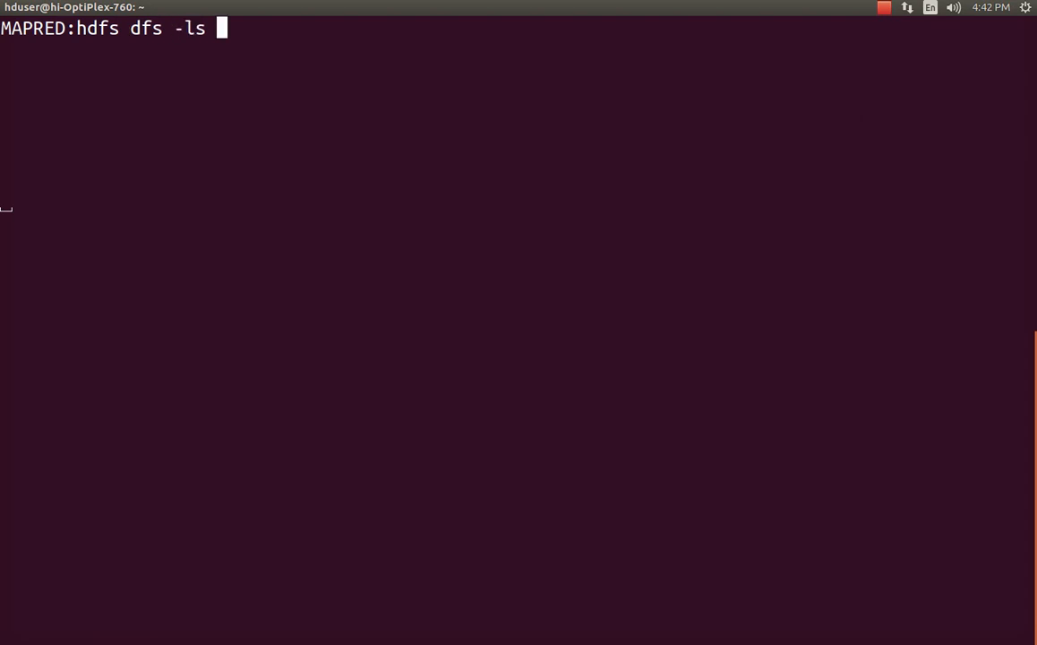
type("/dir1/")
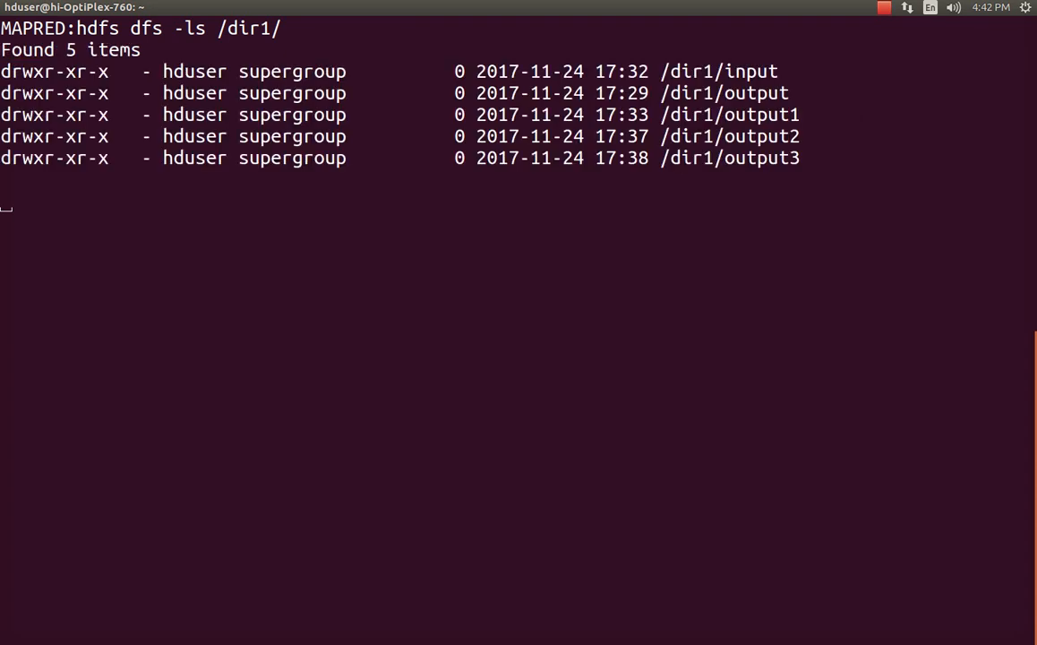
key("Return")
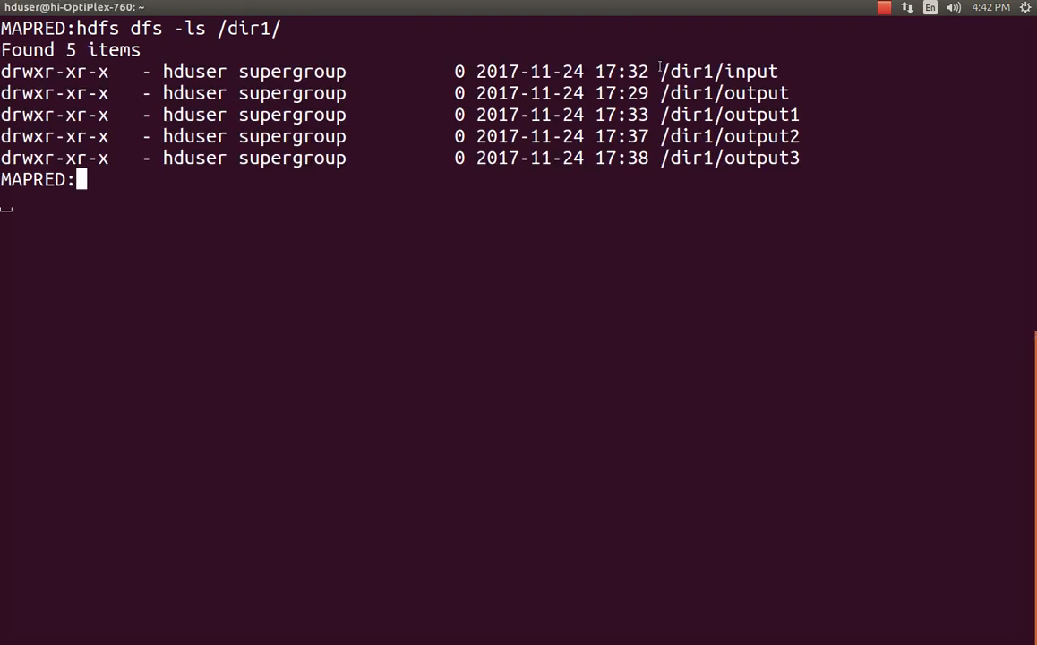
double_click(716, 71)
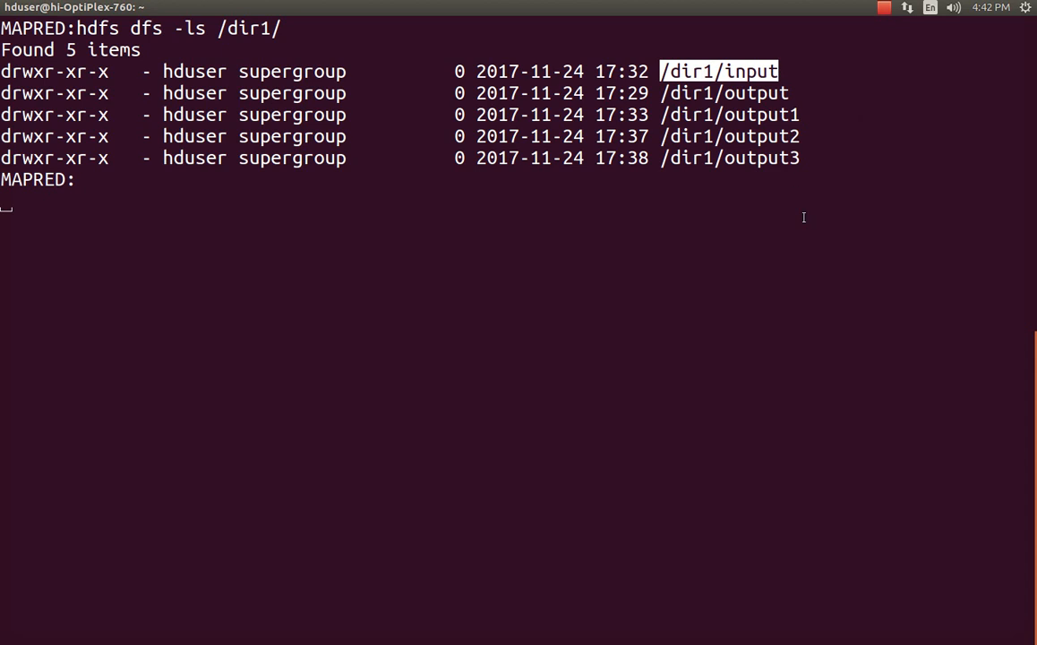
List /dir1/input, showing red_text.txt, text.txt, text1.txt and text2.txt.
type("hdfs")
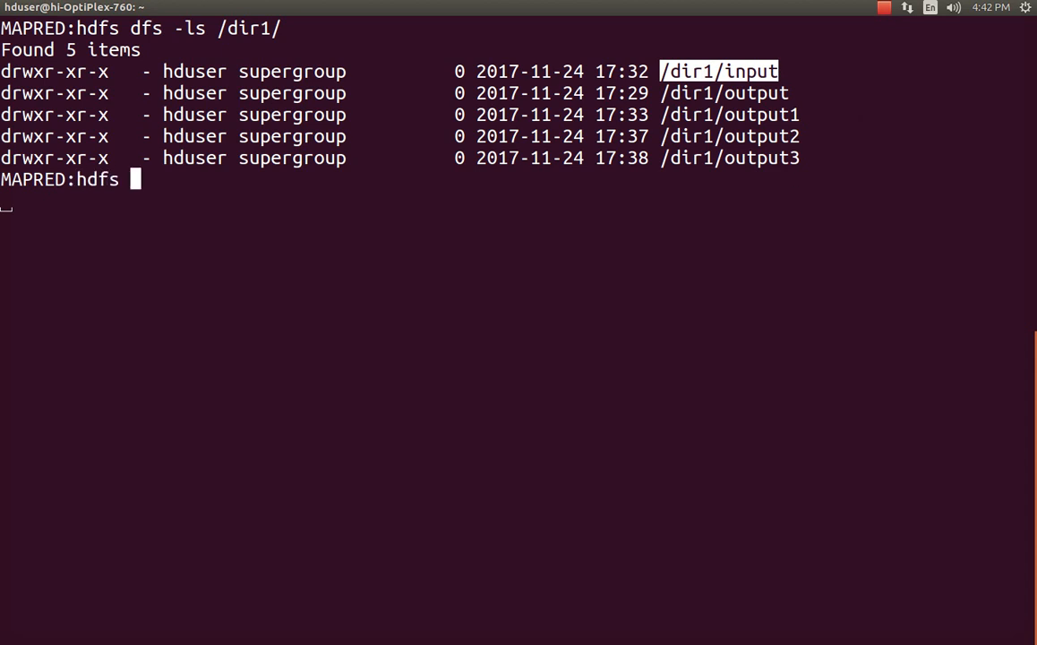
type("dfs -ls")
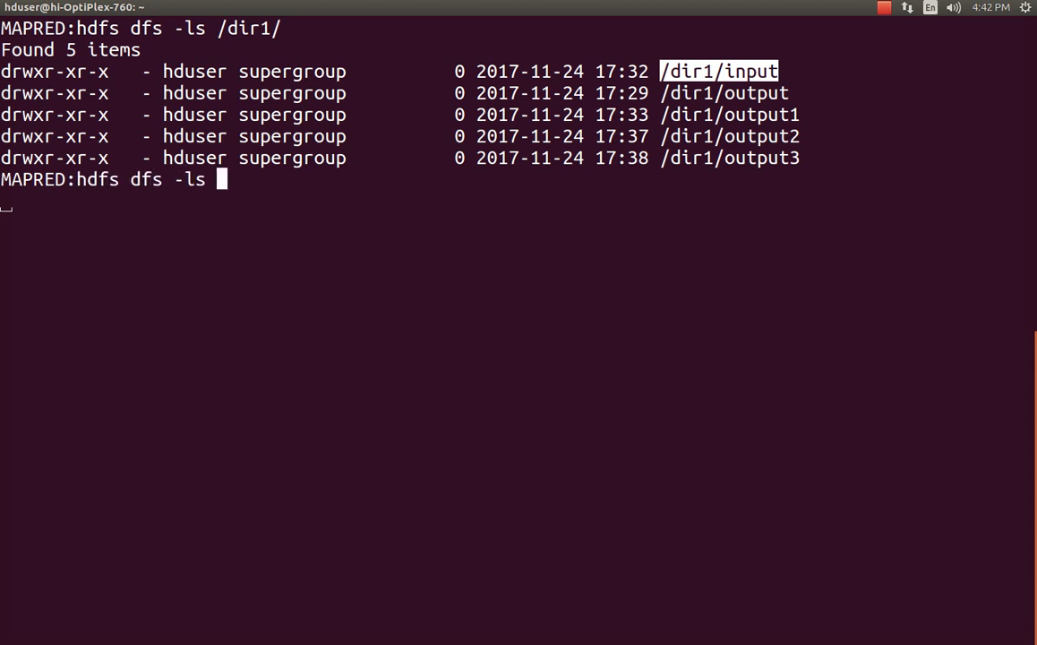
type("/dir1/")
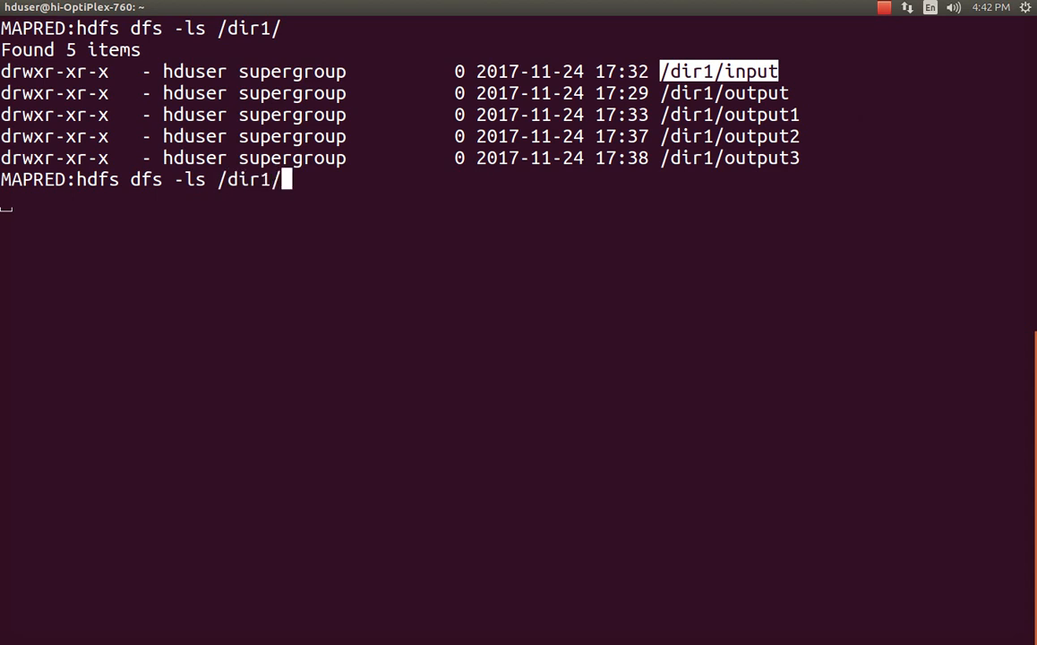
type("input/")
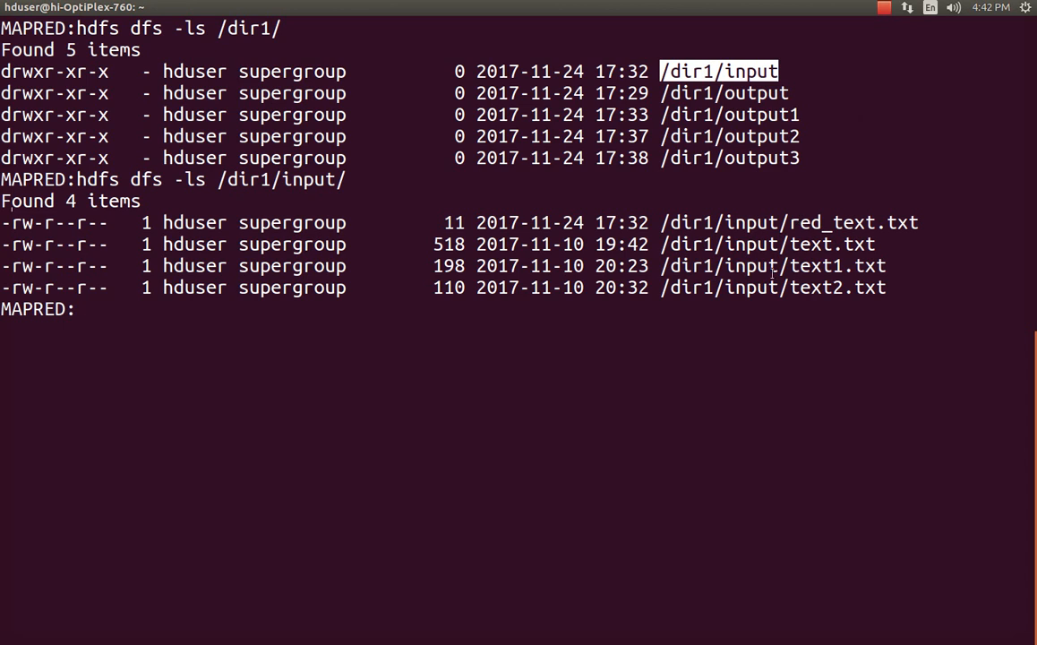
double_click(833, 244)
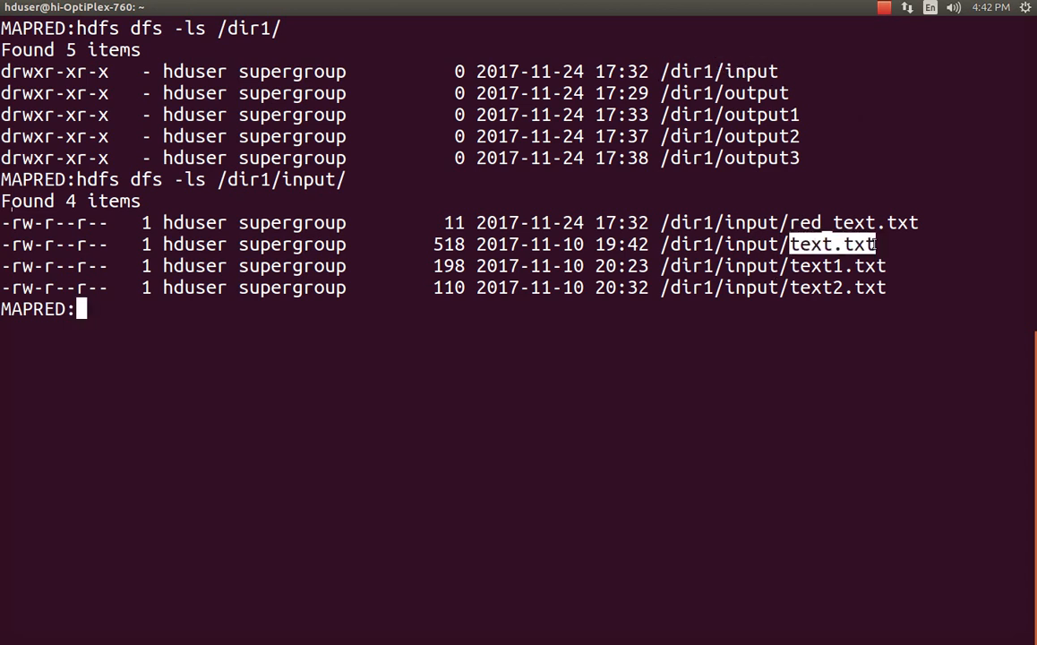
mouse_move(827, 305)
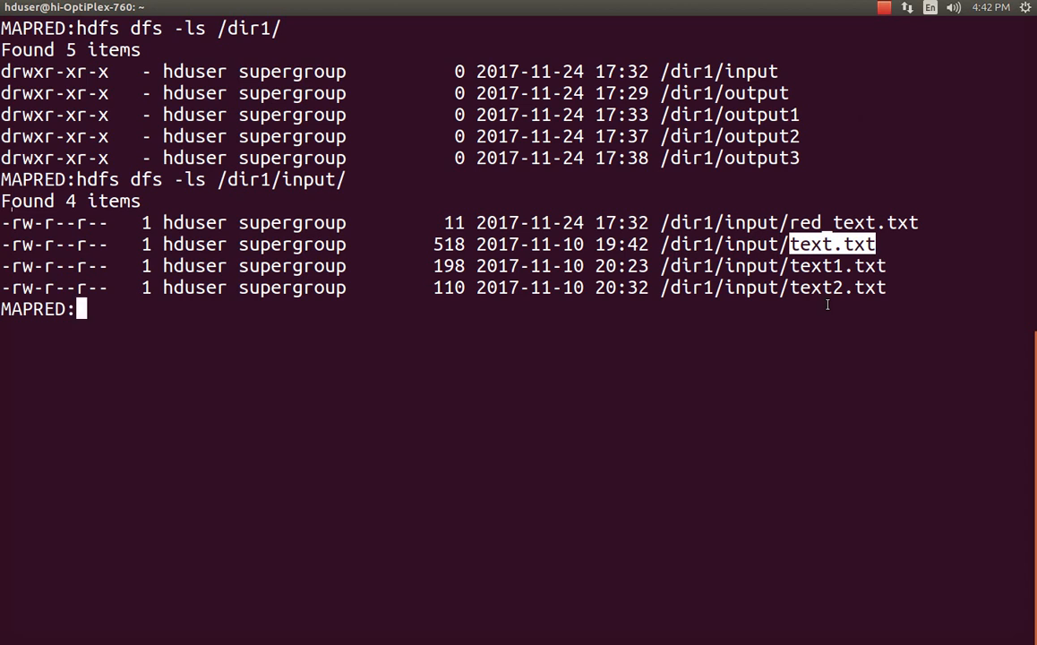
type("hadoop")
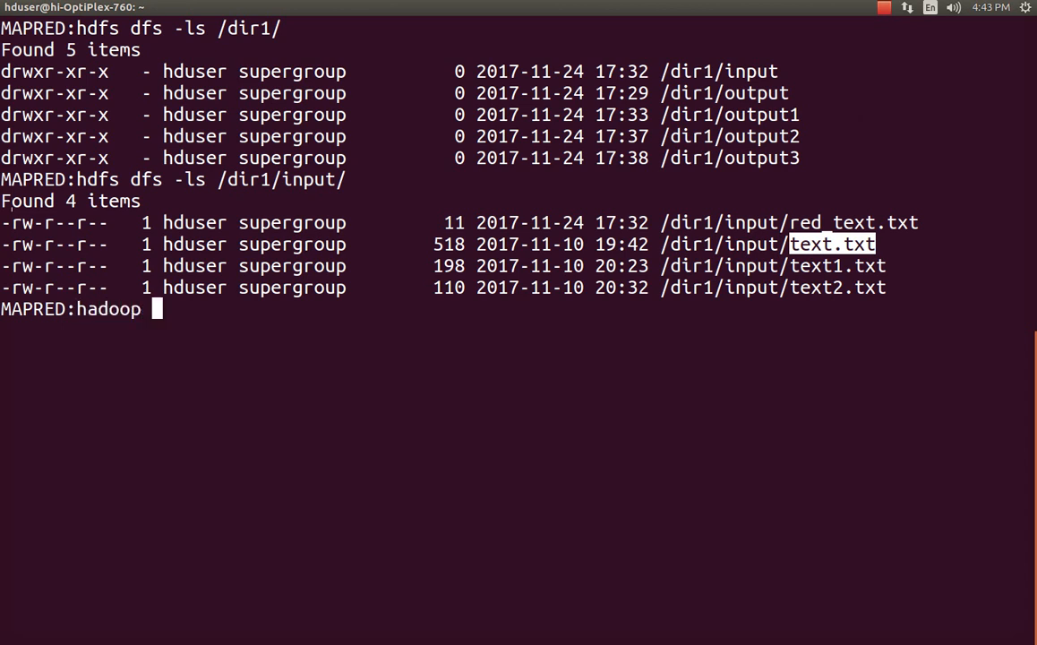
Run hadoop jar $HADOOP_EXAMPLES/hadoop-mapreduce-examples-2.7.2.jar to list example programs, including wordcount.
type("jar")
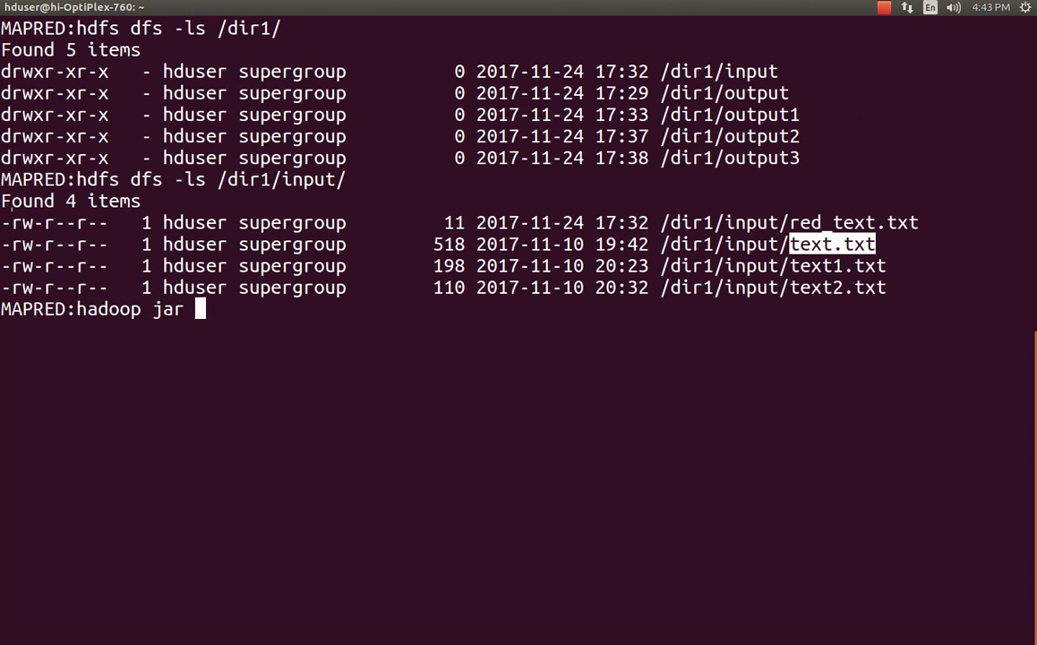
type("$")
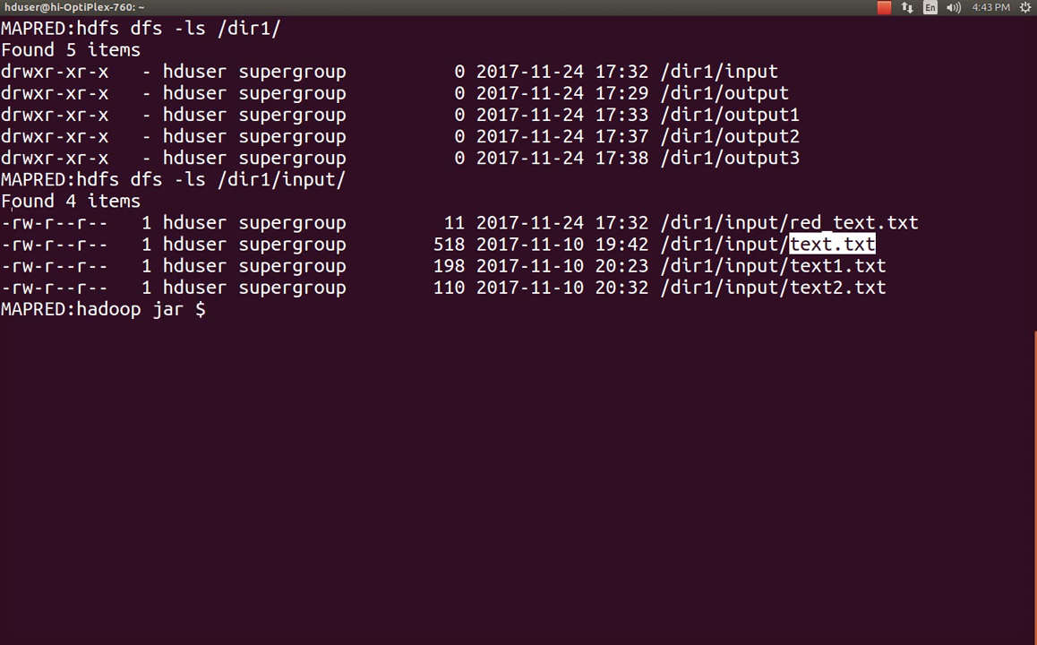
type("$HA")
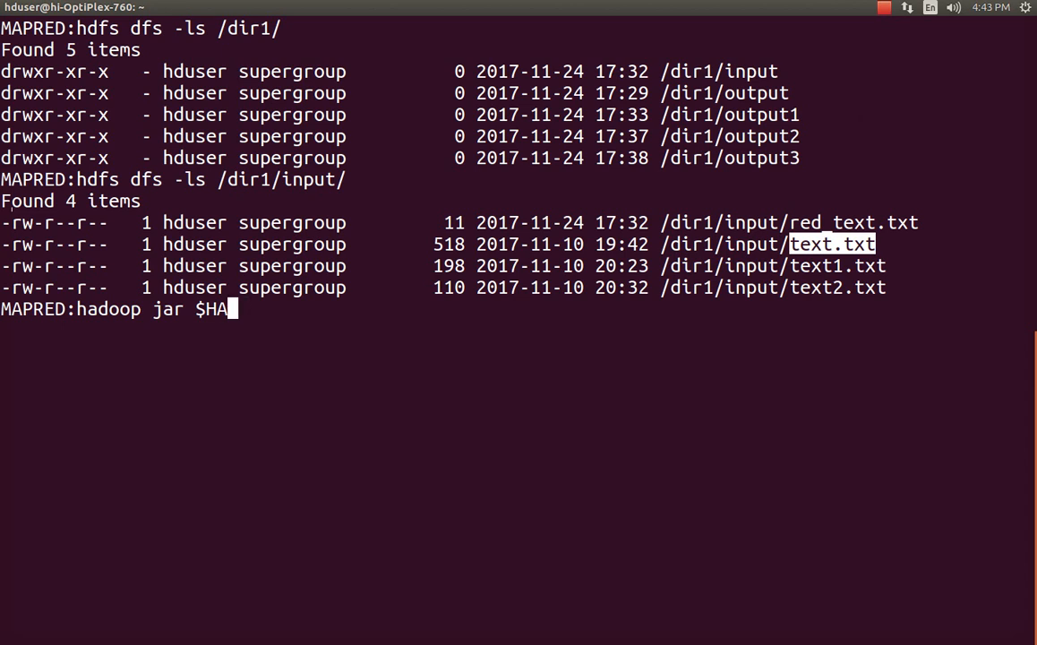
type("DOOP_EXAMPLES")
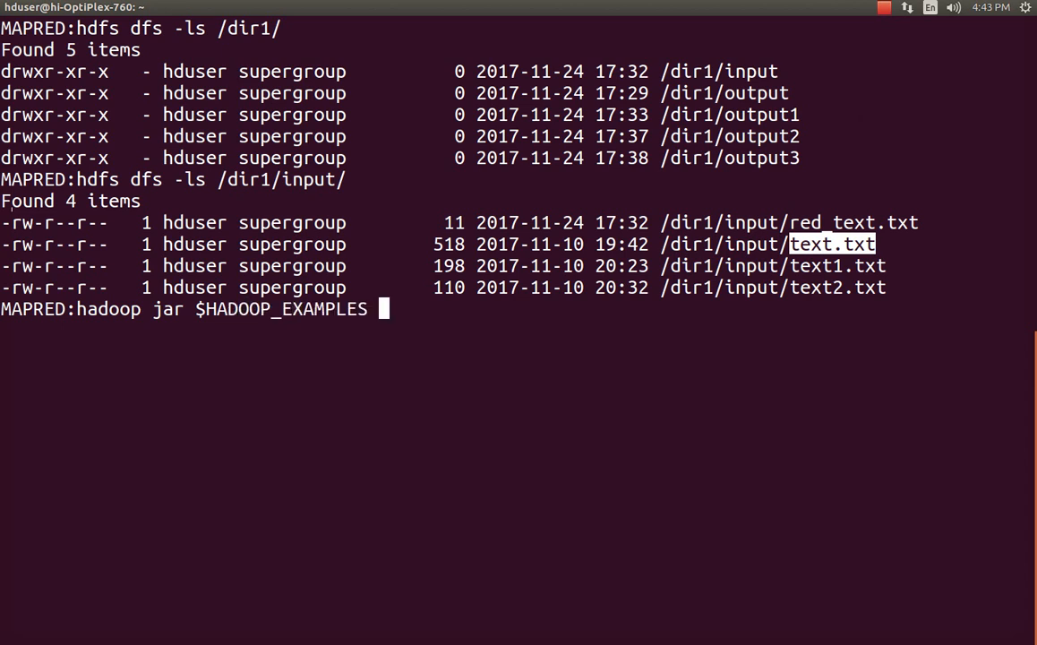
type("/")
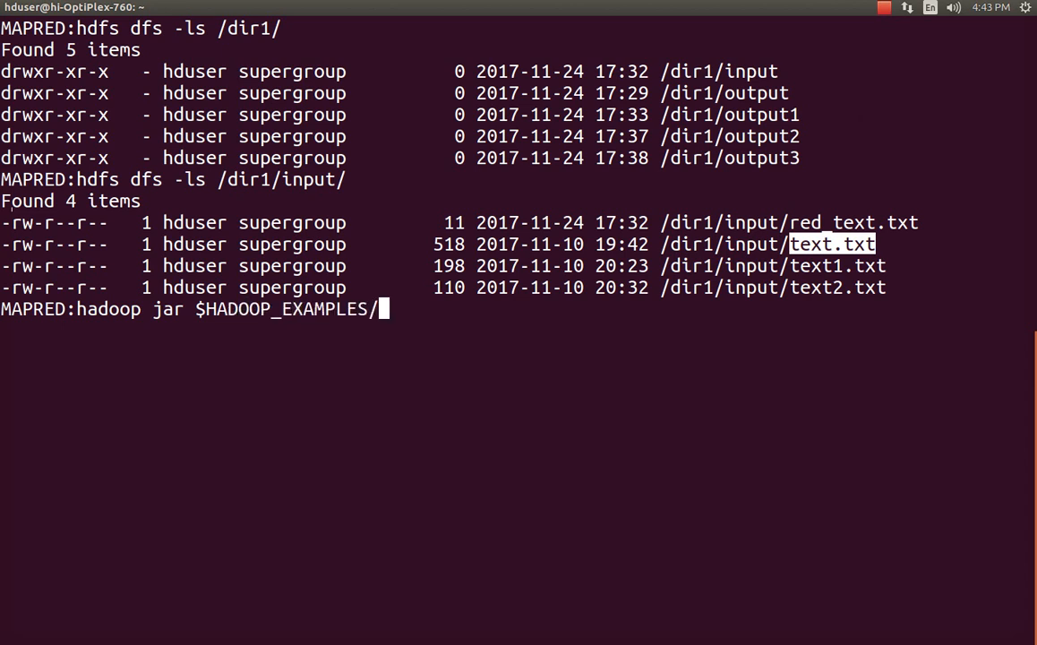
type("h")
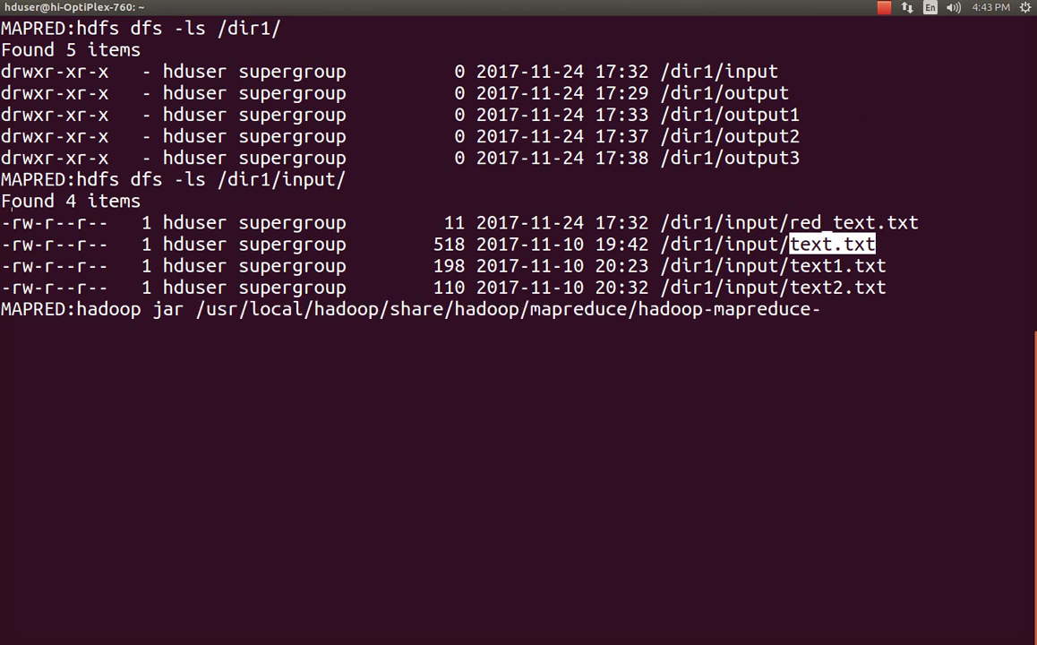
type("2.7")
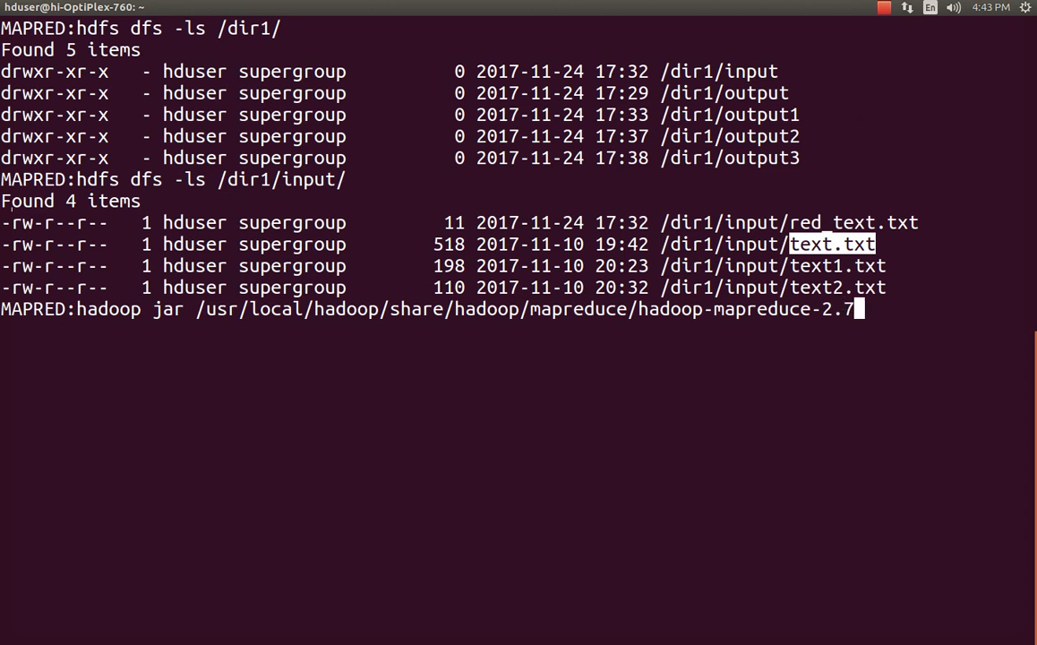
key("BackSpace")
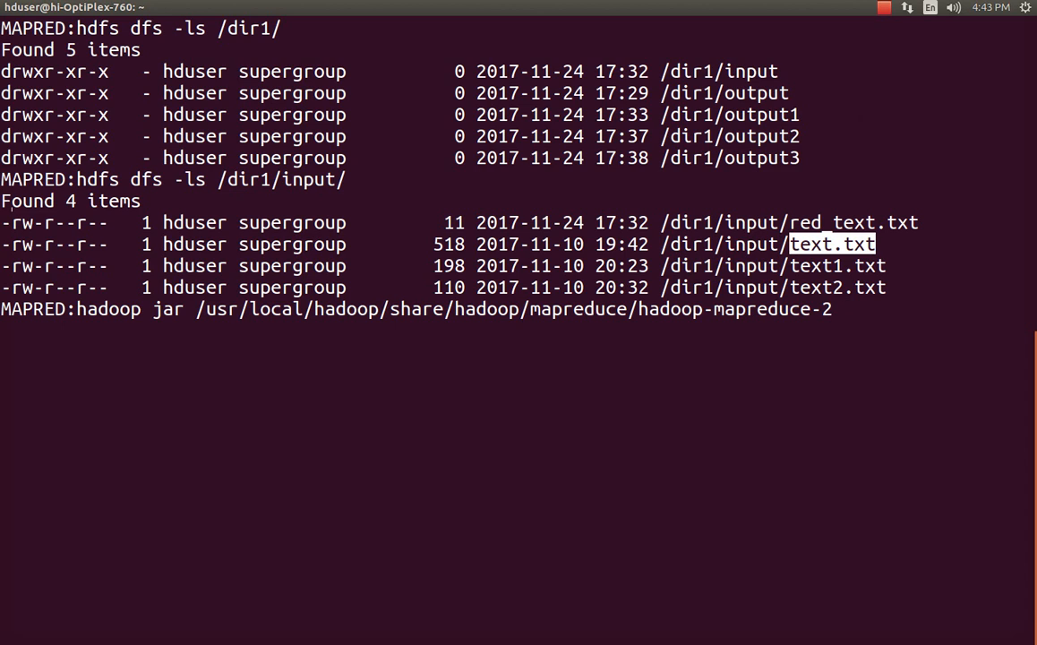
key("BackSpace")
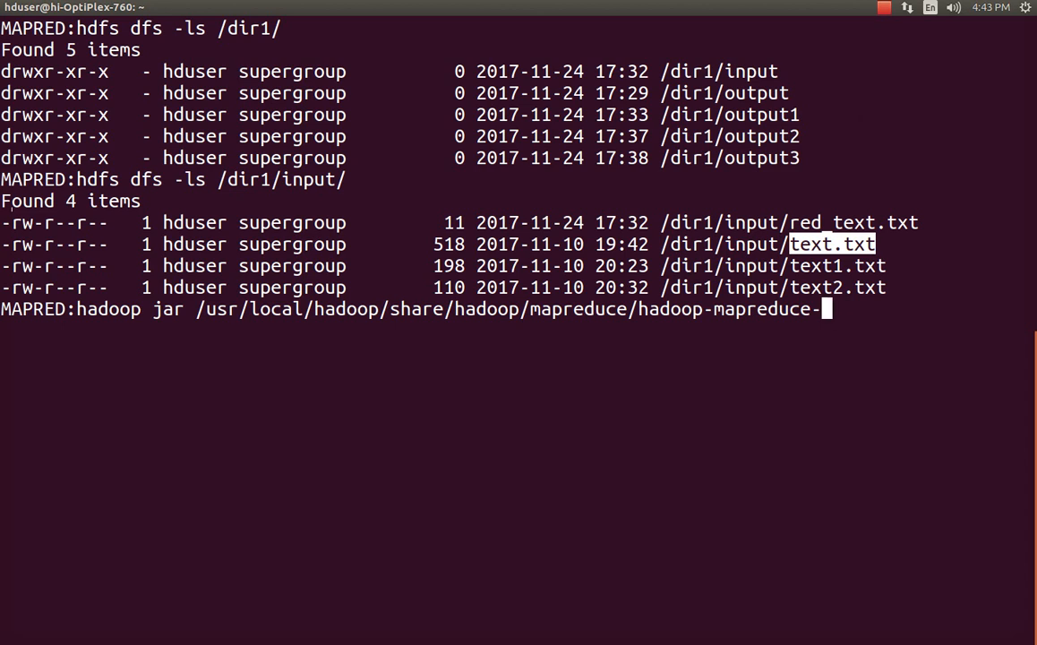
type("examples-2.7.2.jar")
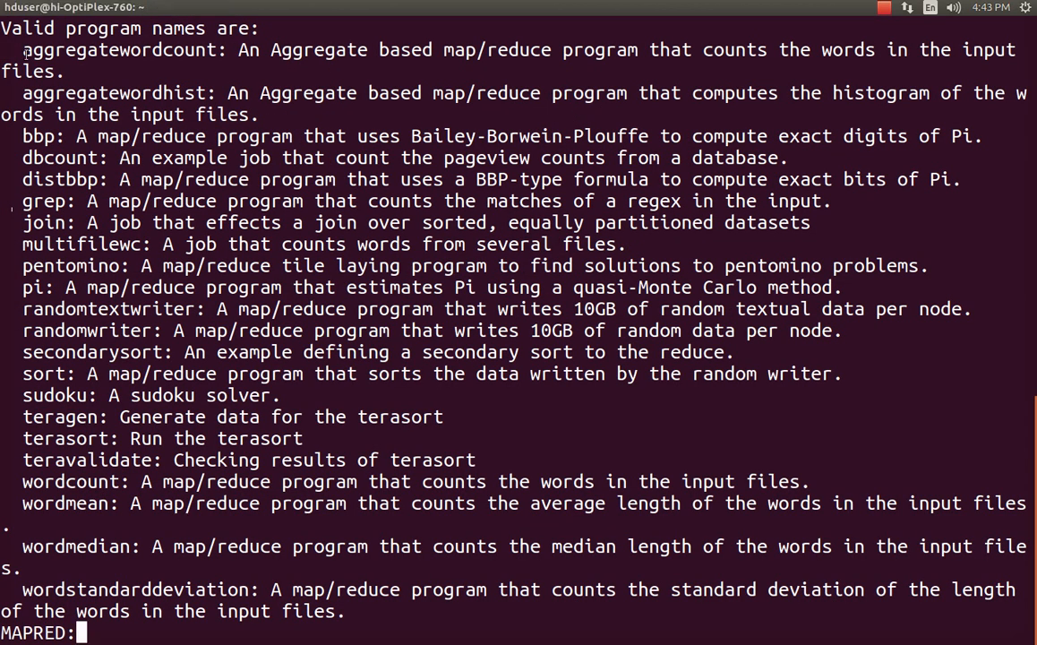
double_click(119, 50)
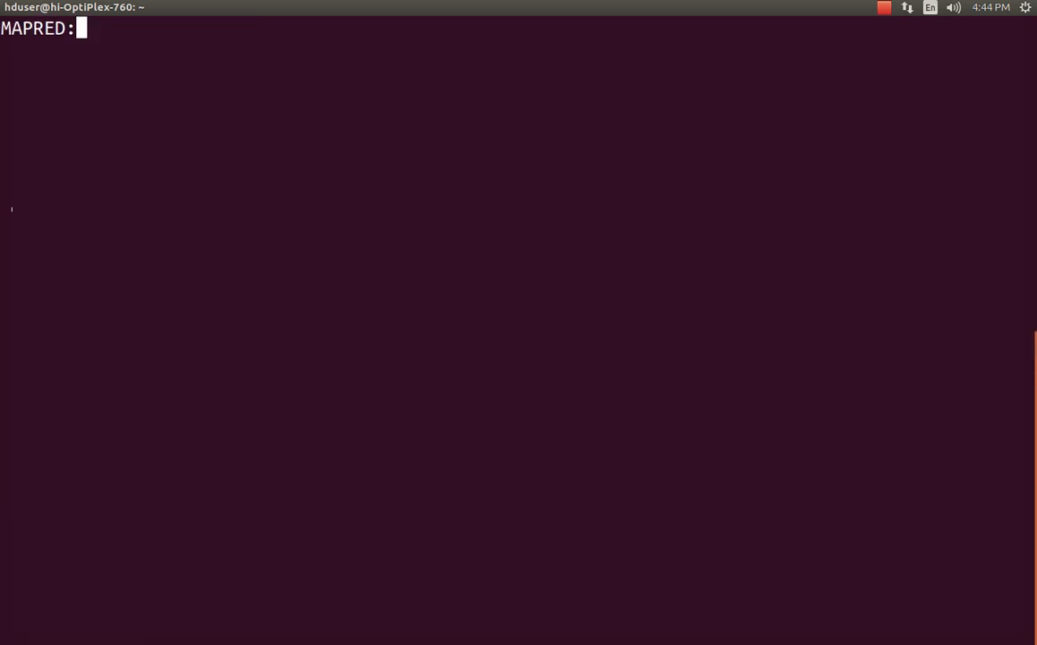
Print /dir1/input/text.txt from HDFS, then list the local home directory files.
type("hdfs d")
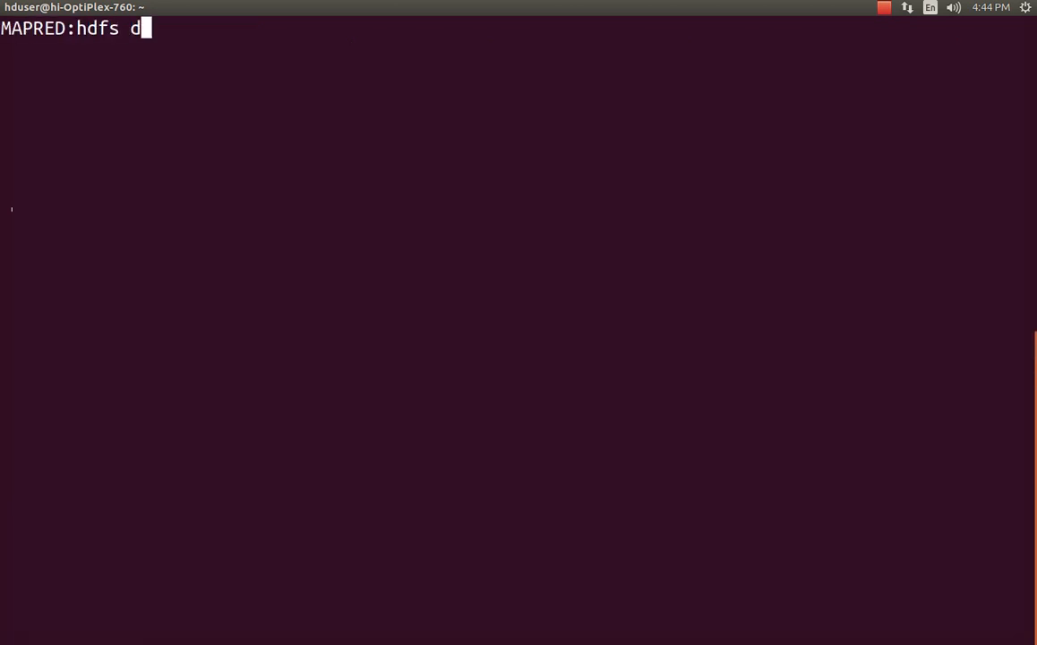
type("fs -ls")
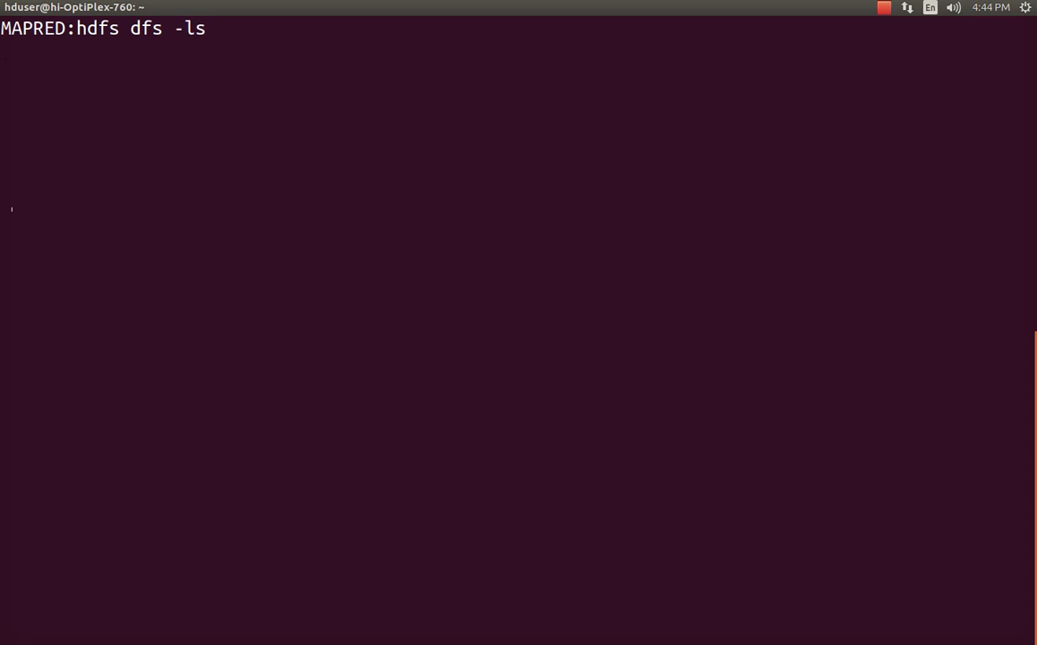
type("/dir1/")
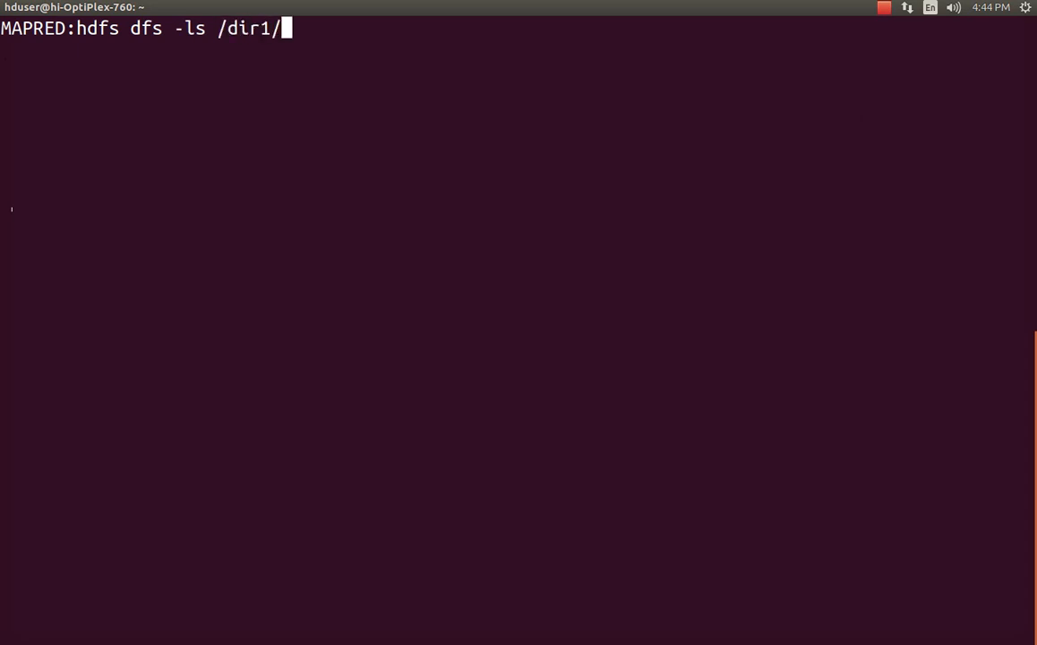
type("input/t")
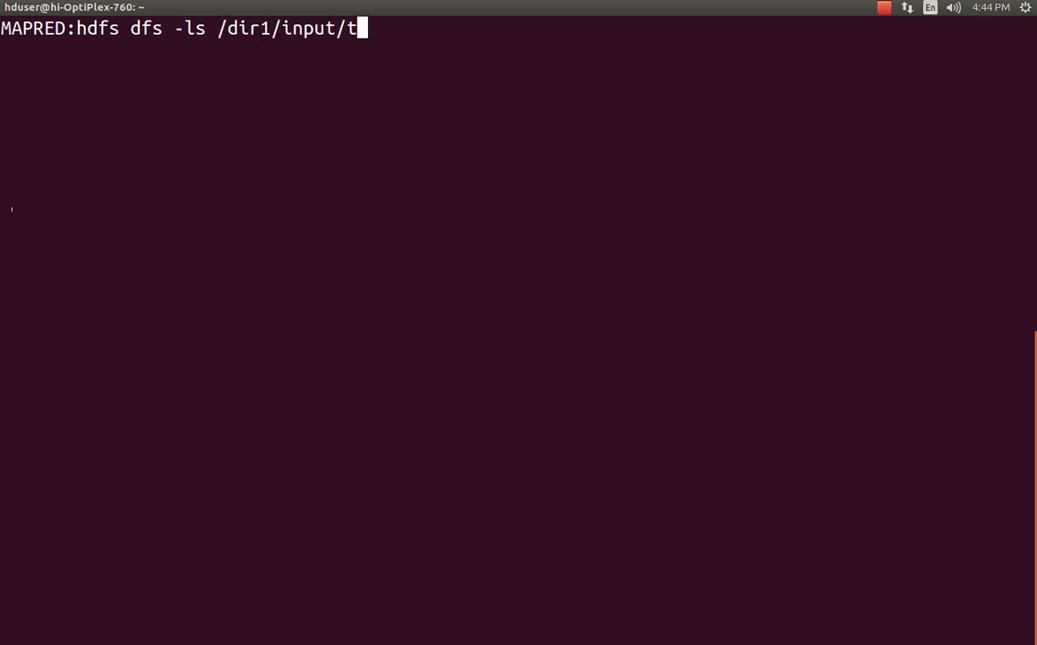
type("ext.txt")
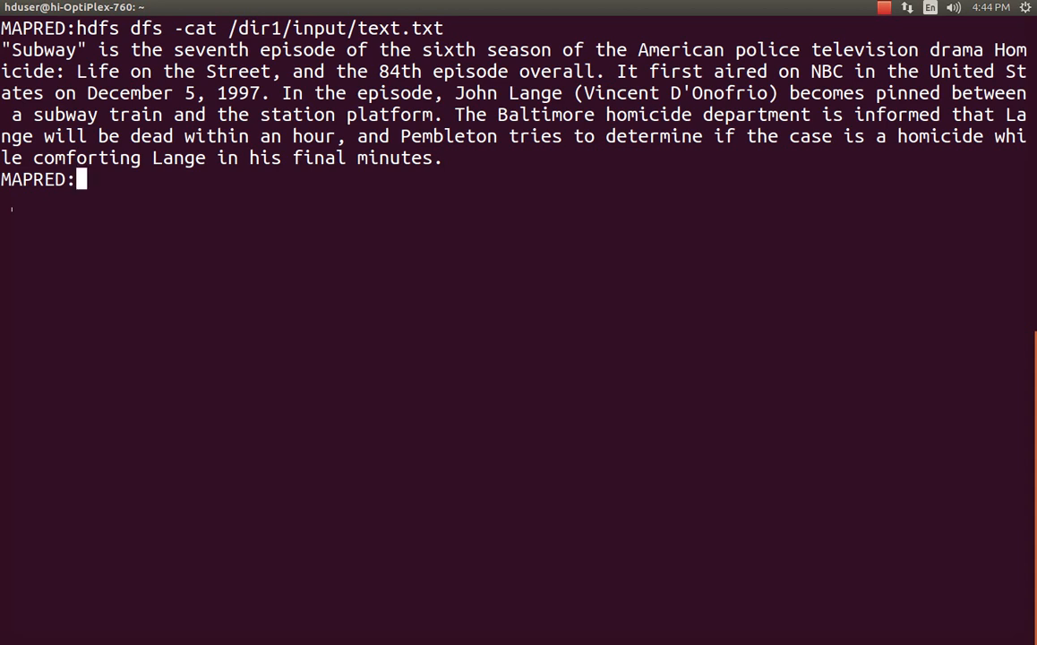
type("ls")
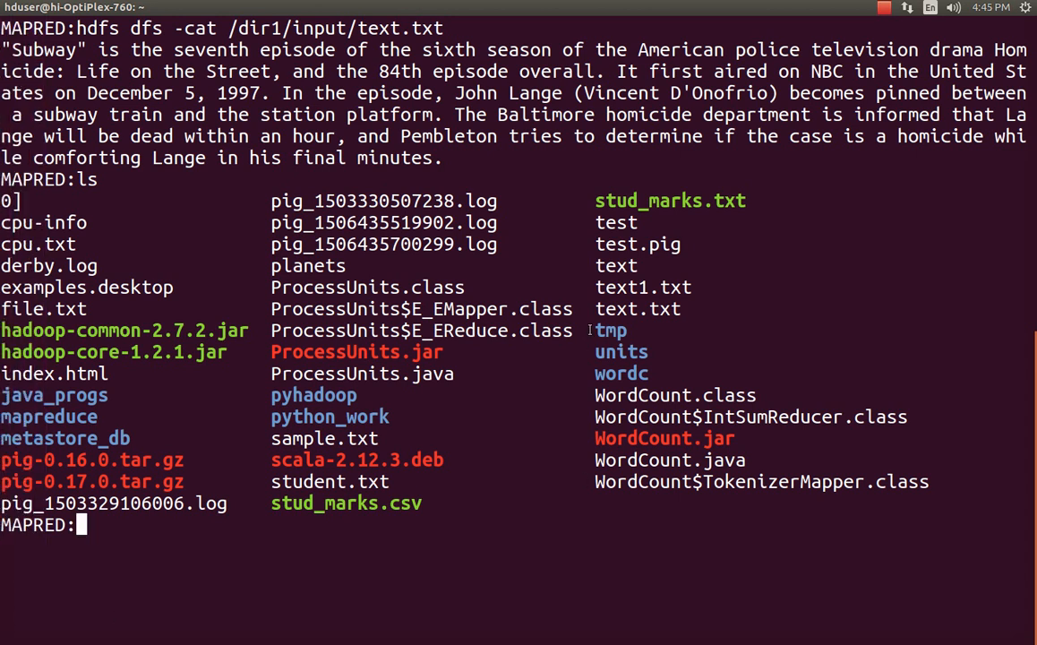
mouse_move(660, 364)
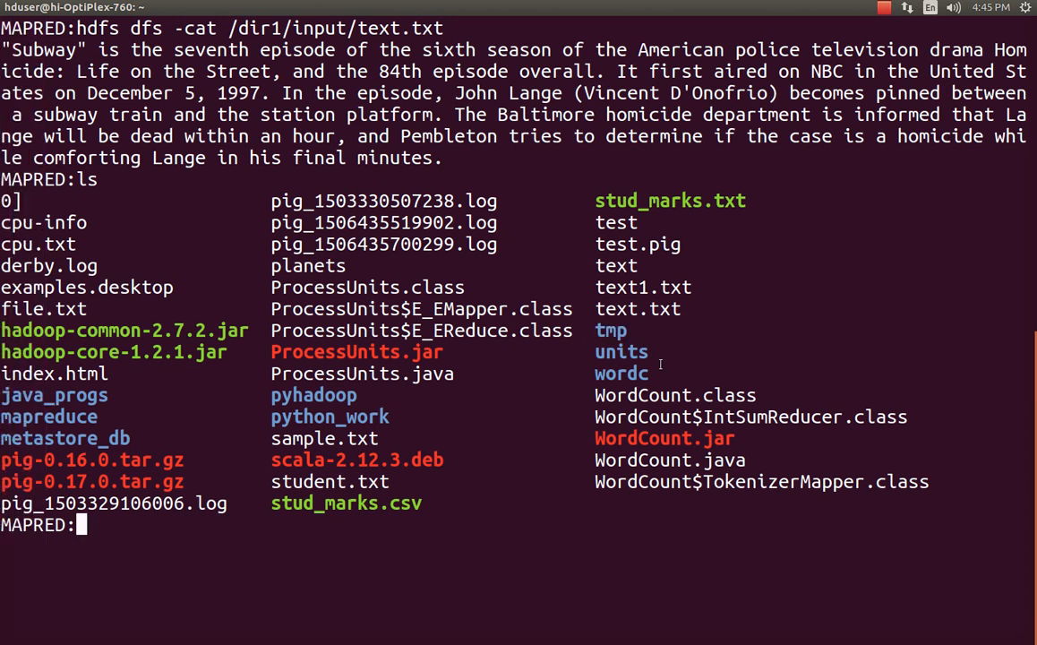
type("cd")
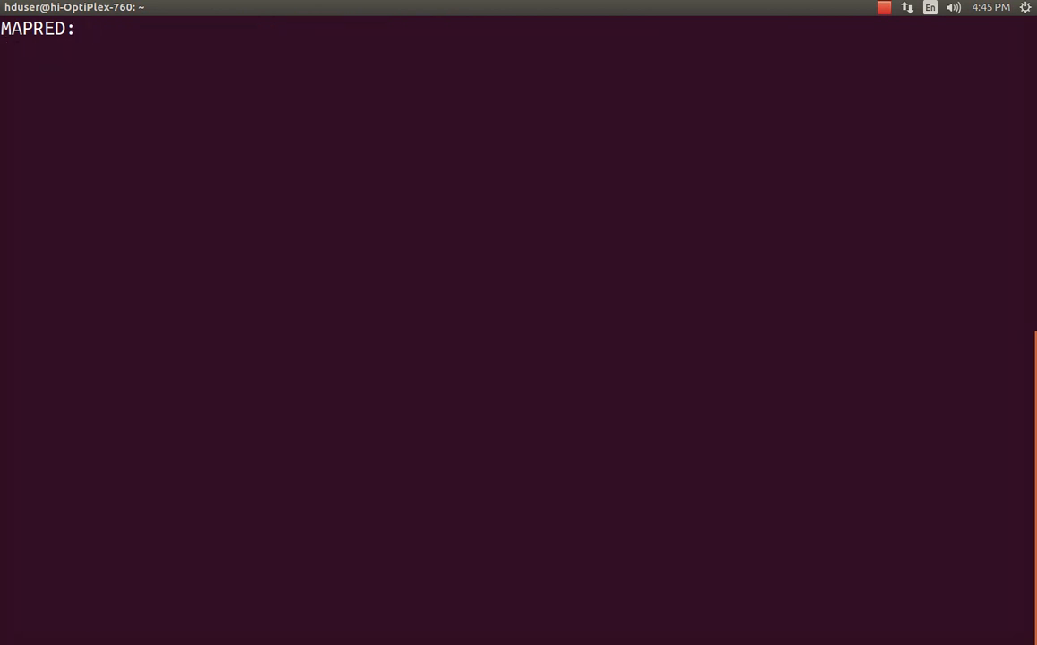
Create a text_files folder with sudo mkdir and move into it.
type("sudo")
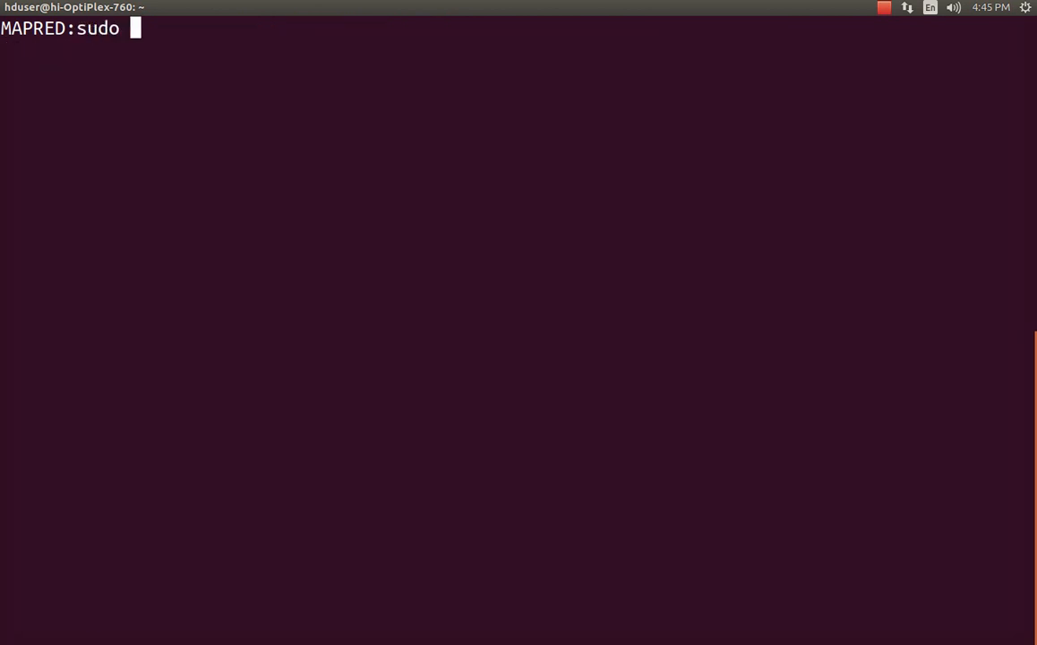
type("mkdir")
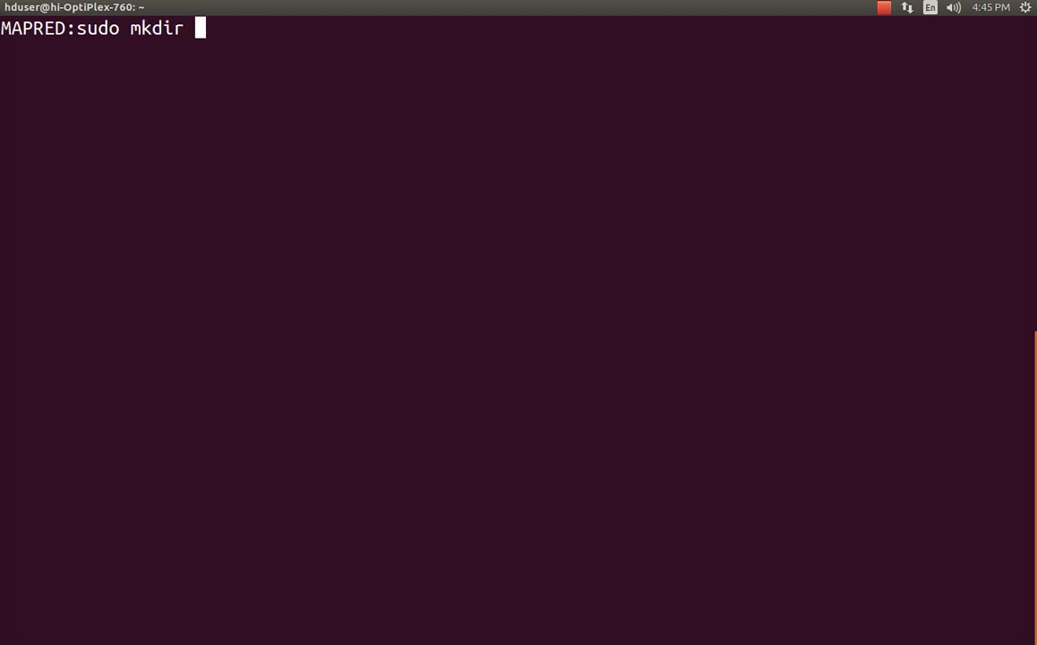
type("text")
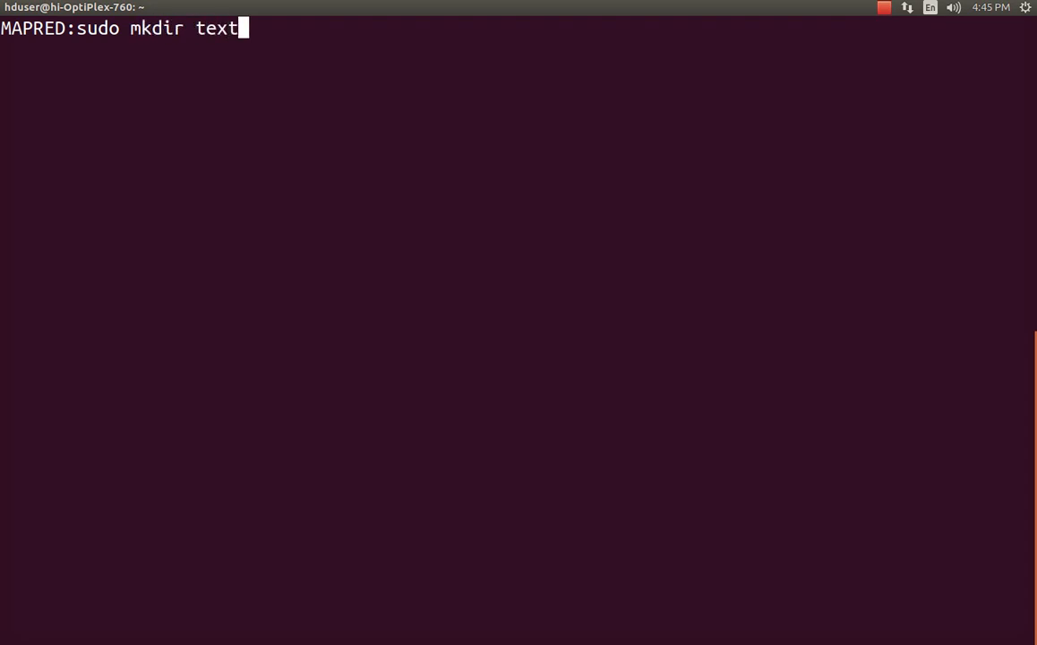
type("_fiels")
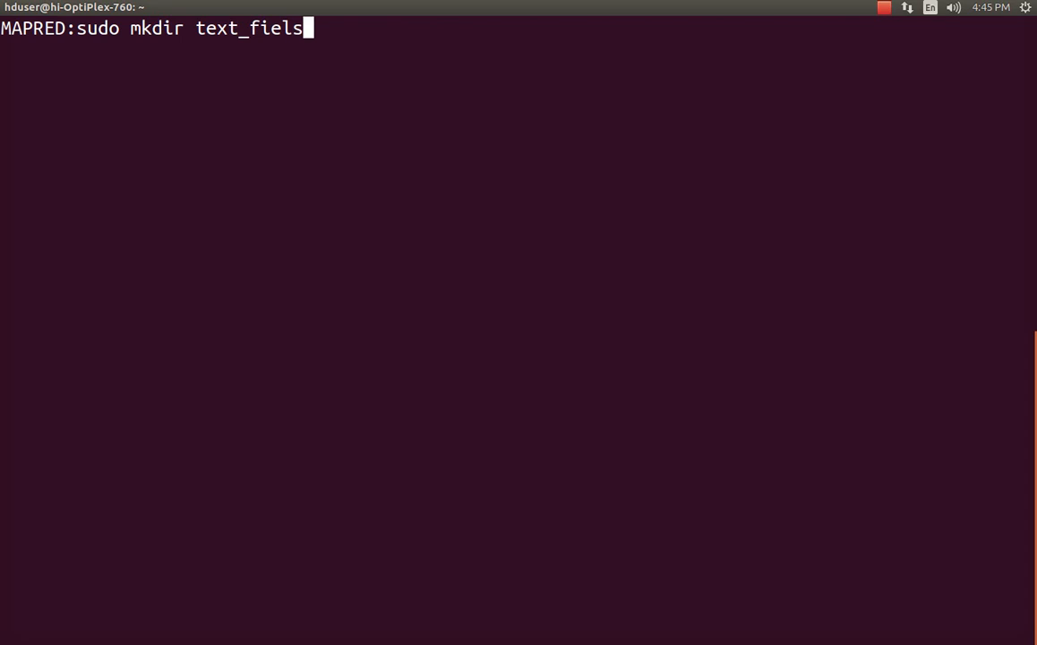
key("Return")
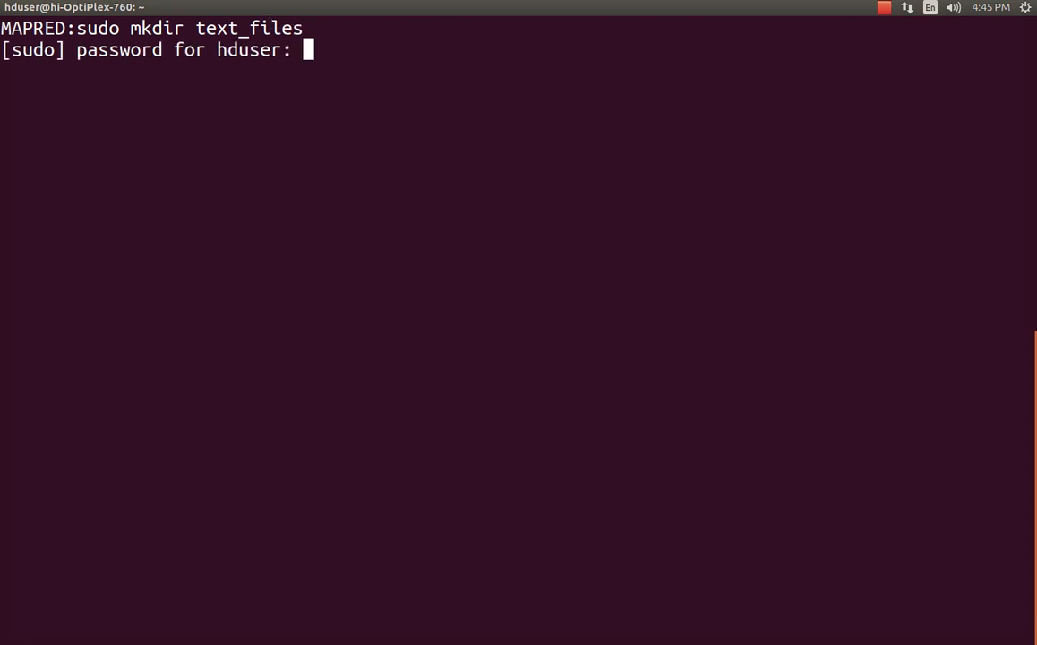
type("ls")
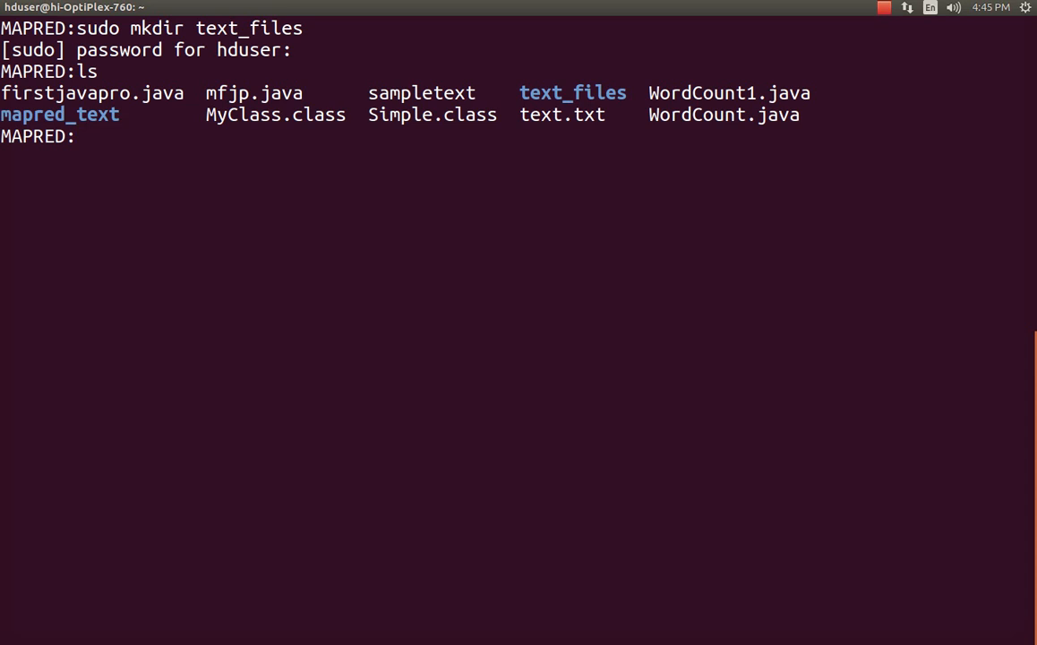
type("pwd")
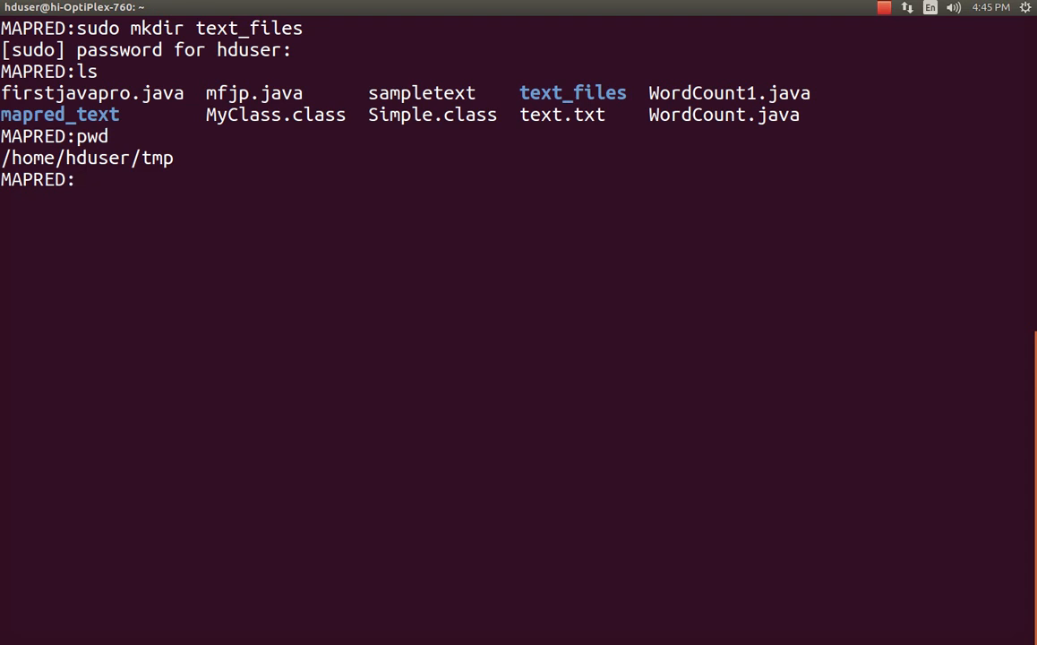
type("cd text_files/")
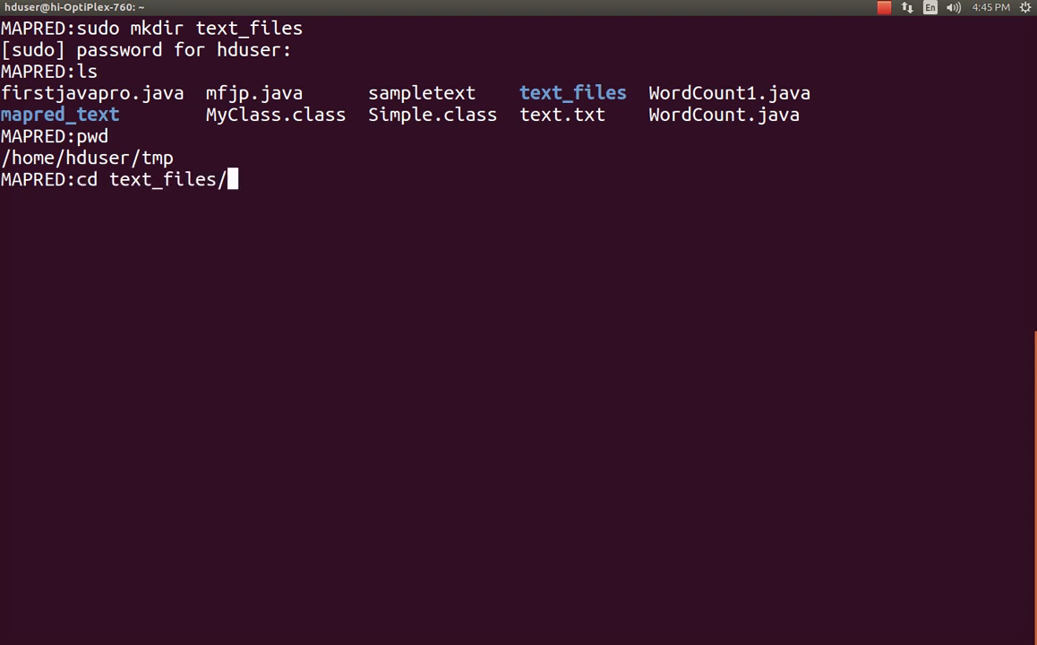
Enter the command sudo gedit gender.txt to edit gender.txt.
type("sudo")
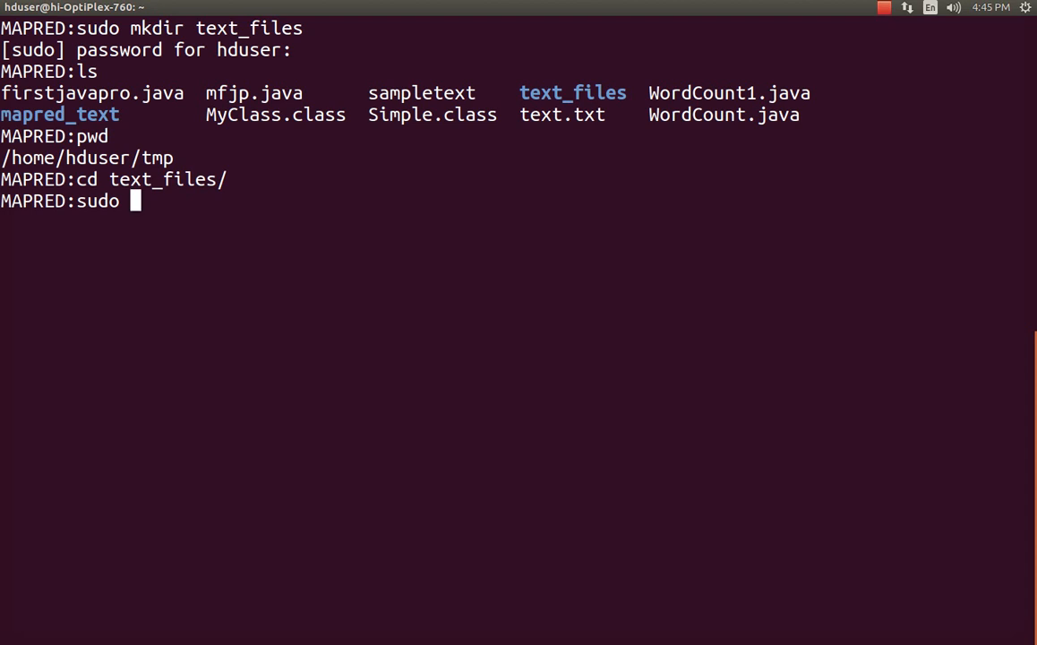
type("gedit")
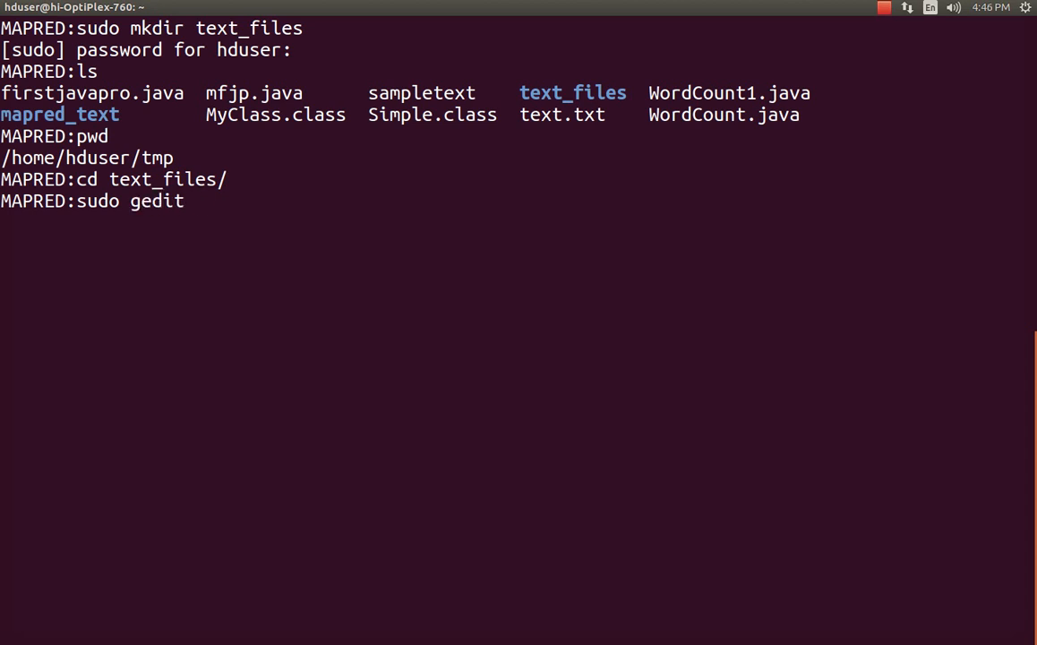
key("space")
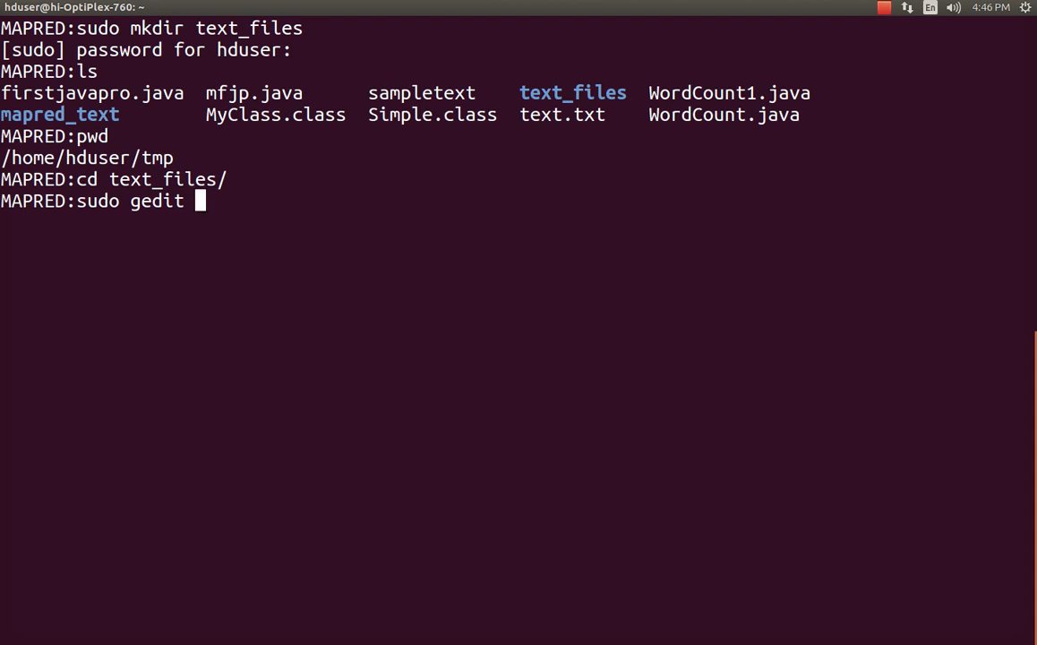
type("gender")
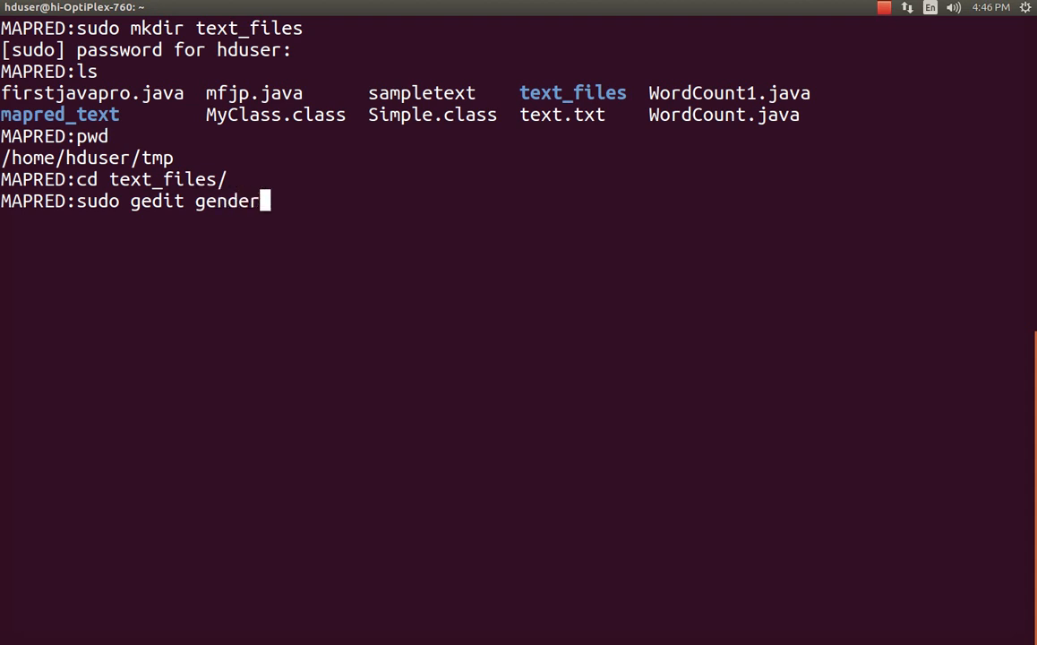
type(".txt")
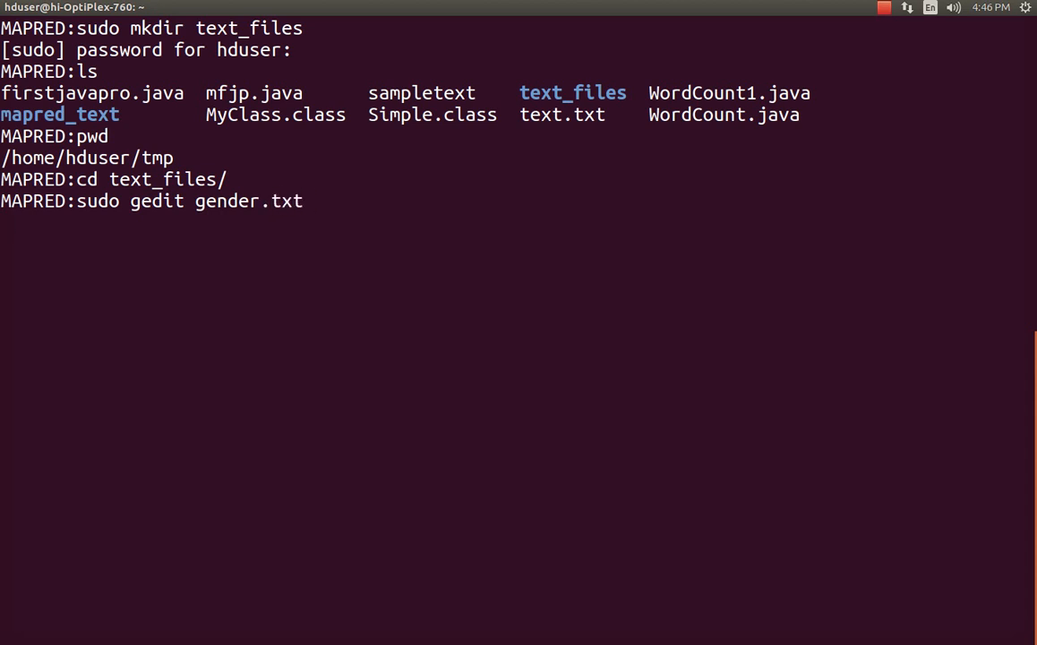
Open gender.txt in gedit, enter male and female one per line, and save.
key("Return")
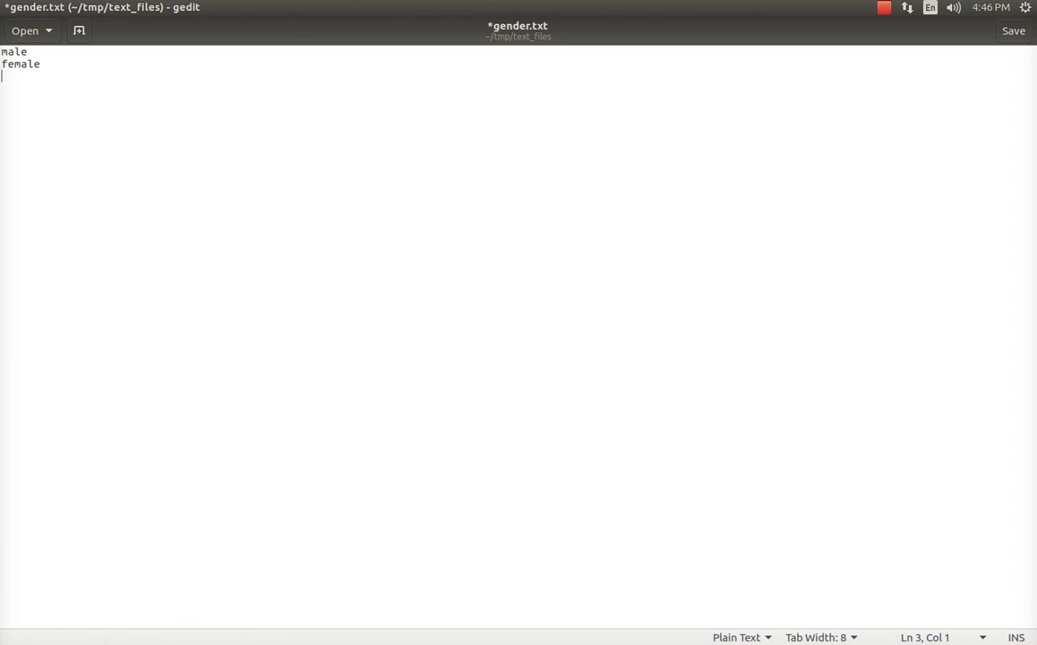
type("male")
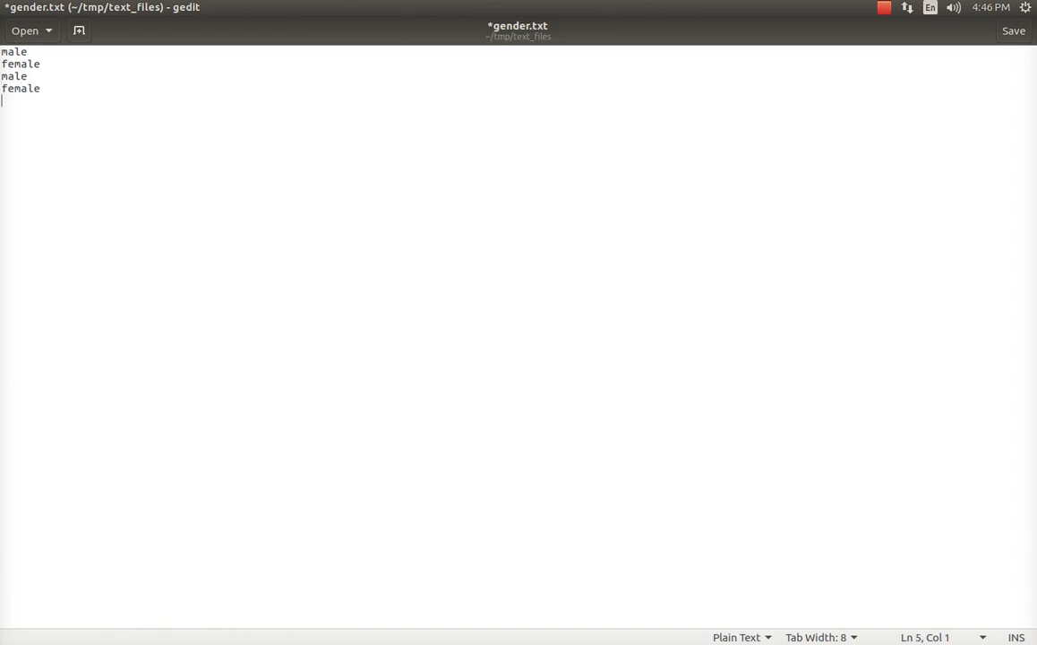
type("male")
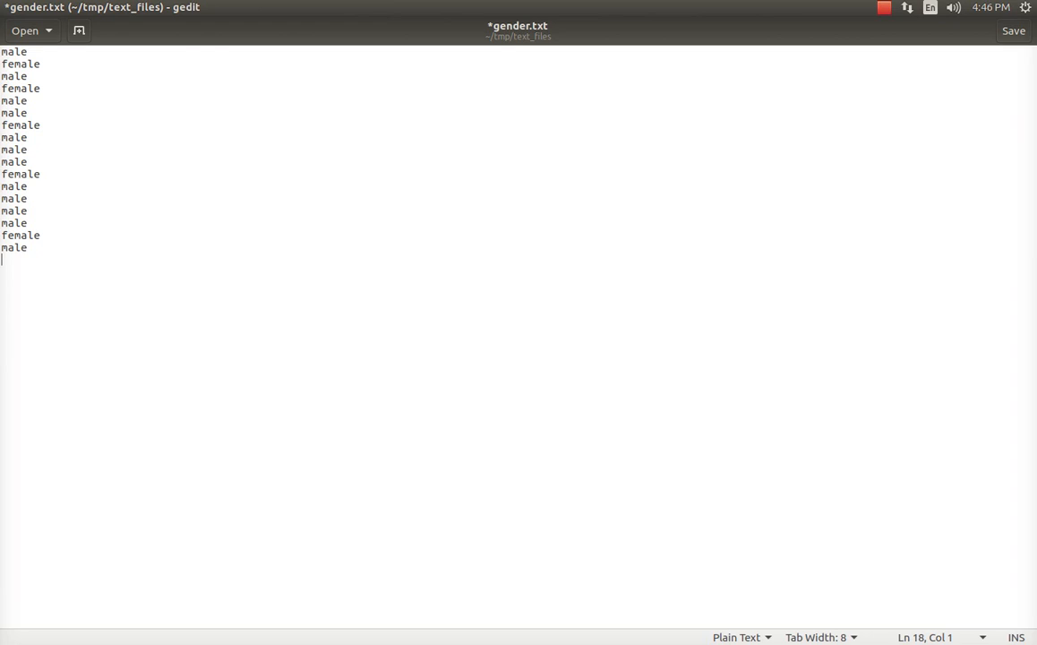
key("ctrl+s")
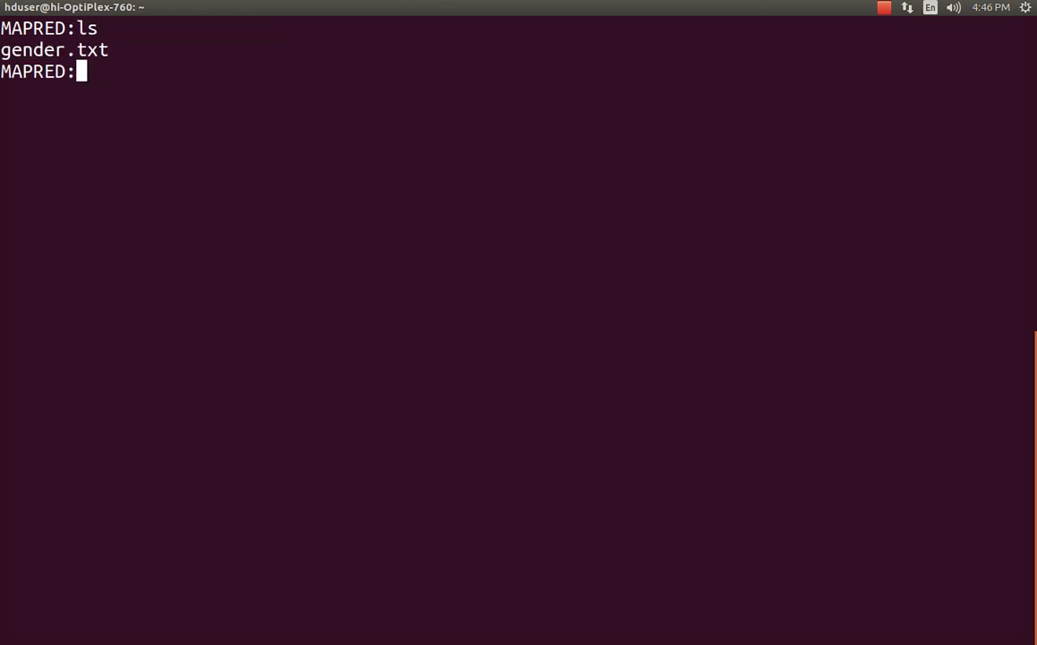
Attempt hdfs dfs -put to /dir1/input/ without naming a file.
type("hdfs h")
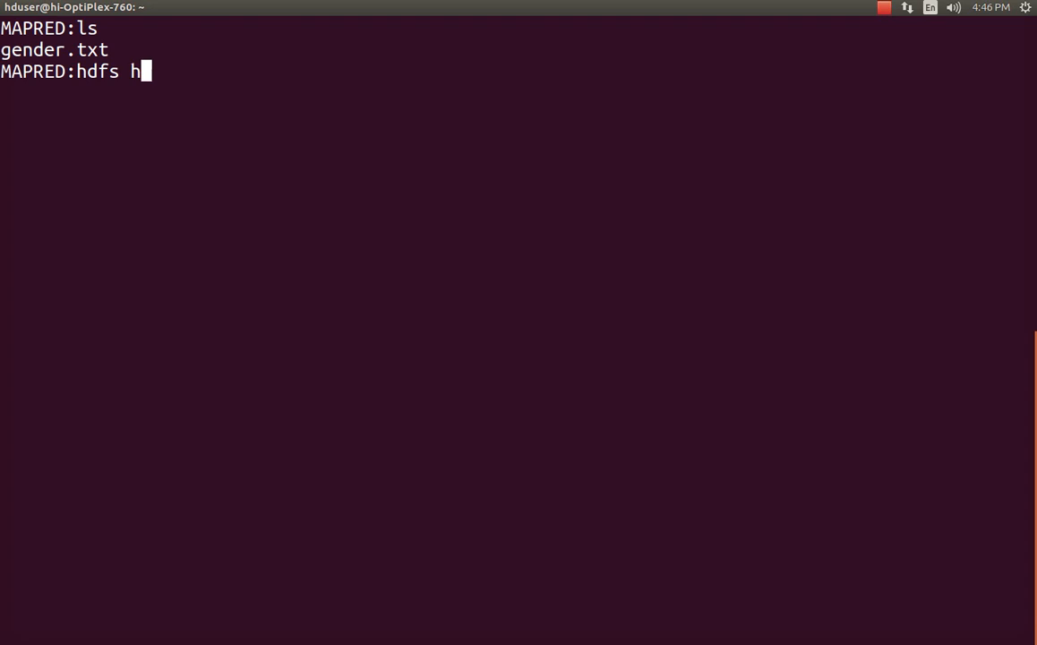
type("dfs -")
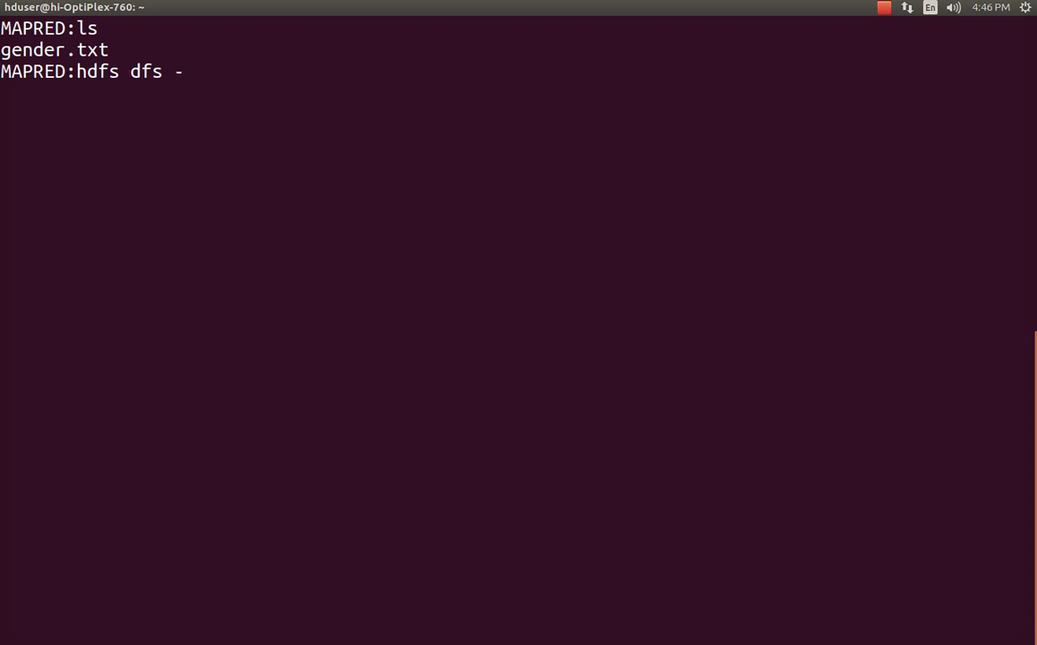
type("pu")
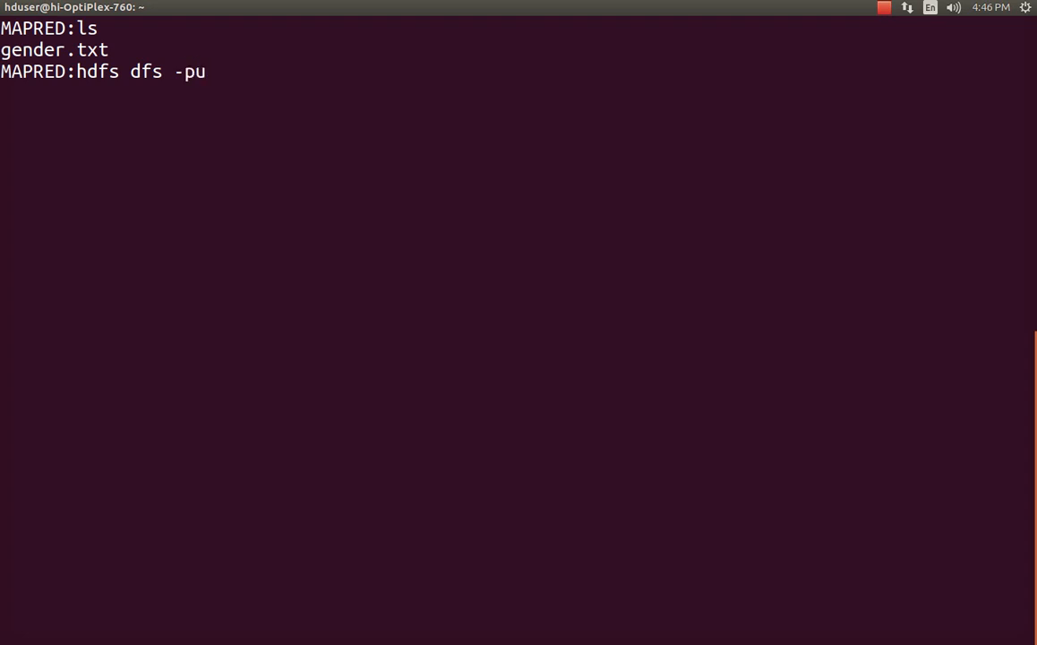
type("t /dir")
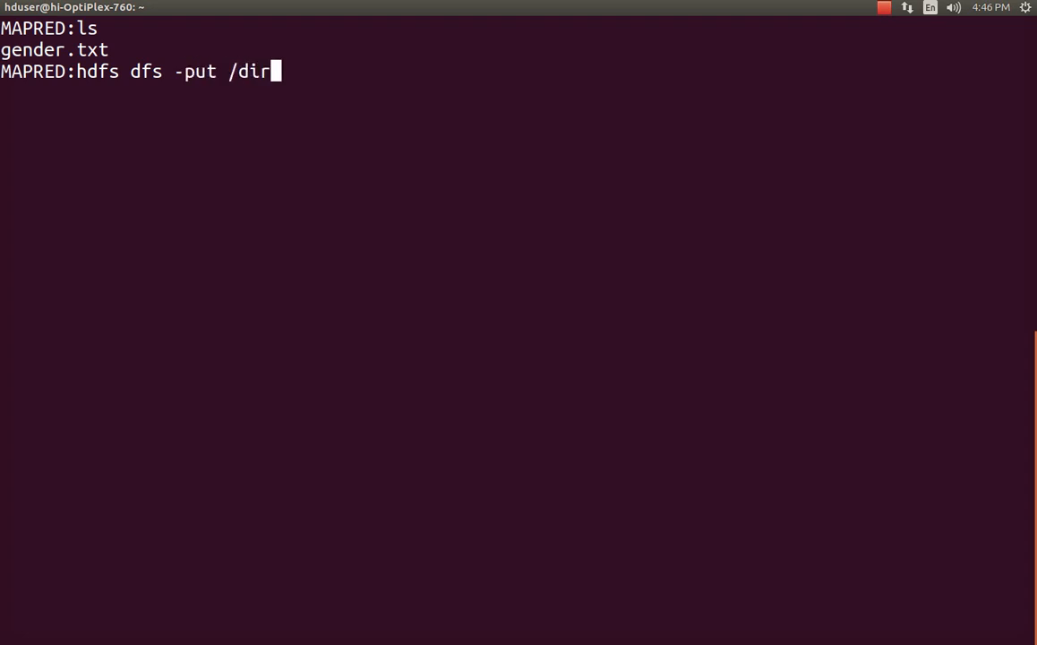
type("1/i")
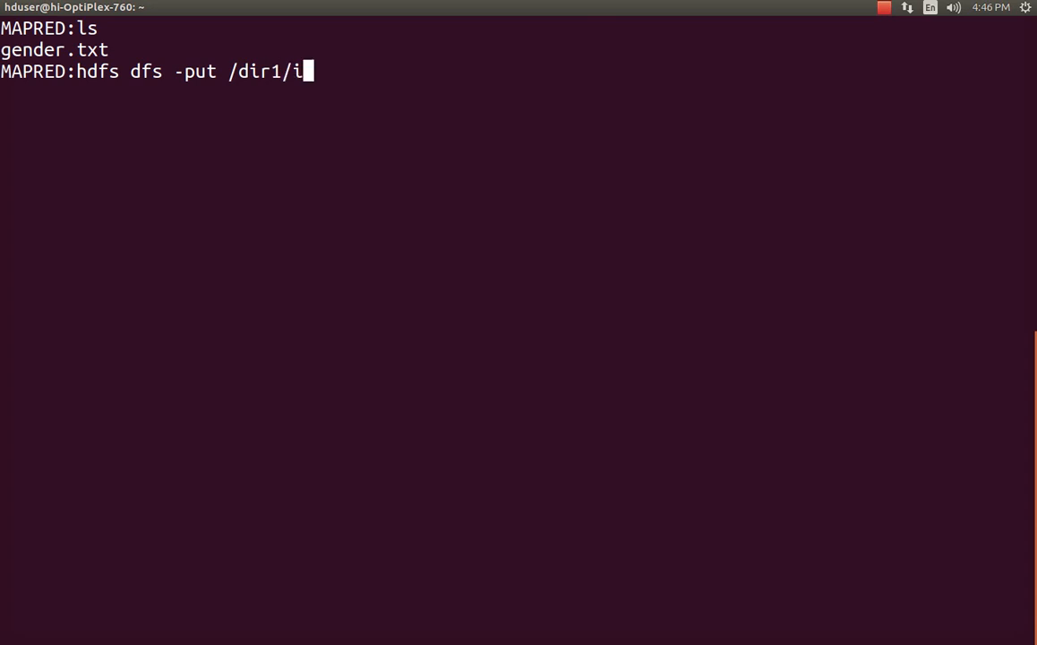
type("nput/")
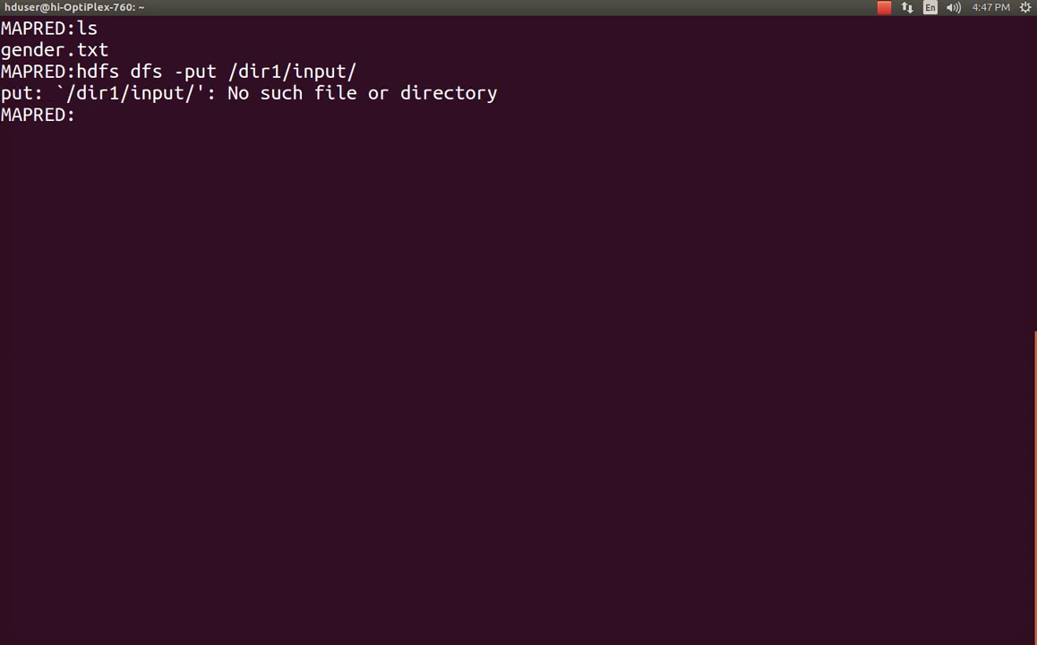
Upload gender.txt to /dir1/input/ with hdfs dfs -put, then clear the screen.
type("hdfs dfs -put /dir1/input/")
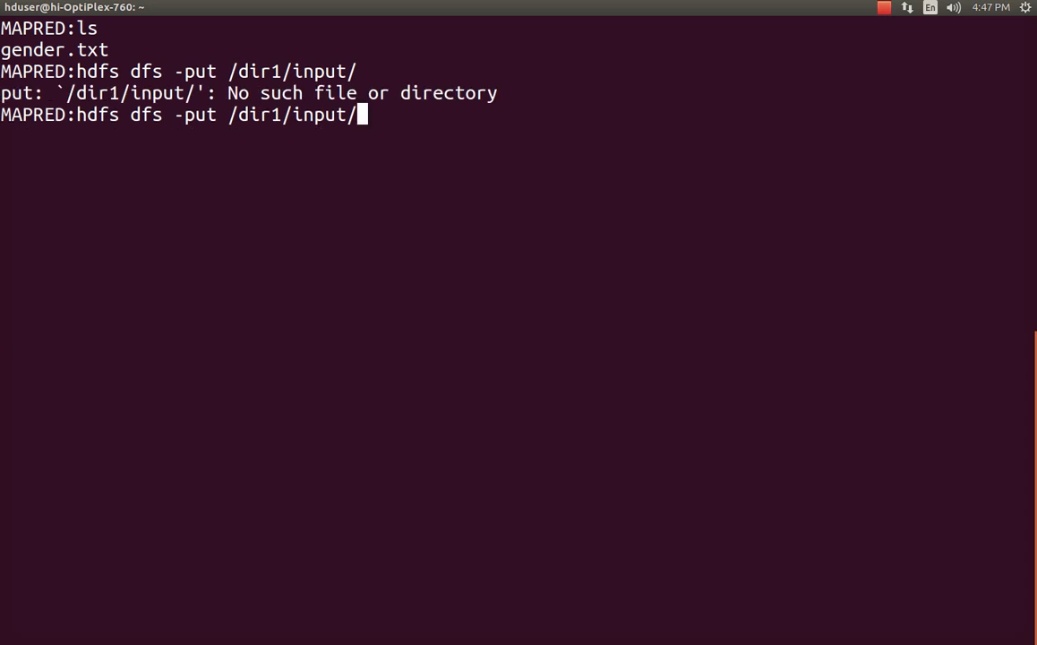
type("gender.txt")
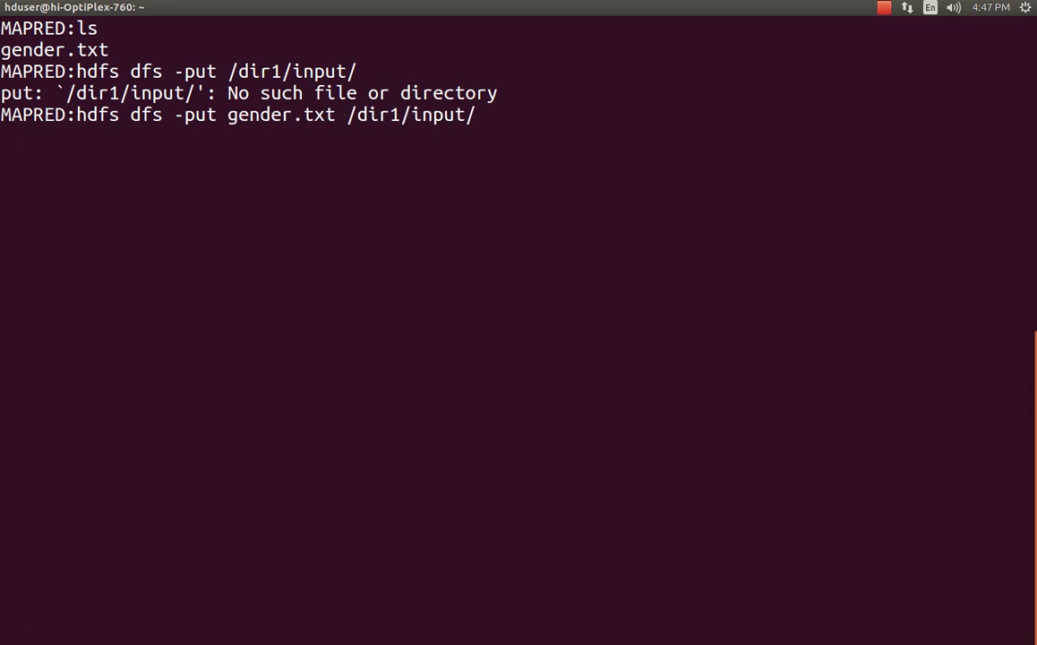
type("cle")
type("hdfs dfs")
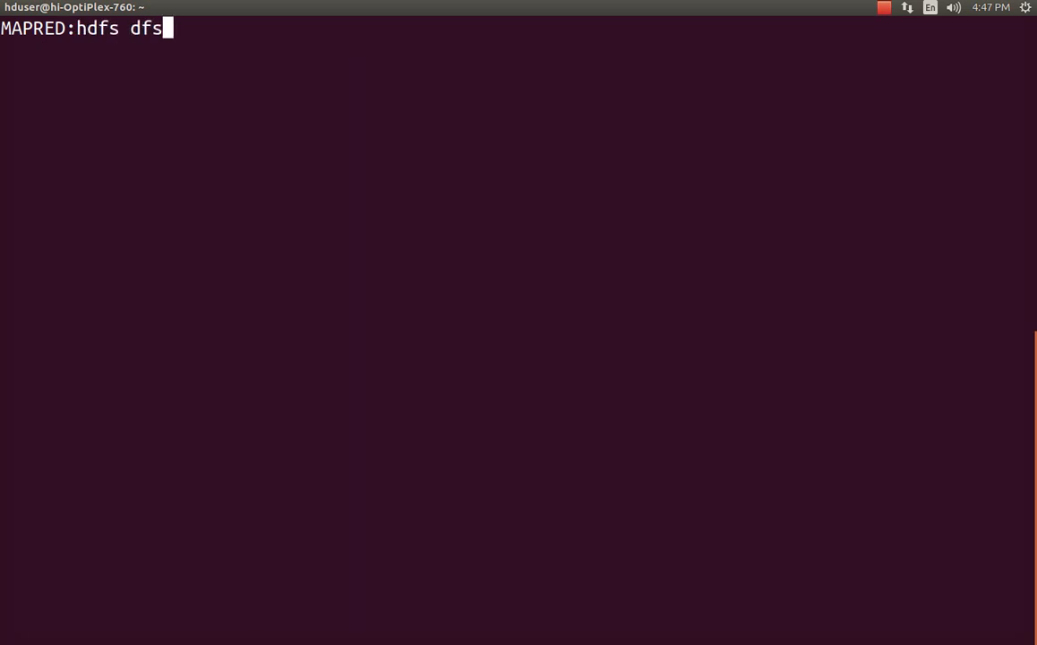
List /dir1/input/ with hdfs dfs -ls and highlight gender.txt among five files.
type("-ls")
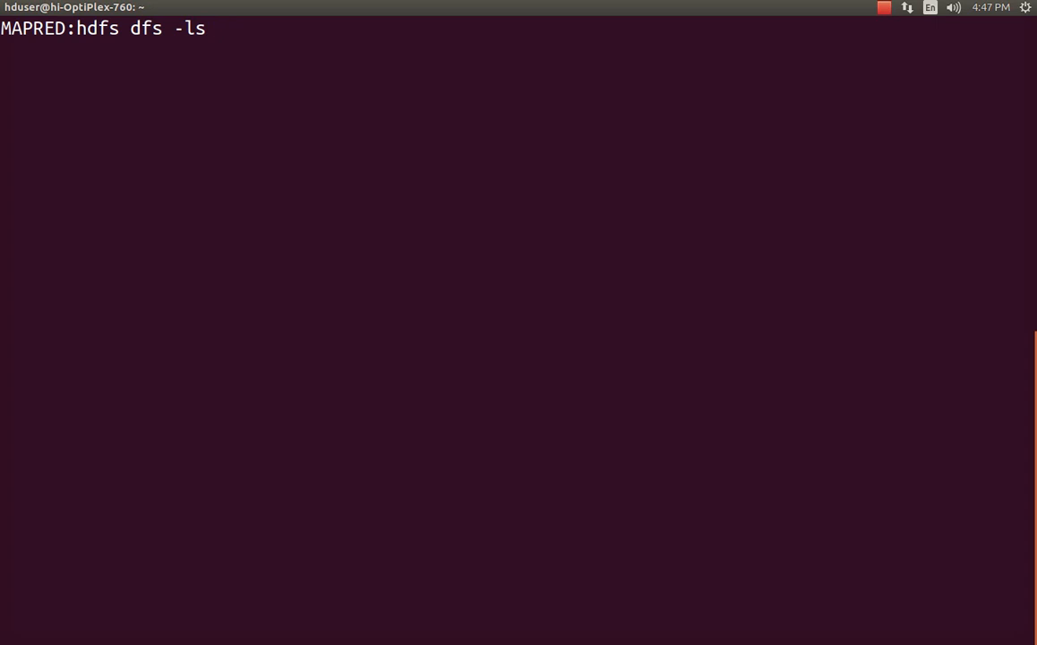
type("/dir1/")
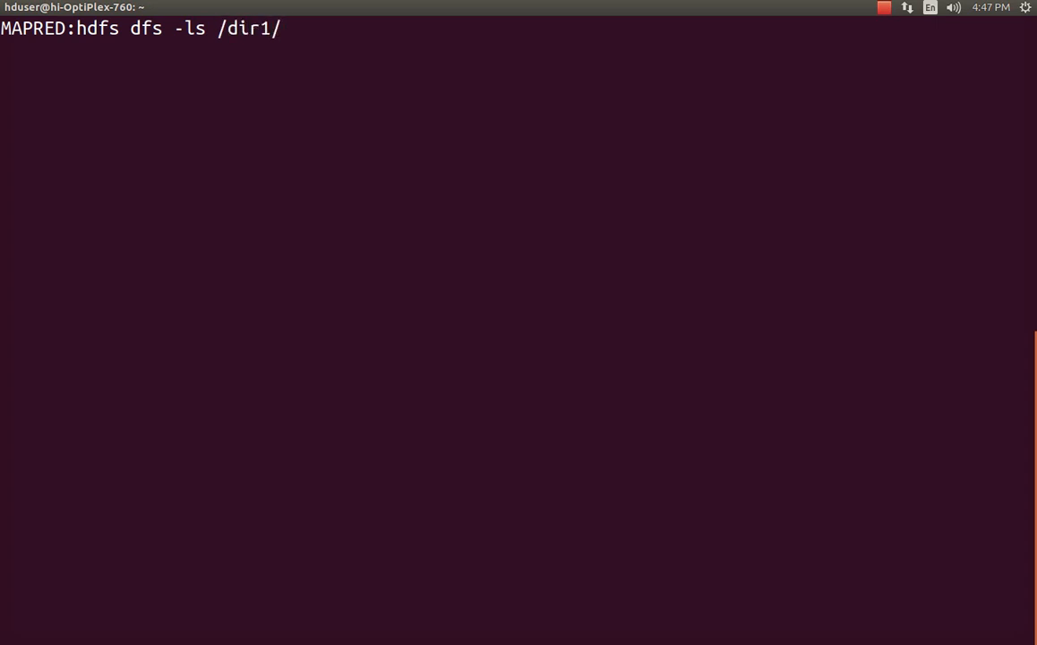
type("input/")
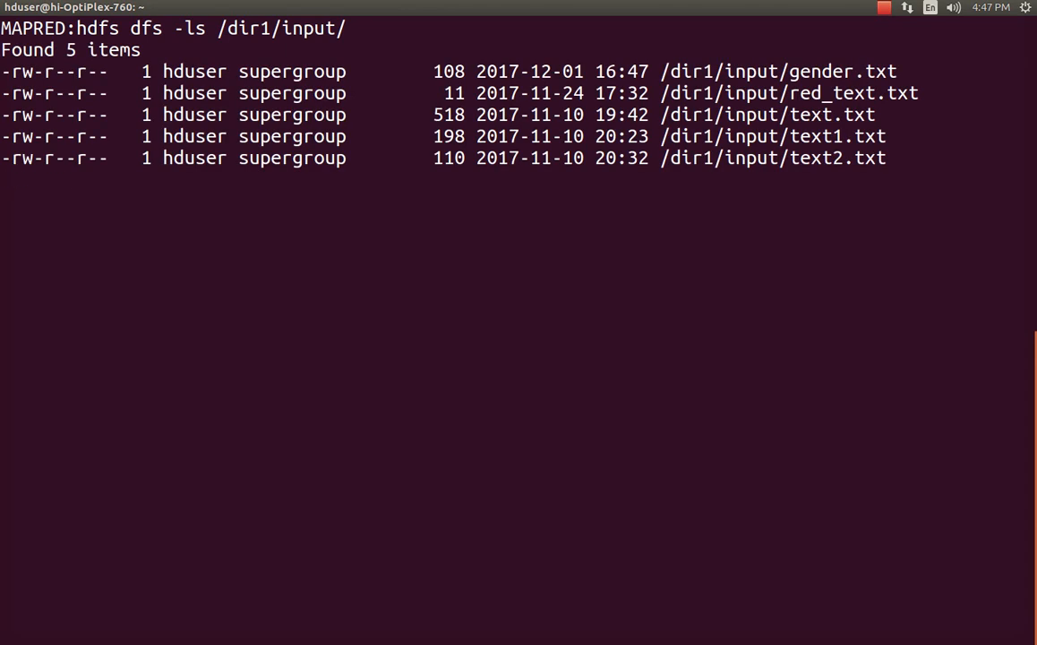
key("Return")
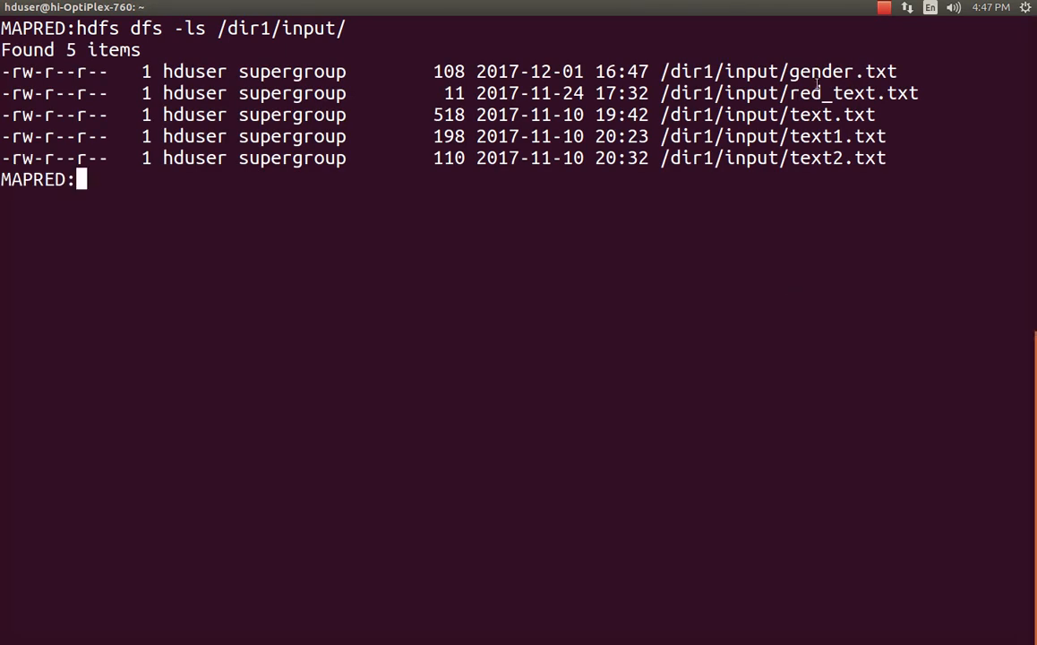
double_click(842, 71)
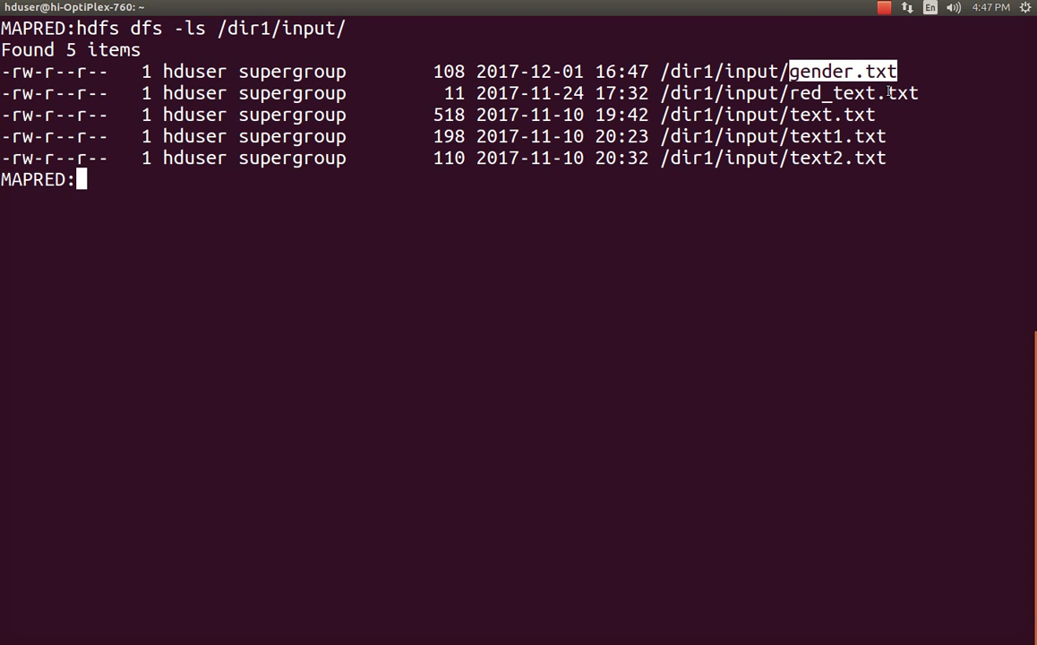
mouse_move(949, 77)
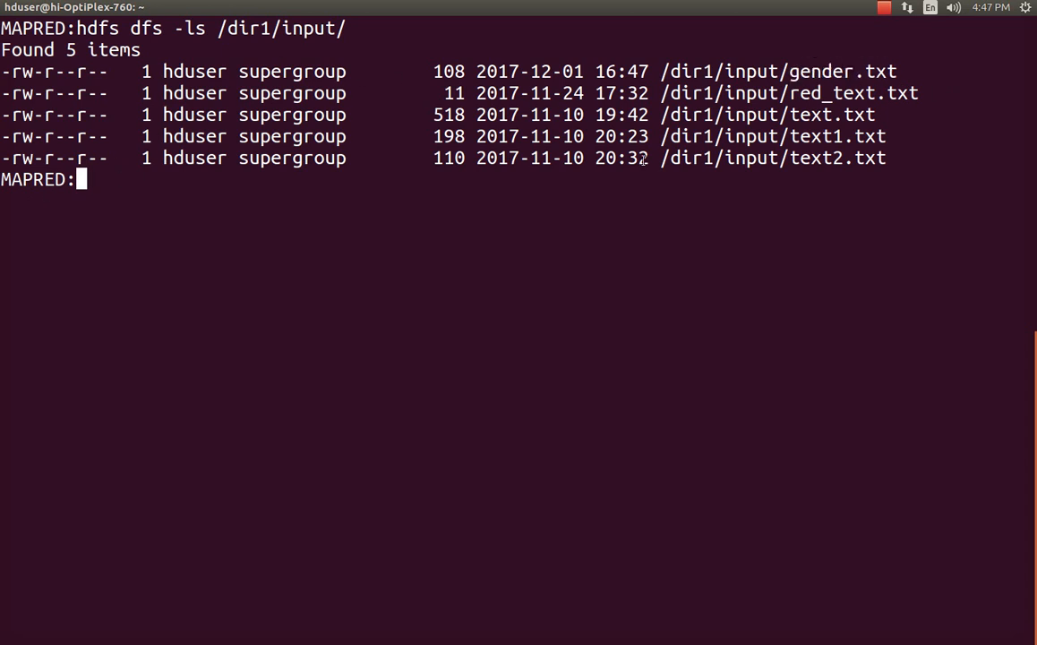
type("hadoo")
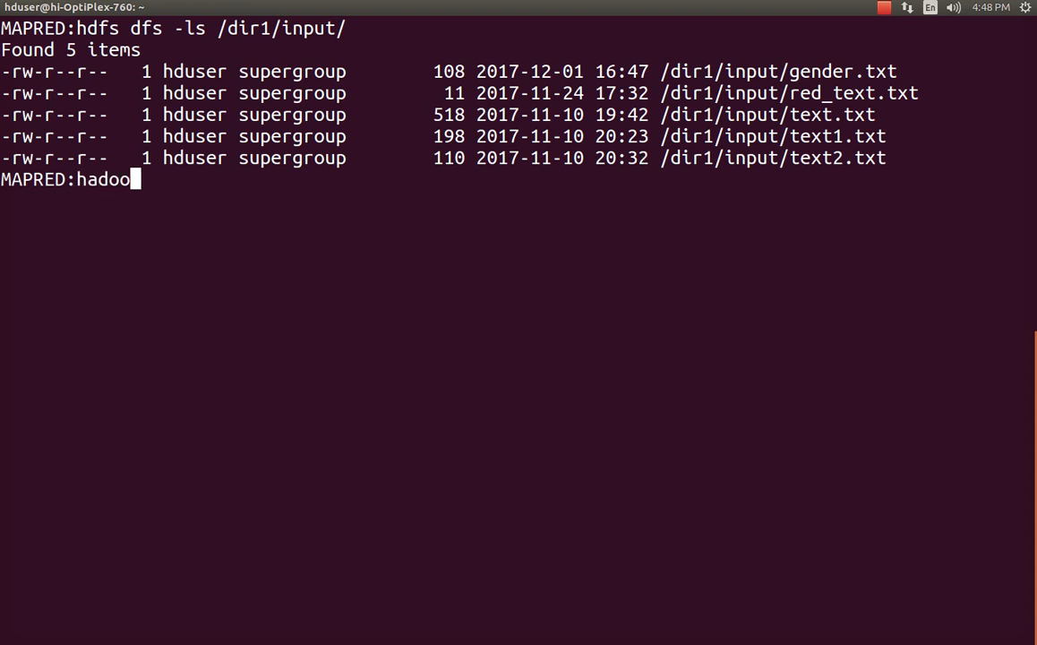
Enter the hadoop jar command pointing to hadoop-mapreduce-examples-2.7.2.jar.
type("jar")
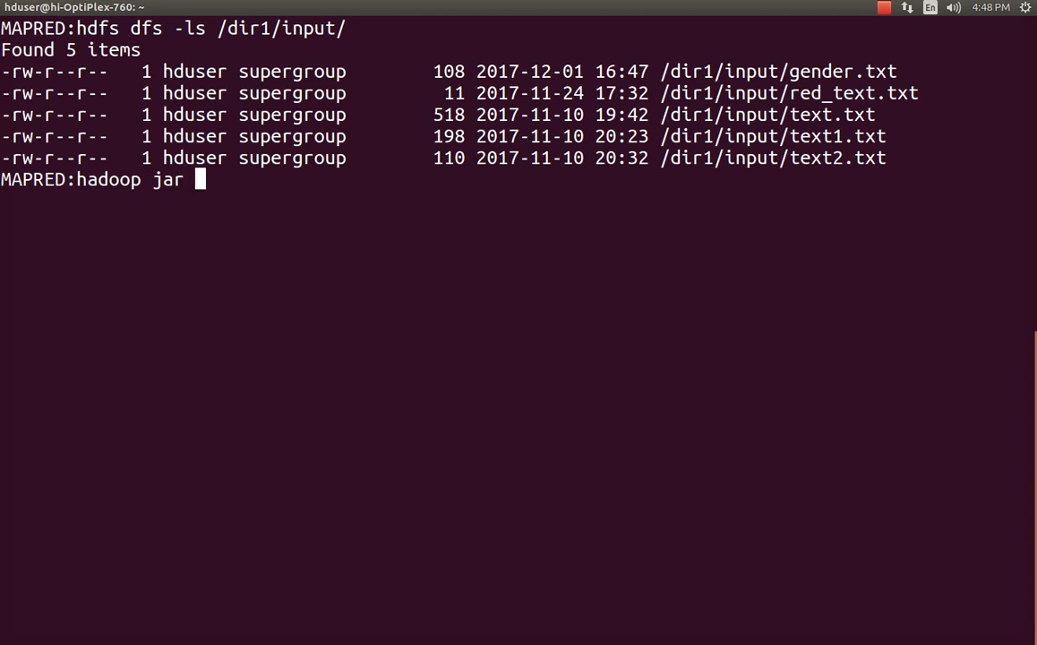
type("$H")
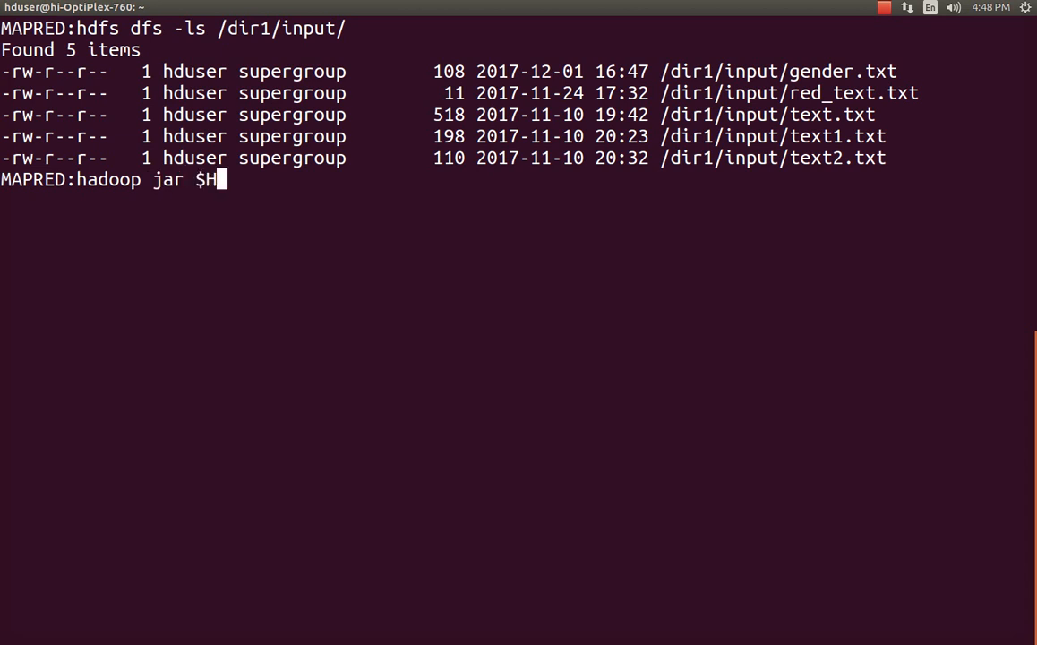
type("ADOOP_E")
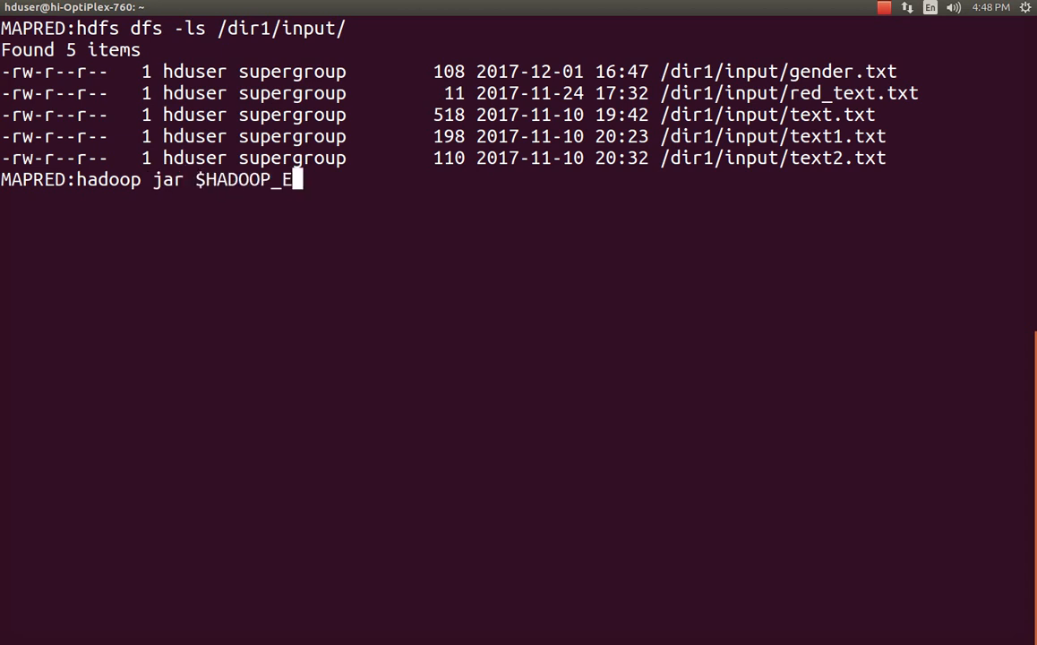
type("XAMPLES")
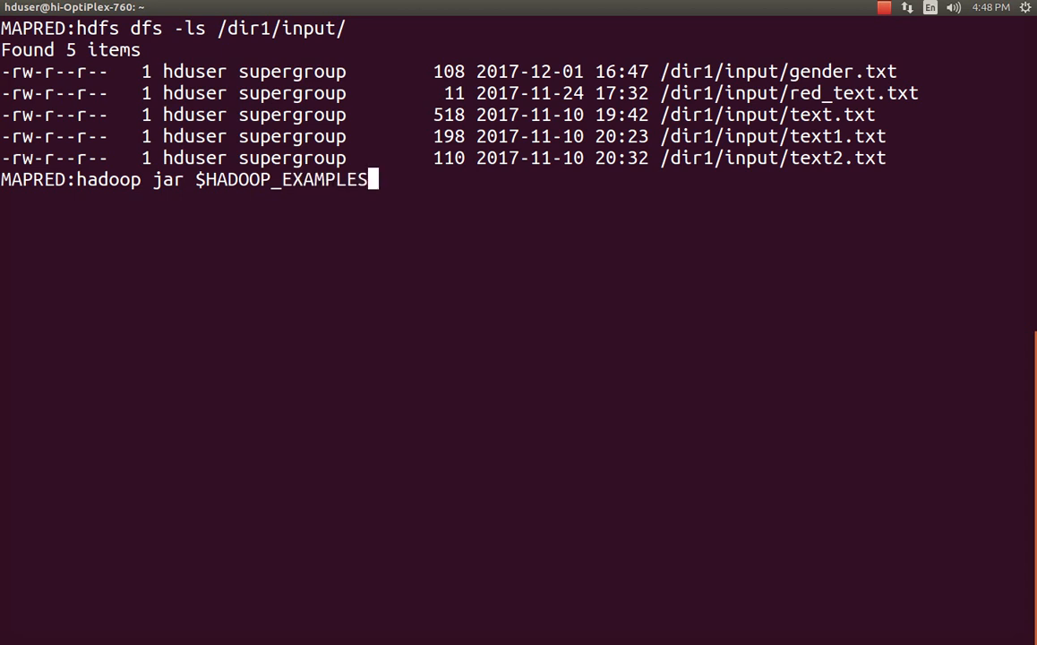
type("/")
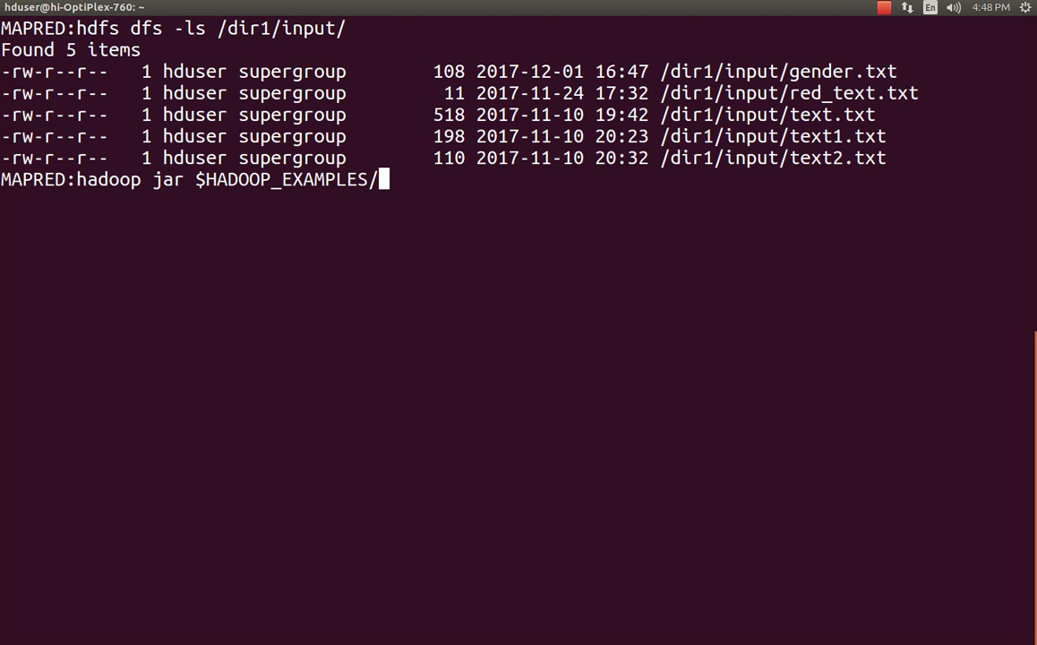
type("hado")
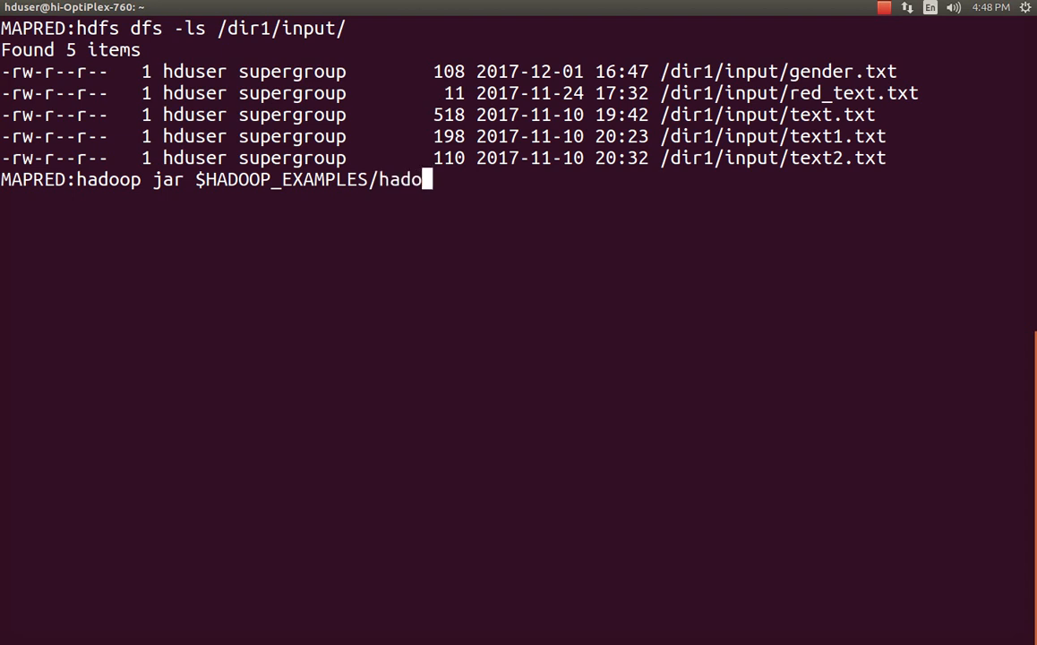
type("/usr/local/hadoop/share/hadoop/mapreduce/hadoop-mapreduce-ex")
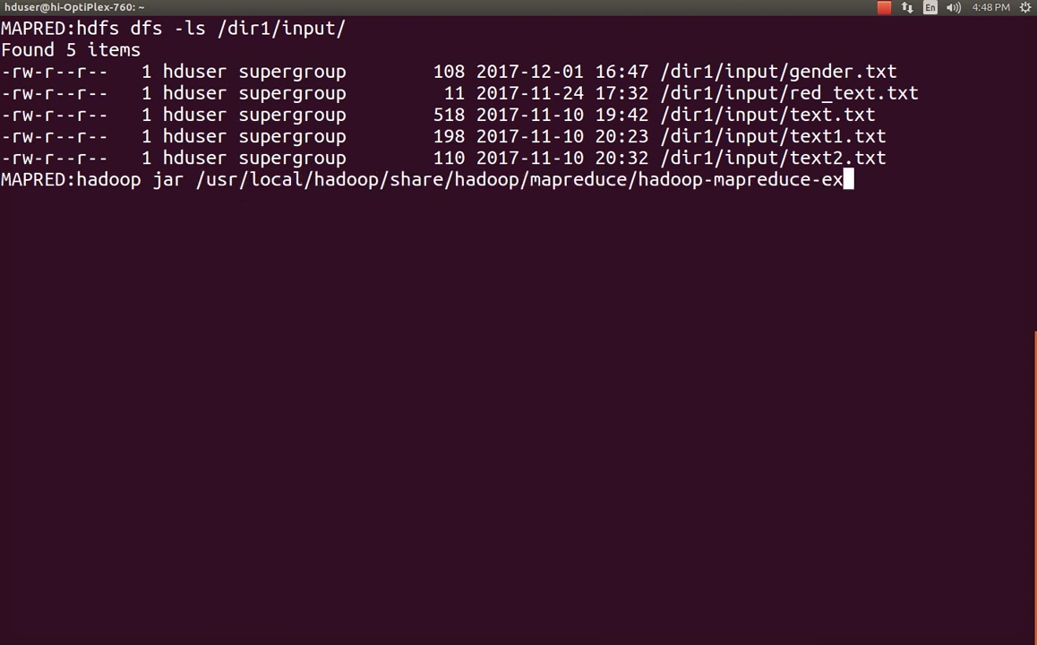
type("amples-2.7.2.jar word")
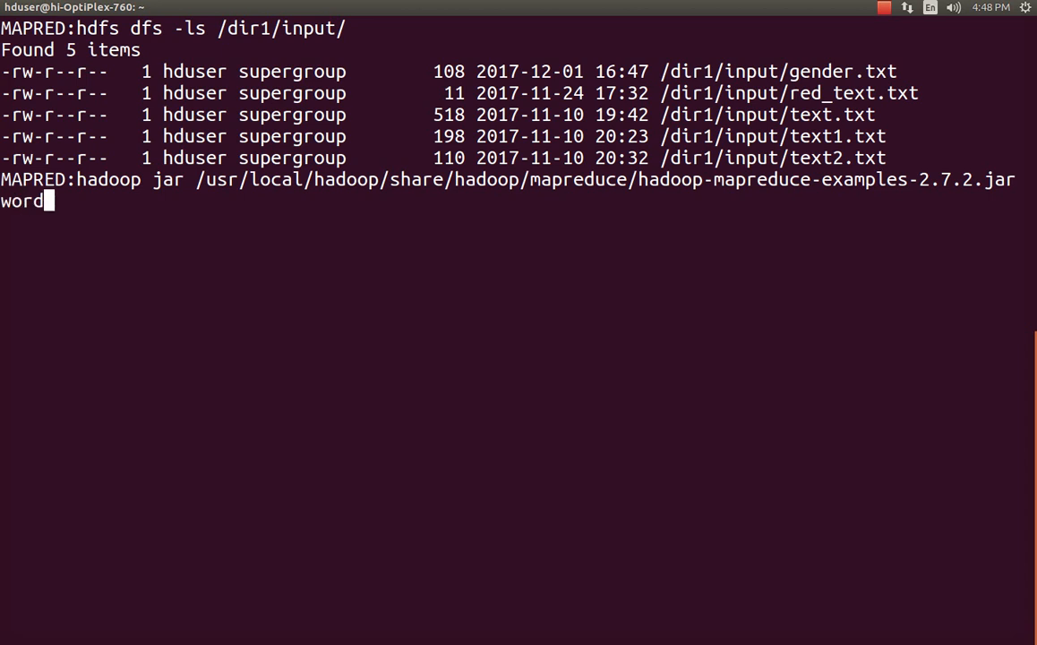
key("BackSpace")
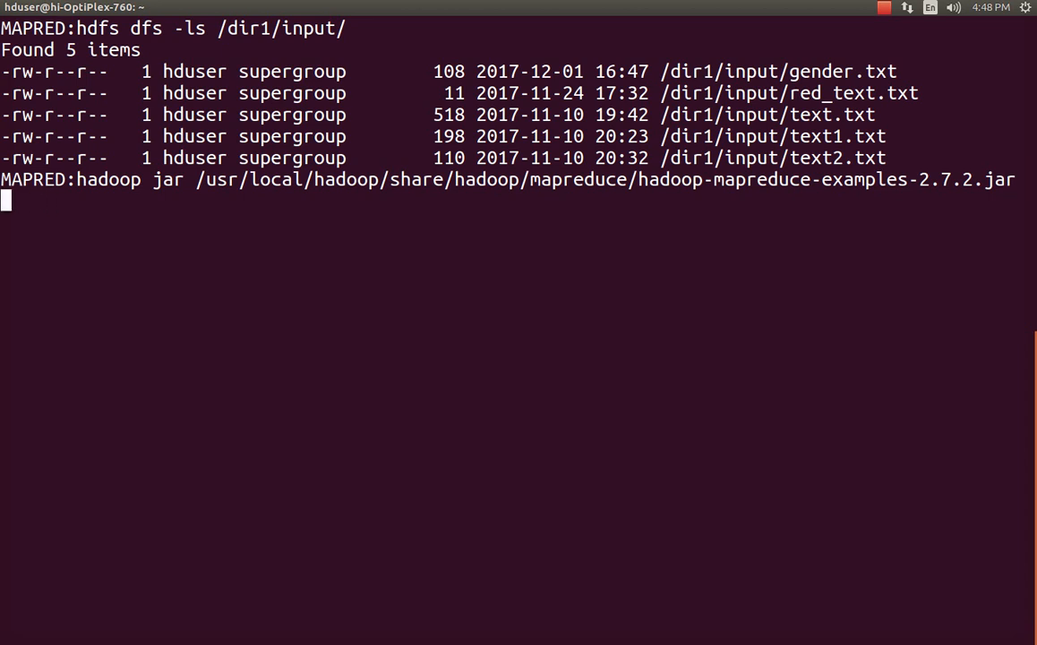
Run wordcount on /dir1/input/gender.txt into /dir1/output/, which already exists.
type("word")
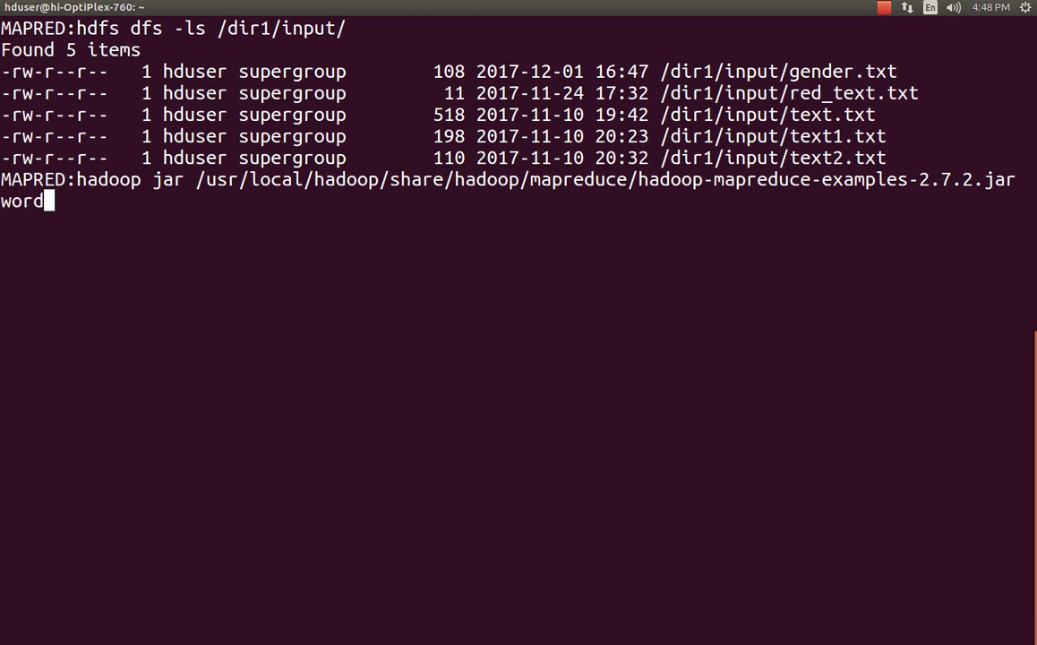
type("count /")
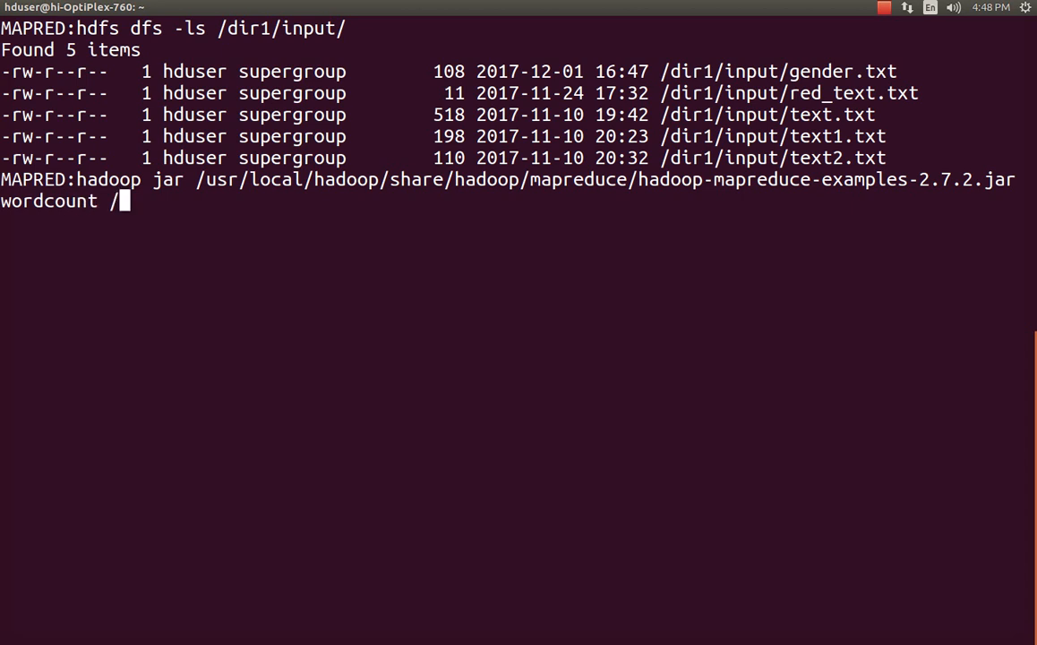
type("dir")
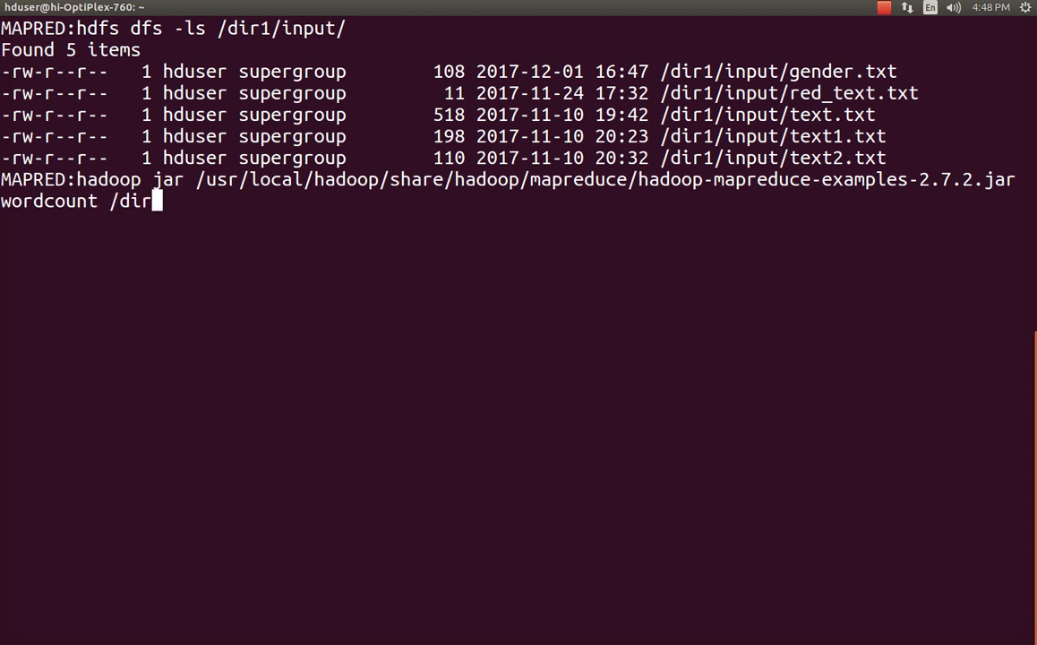
type("1/input/g")
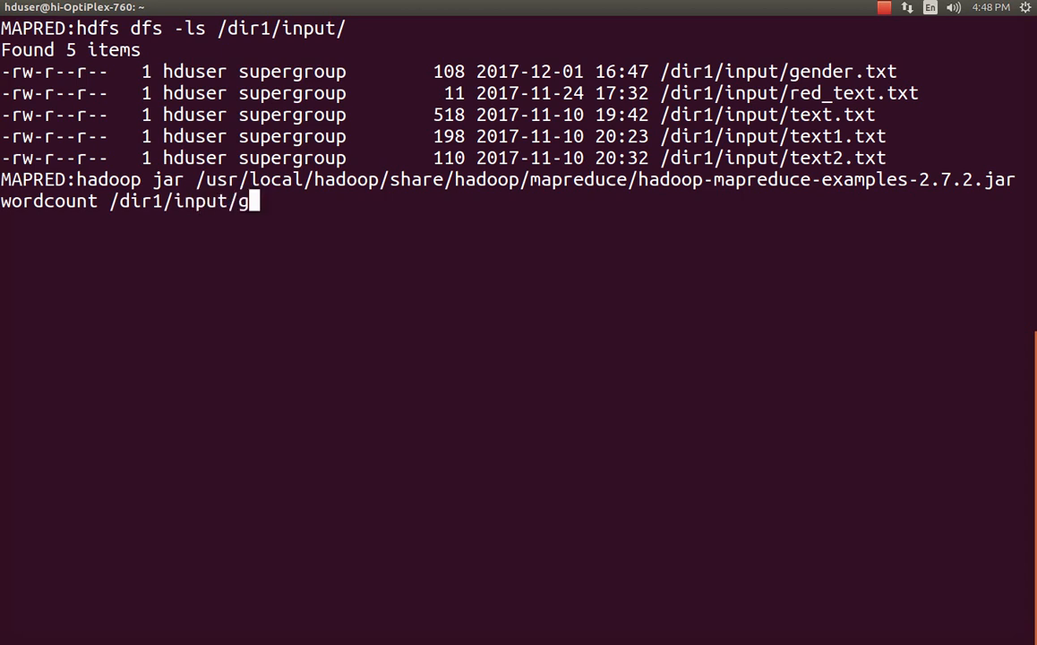
type("ender.txt")
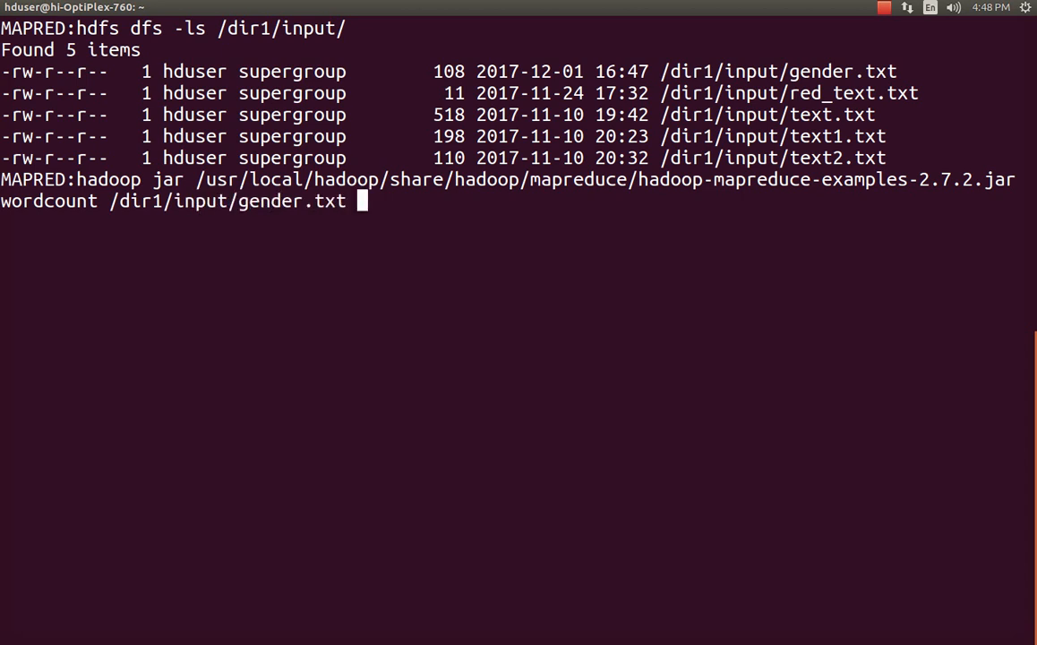
type("/dir")
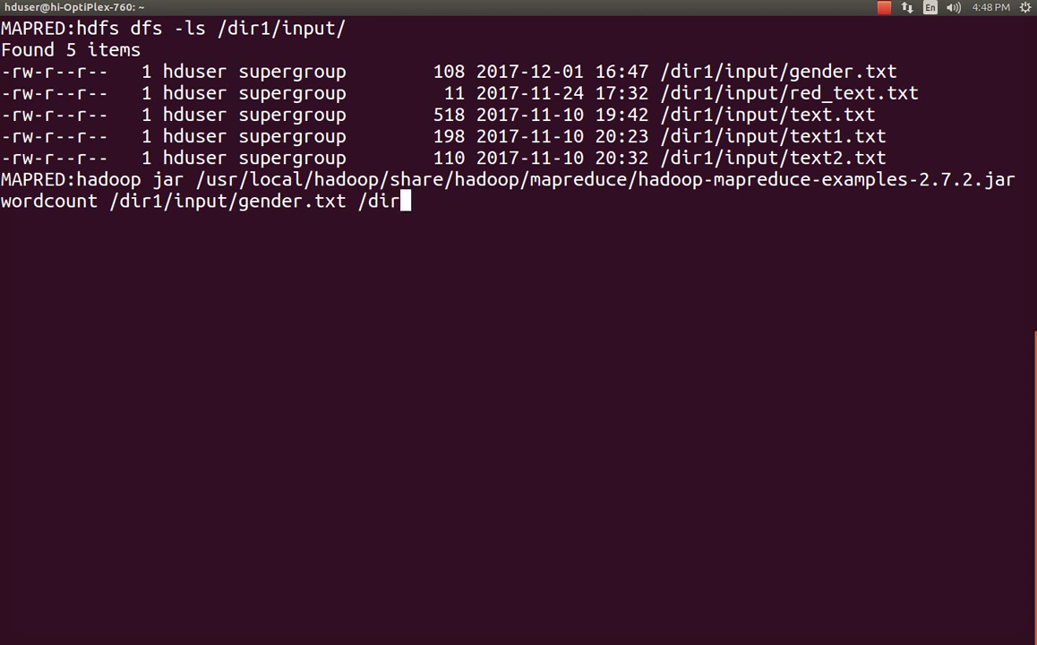
type("/")
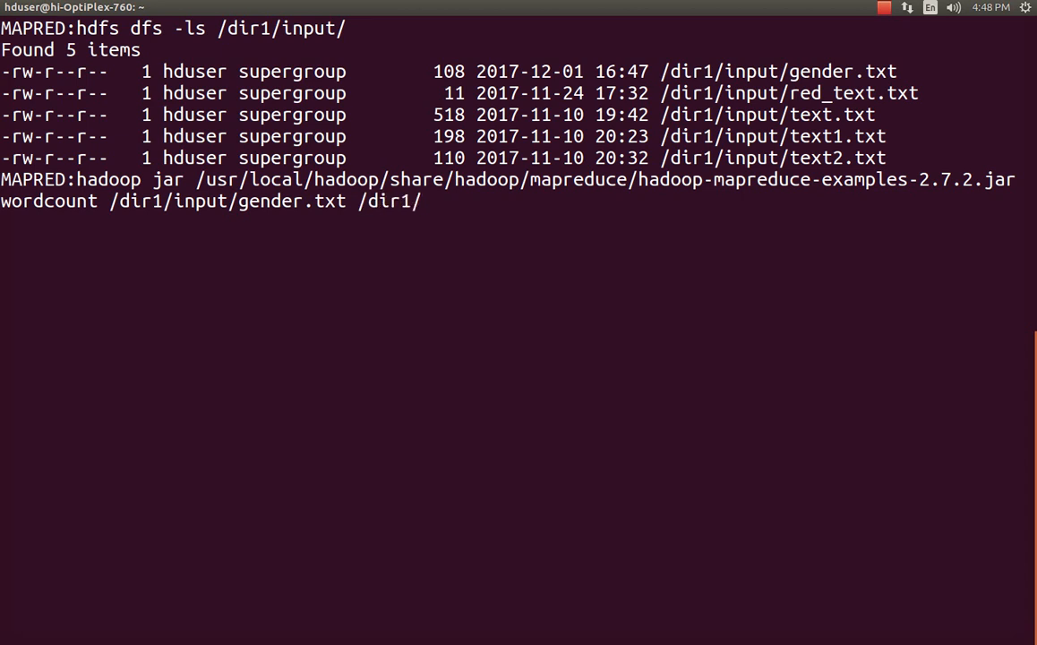
type("ouput")
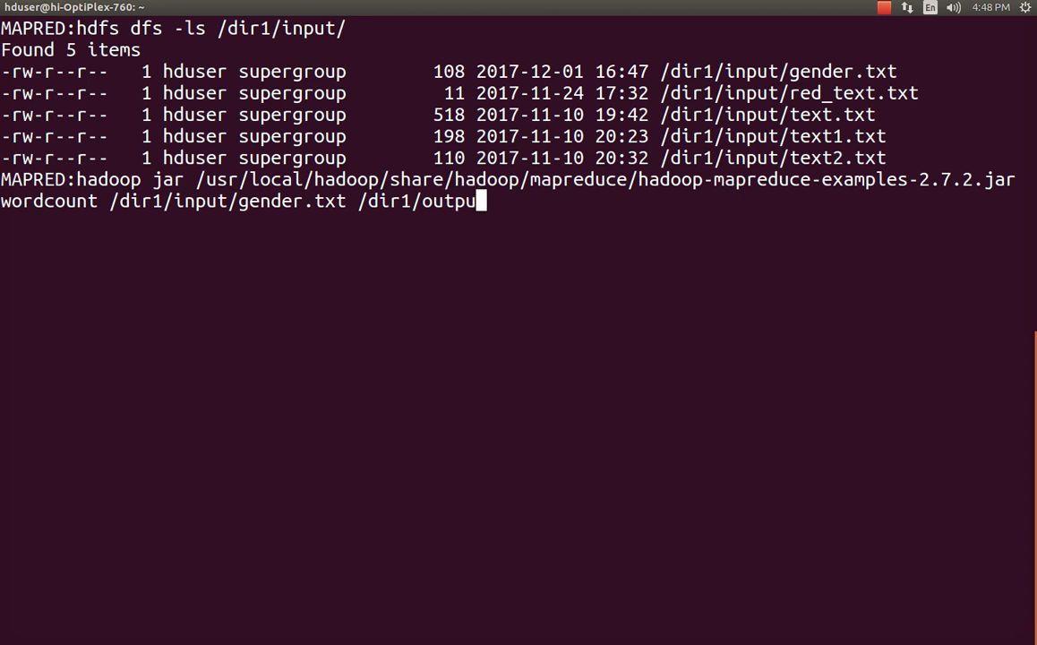
type("t/")
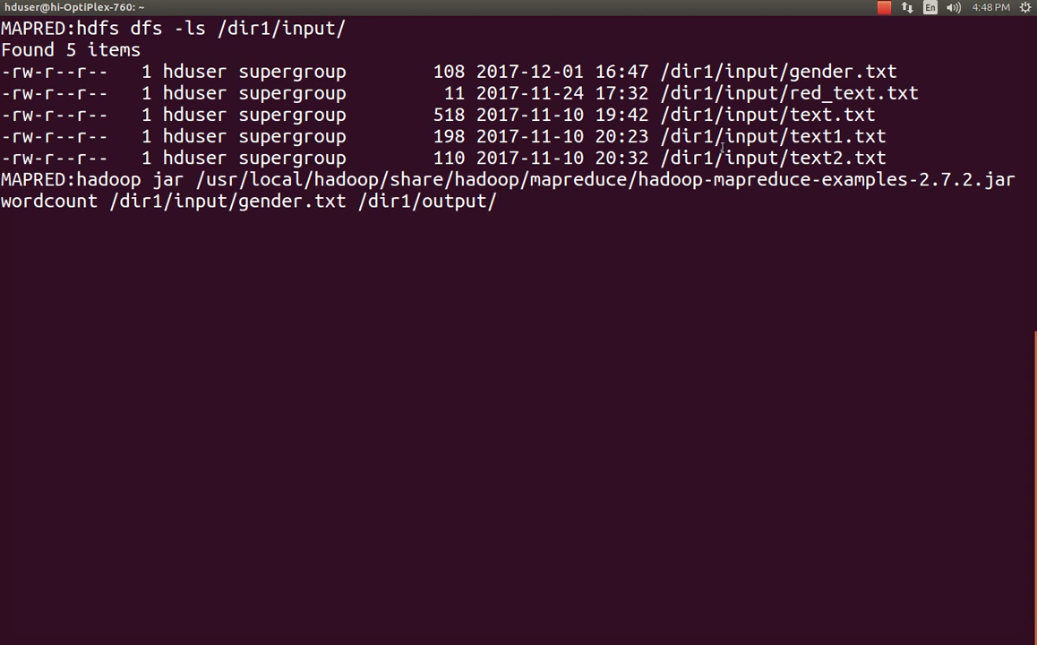
mouse_move(687, 285)
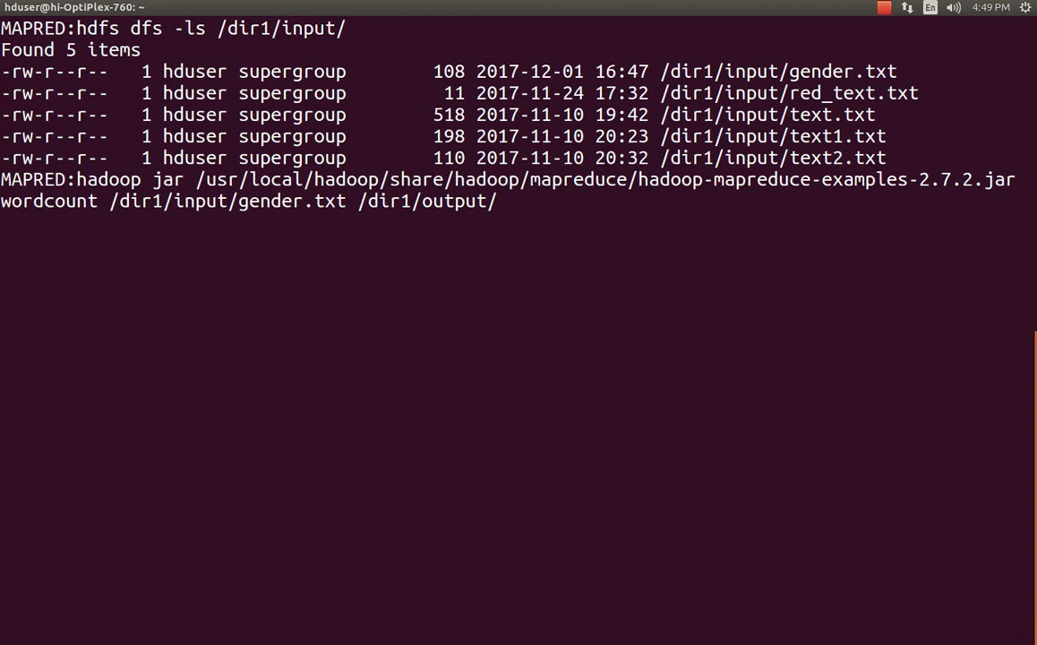
key("Return")
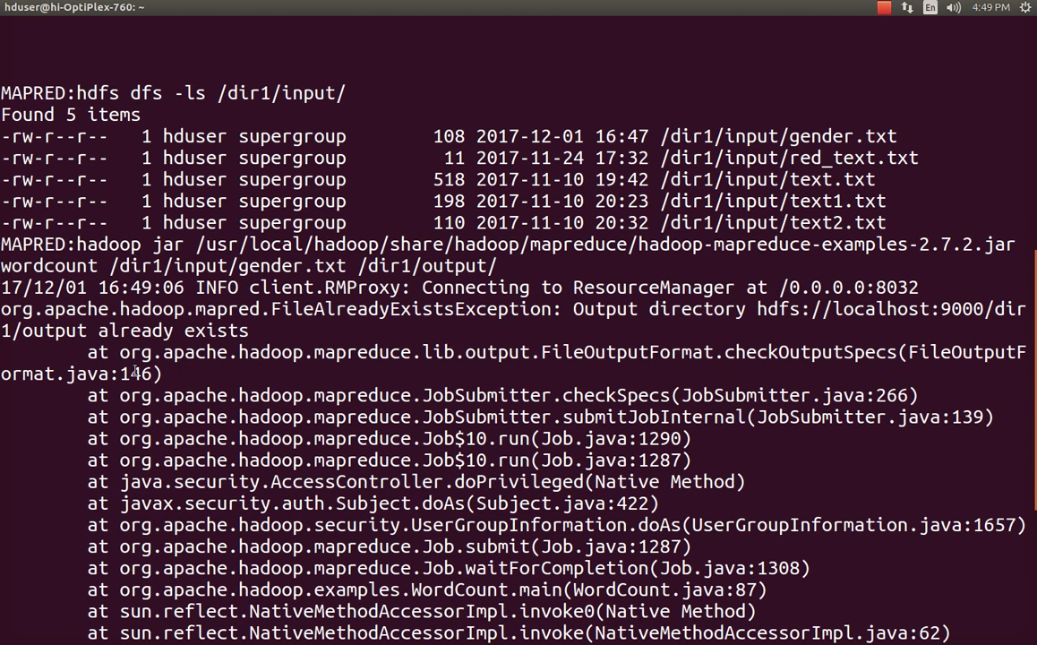
List /dir1/ showing output through output3 folders, then recall the wordcount command.
scroll("down", 3)
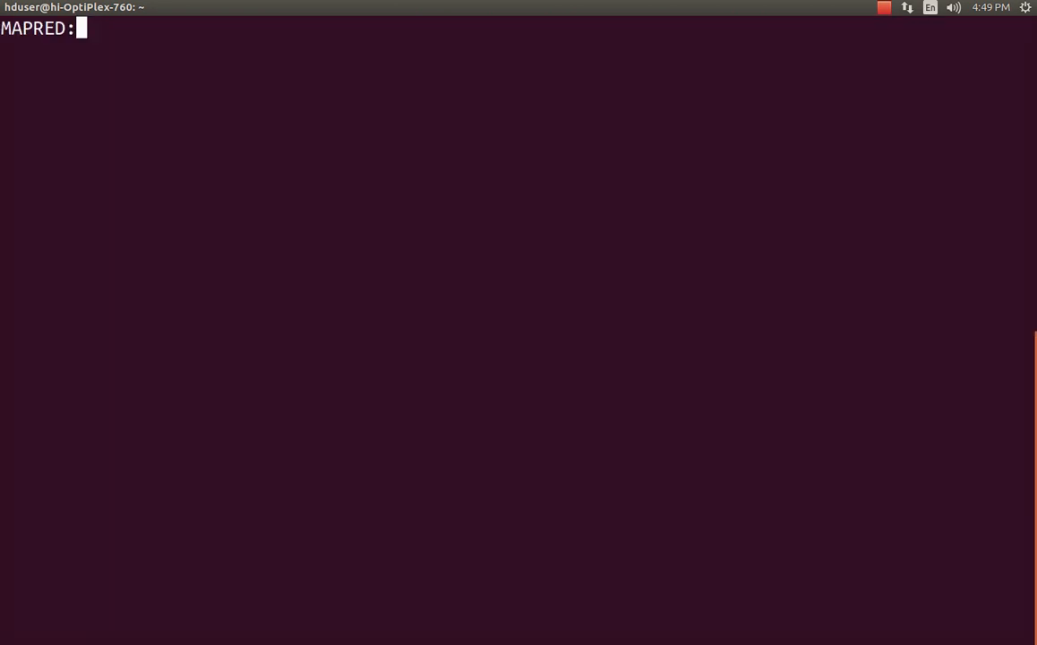
type("hdfs dfs")
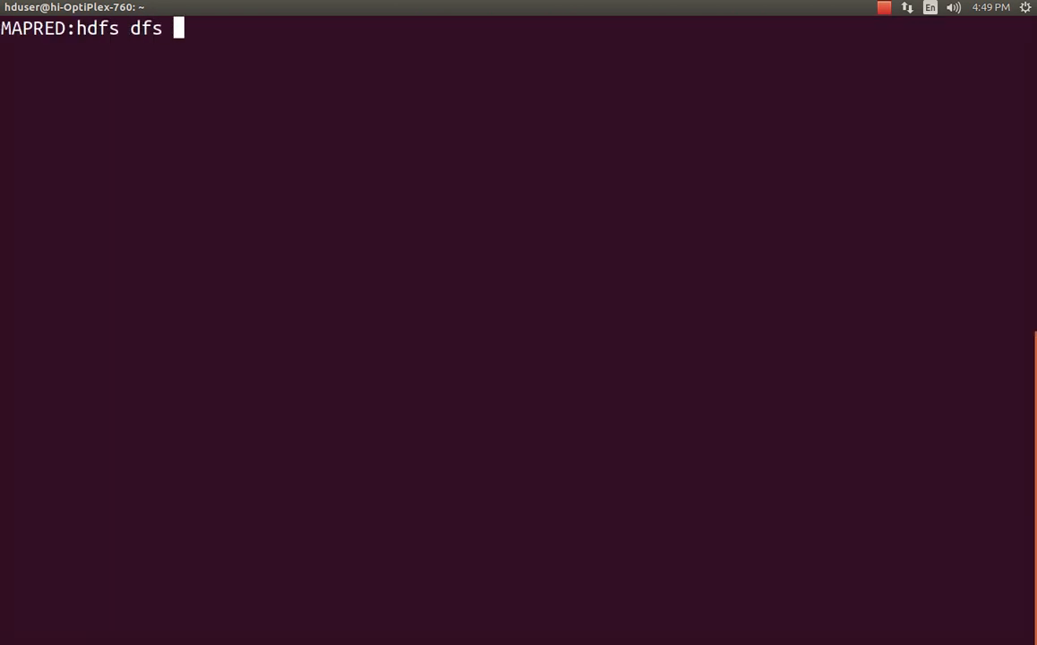
type("-ls /dir1/")
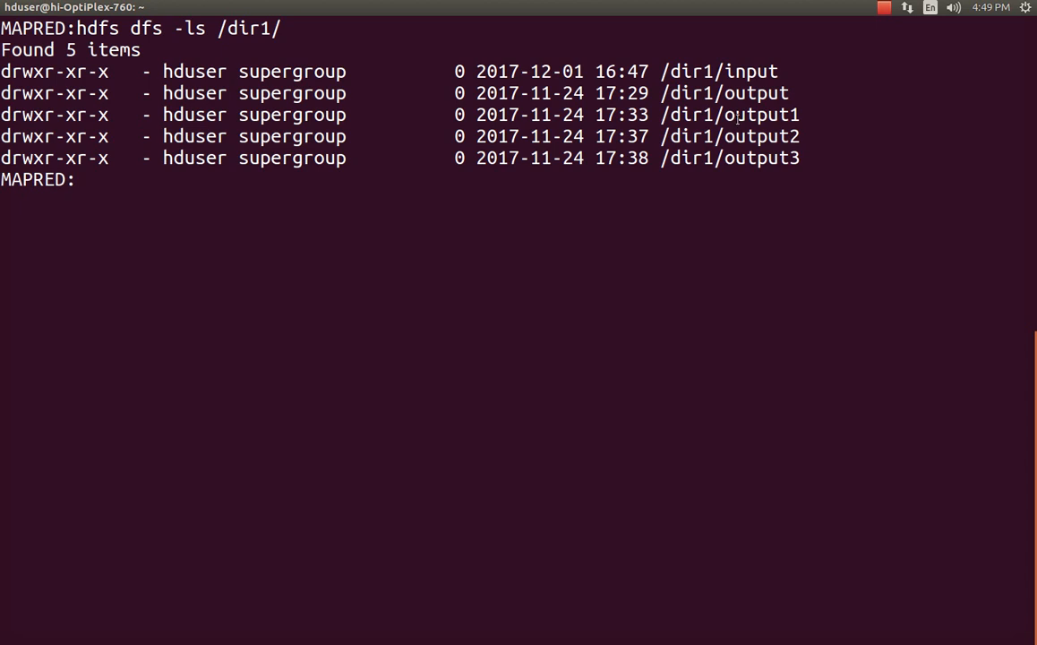
double_click(760, 115)
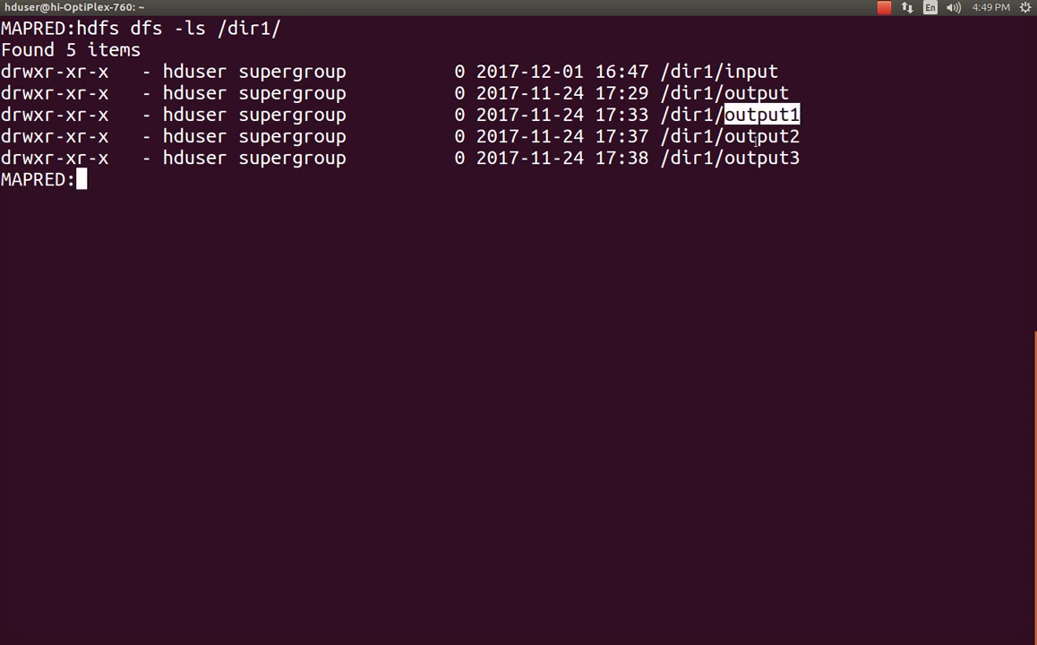
type("hadoop jar /usr/local/hadoop/share/hadoop/mapreduce/hadoop-mapreduce-examples-2.7.2.jar wordcount /dir1/input/gender.txt /dir1/output/")
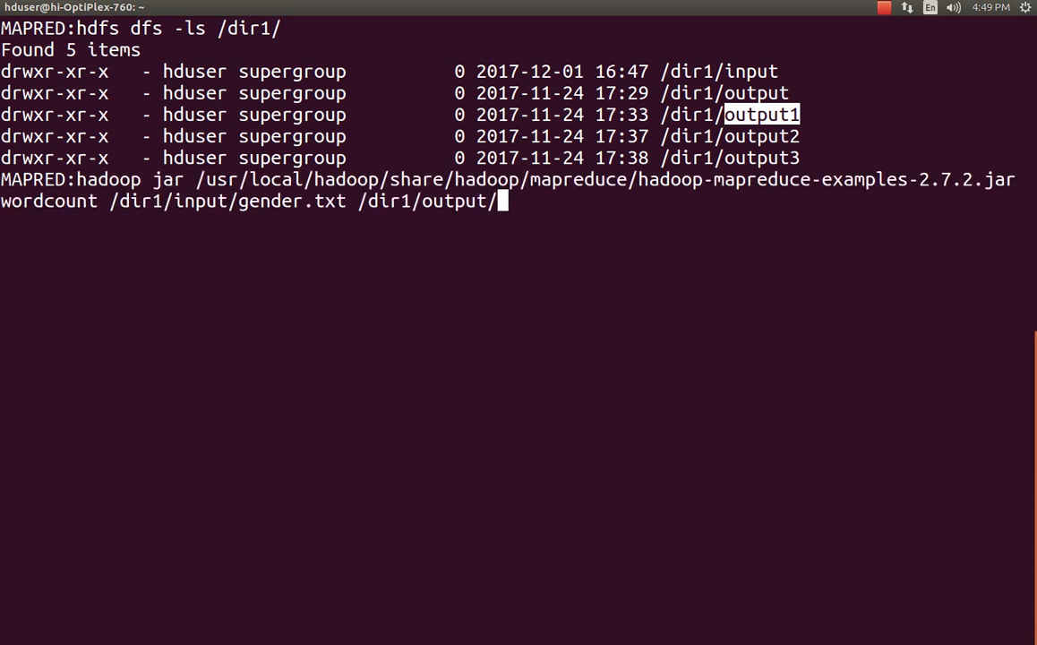
Change the output path to /dir1/output4/ and run the wordcount job to completion.
type("4")
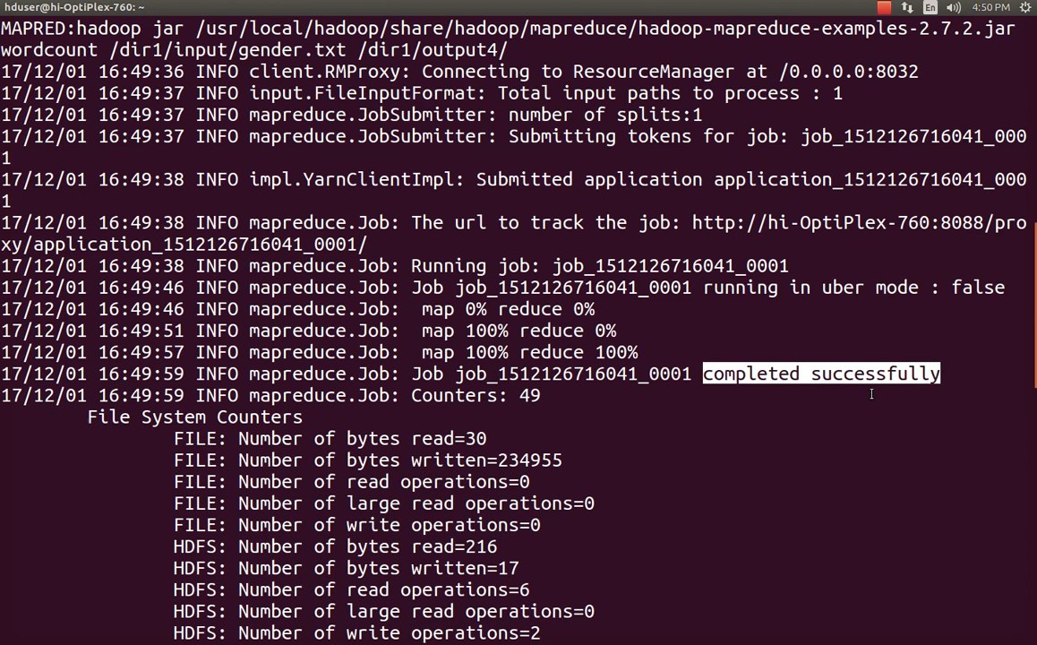
scroll("down", 3)
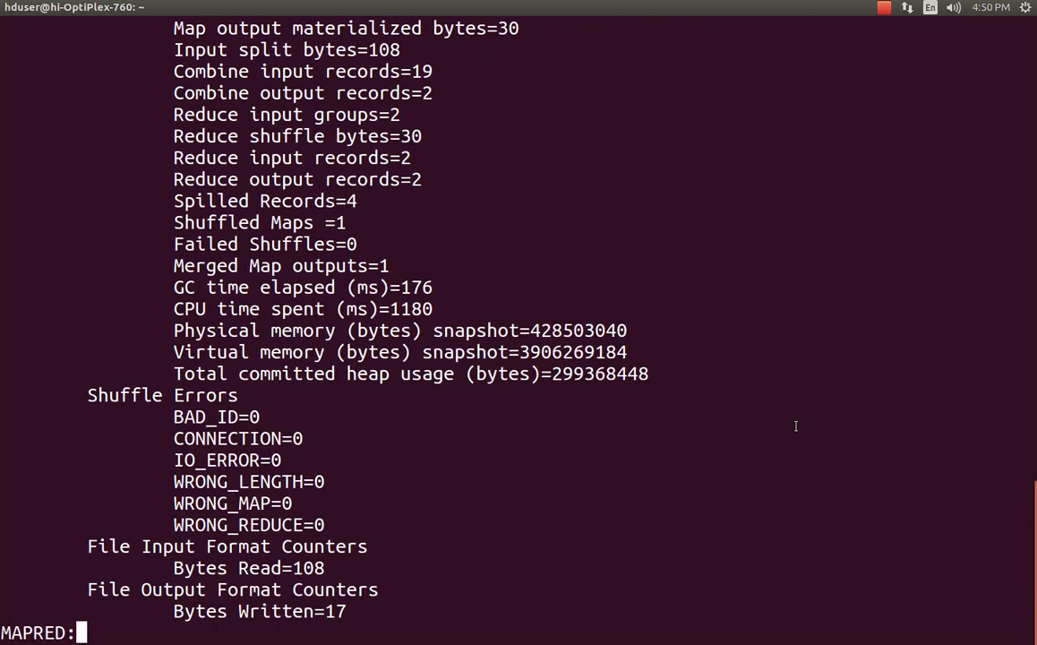
List /dir1/output4/ and highlight the part-r-00000 results file beside _SUCCESS.
type("hdfs dfs")
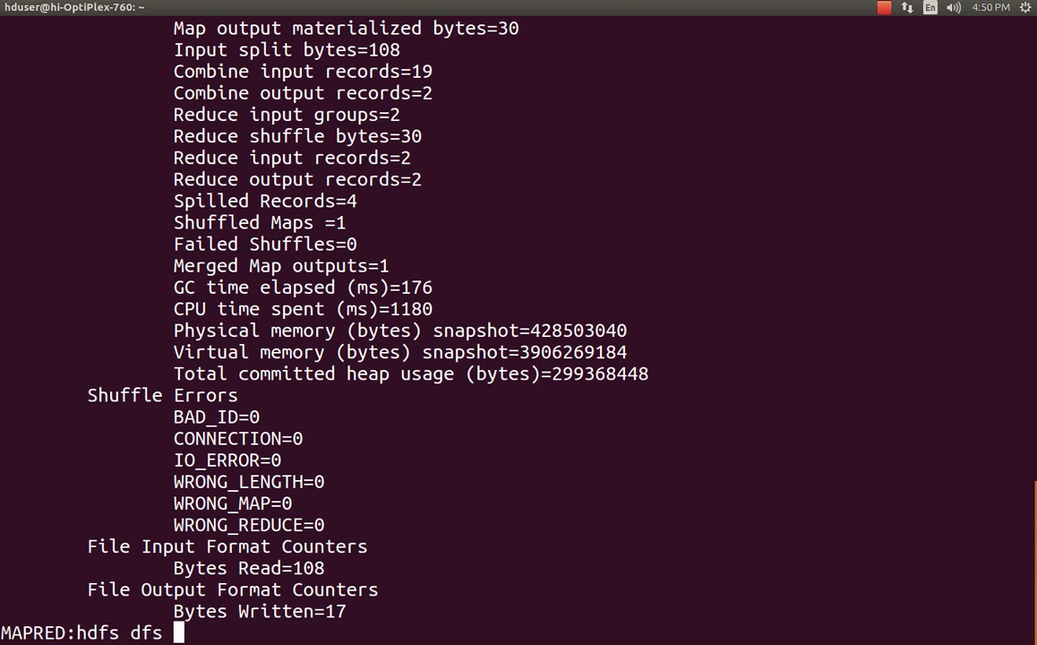
type("-ls")
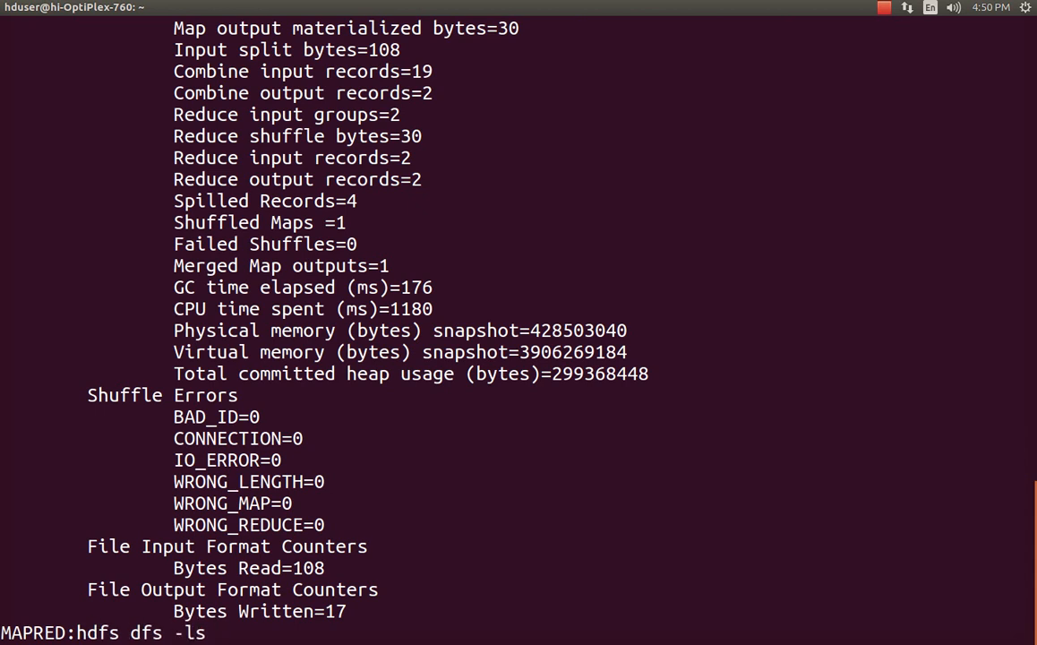
type("/dir1/ou")
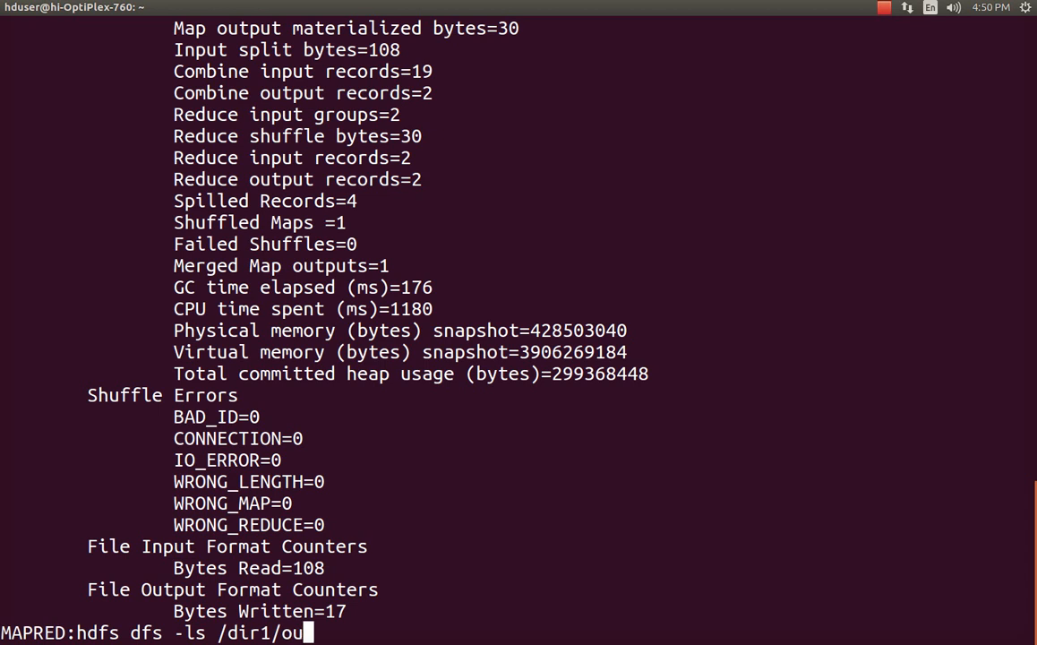
type("tup")
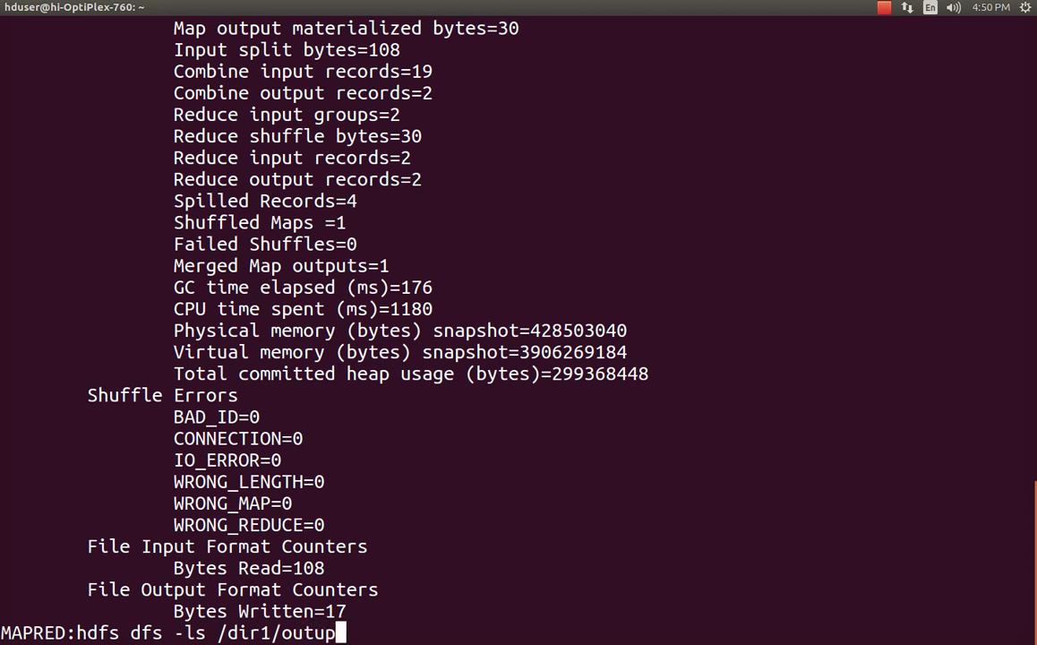
type("ut4/")
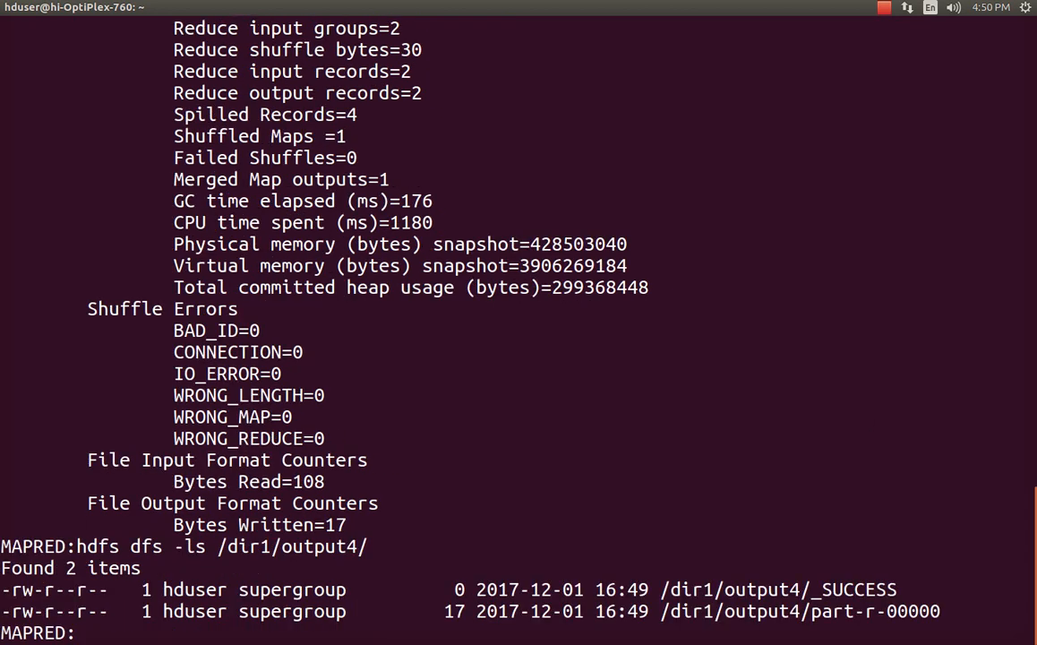
double_click(857, 589)
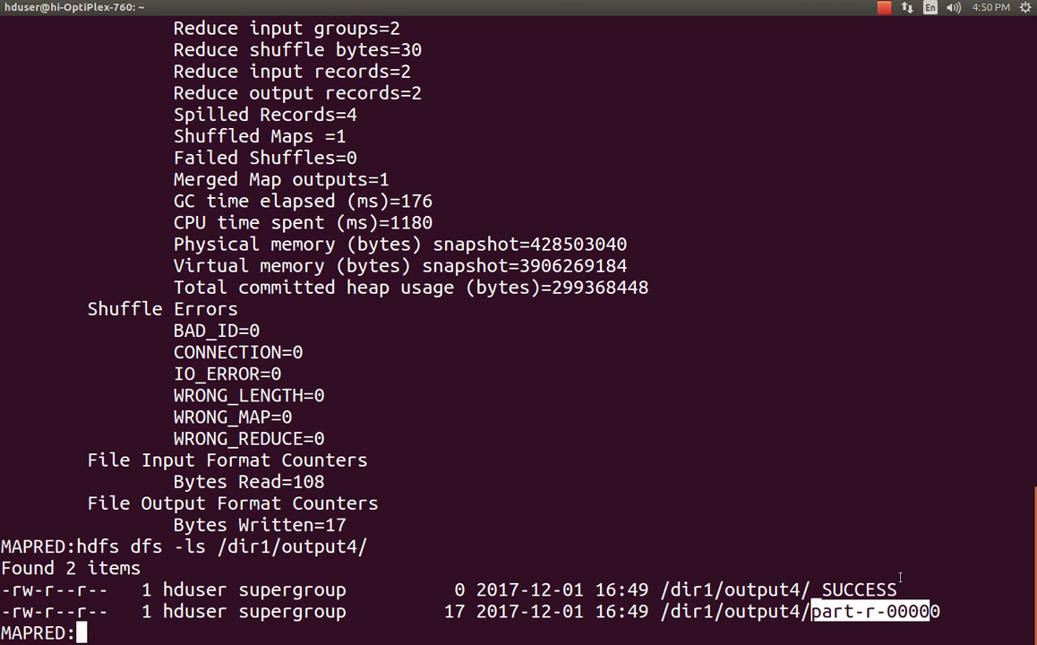
Print /dir1/output4/part-r-00000 with hdfs dfs -cat, showing female 6 and male 13.
type("hdfs")
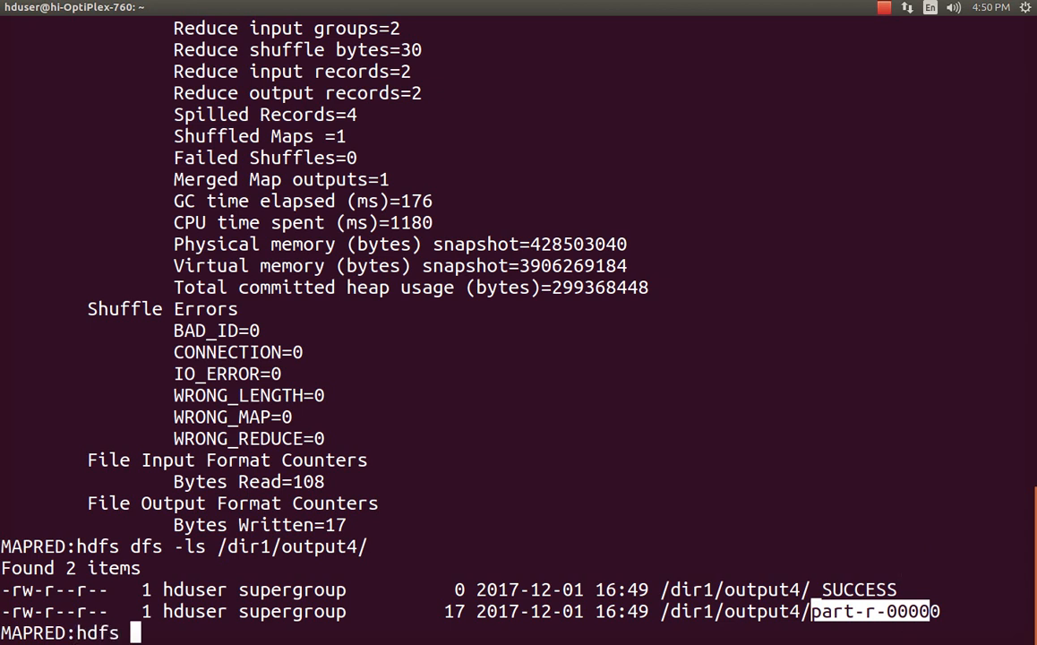
type("dfs -ls")
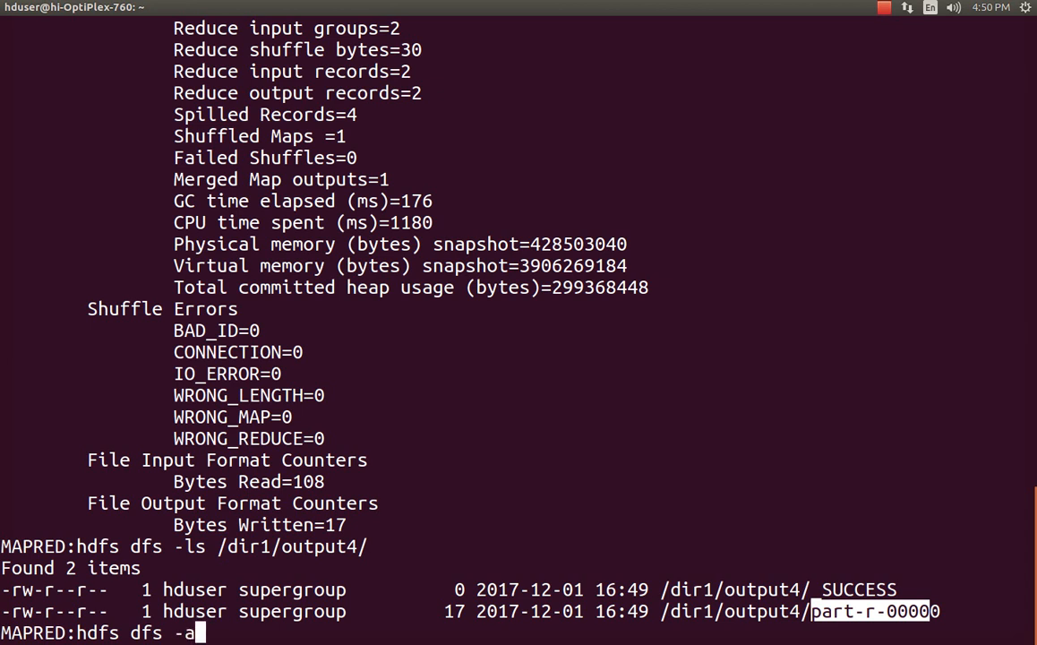
type("cat /dir")
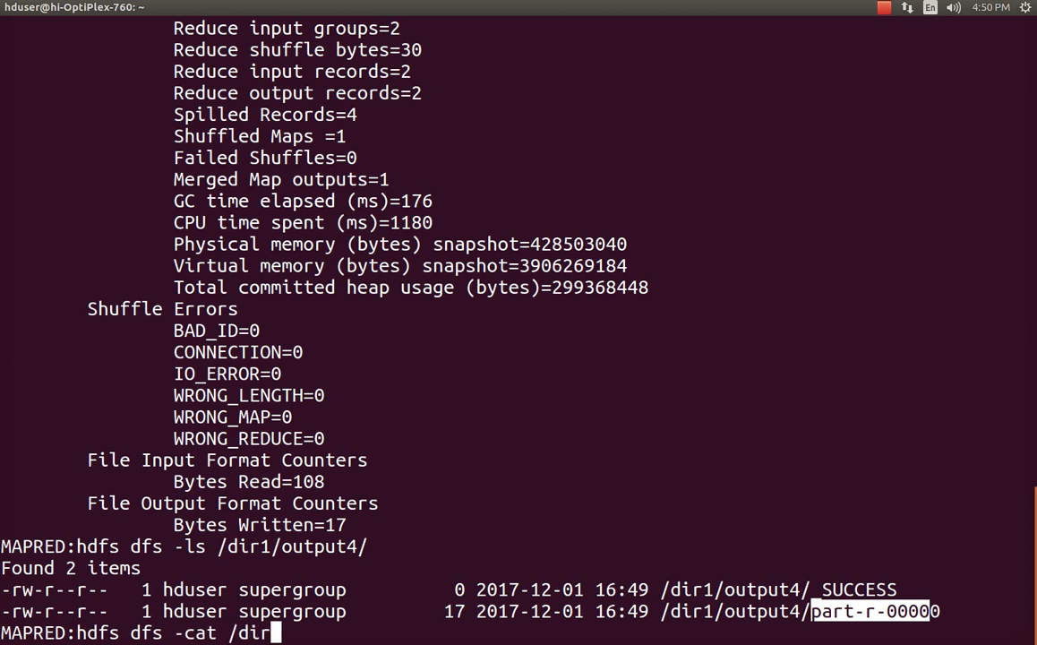
type("1/out")
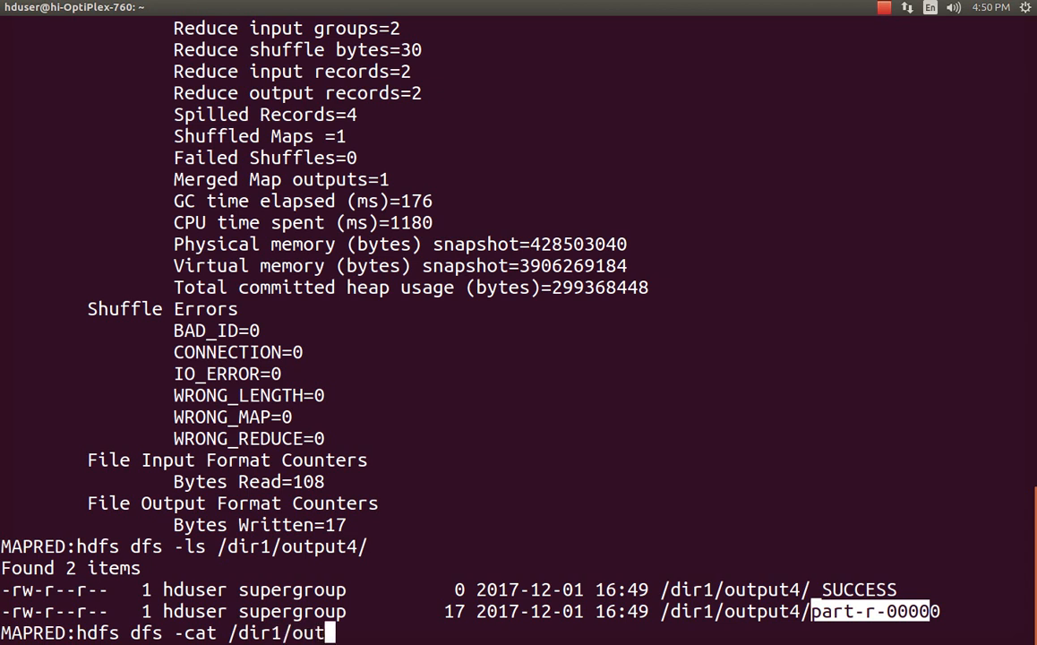
type("put4/")
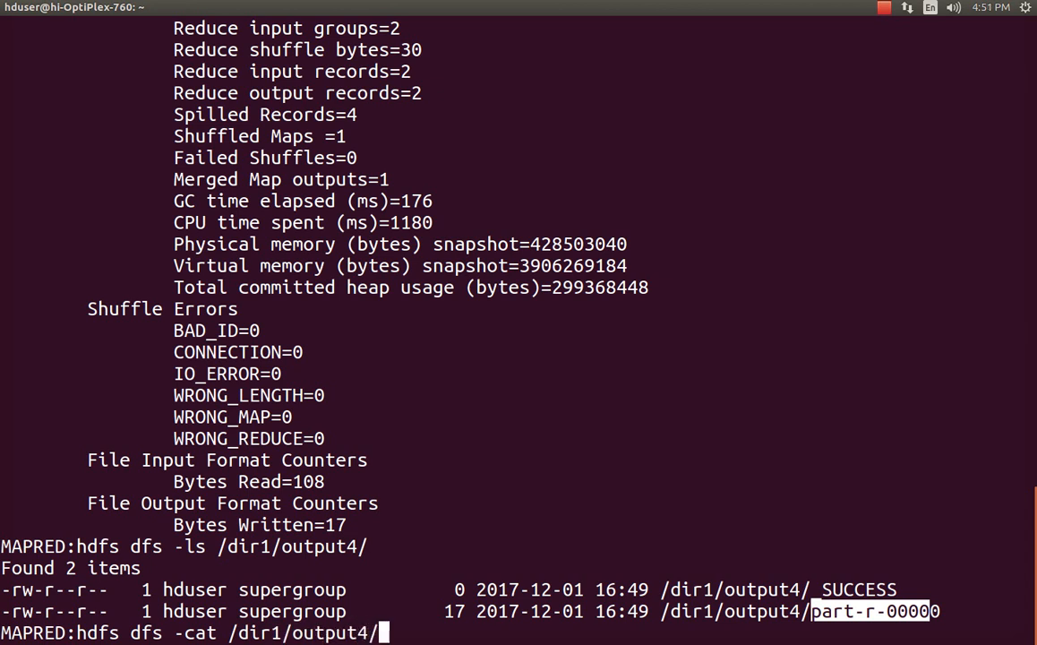
type("part-r")
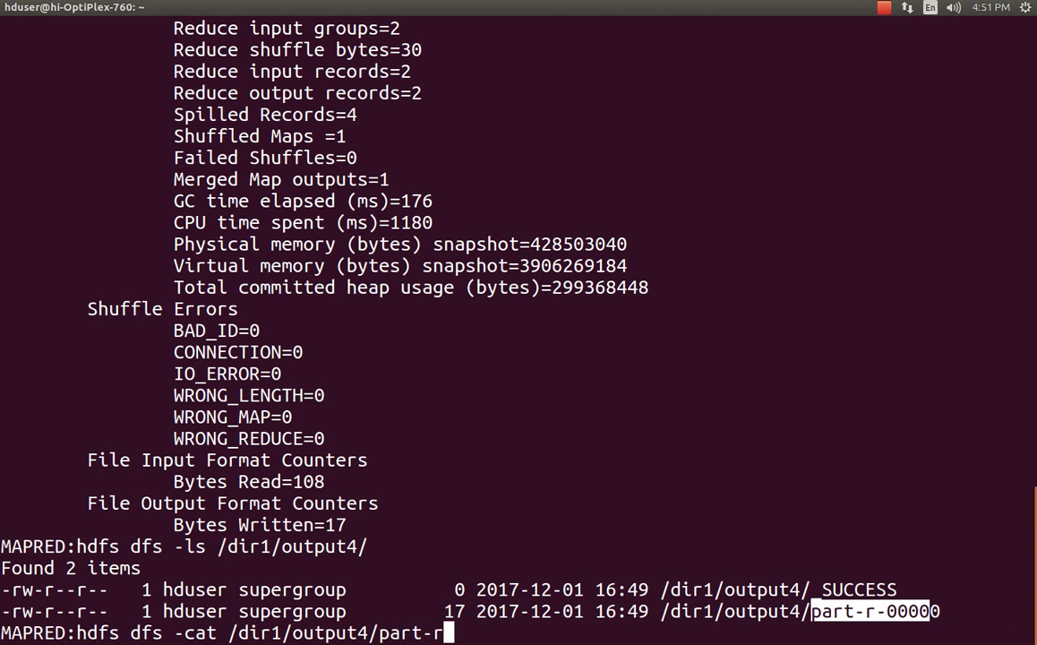
type("0")
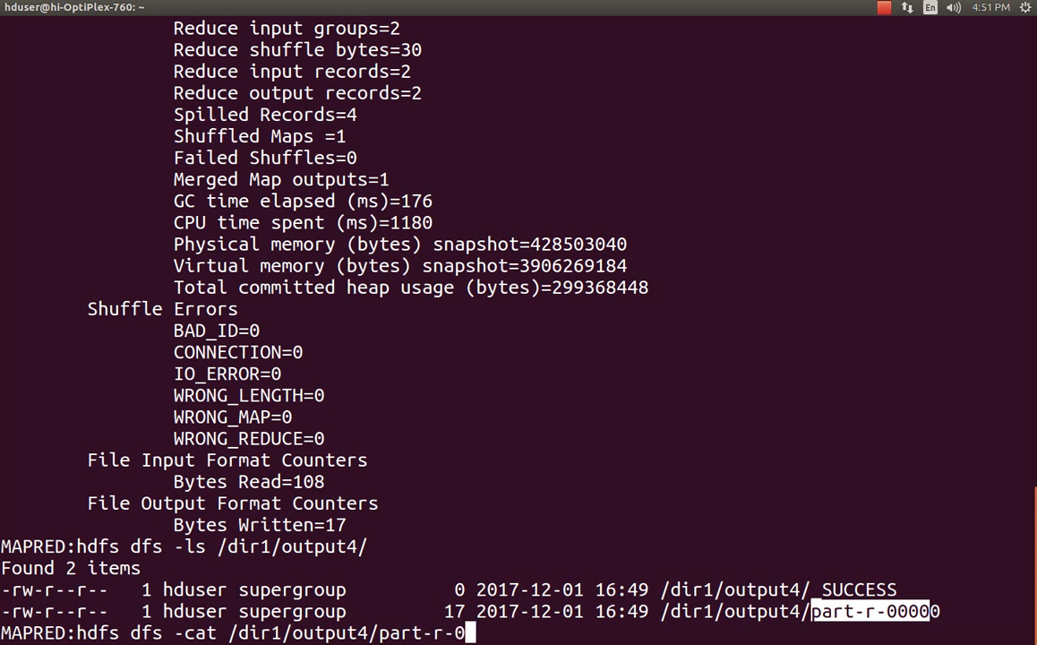
type("0000")
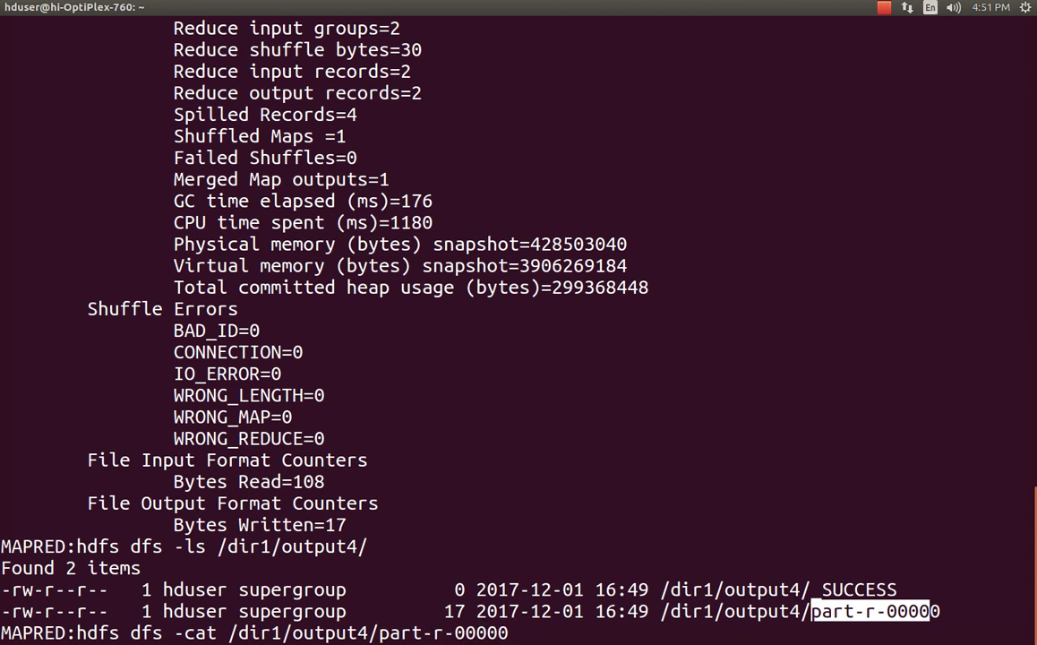
key("Return")
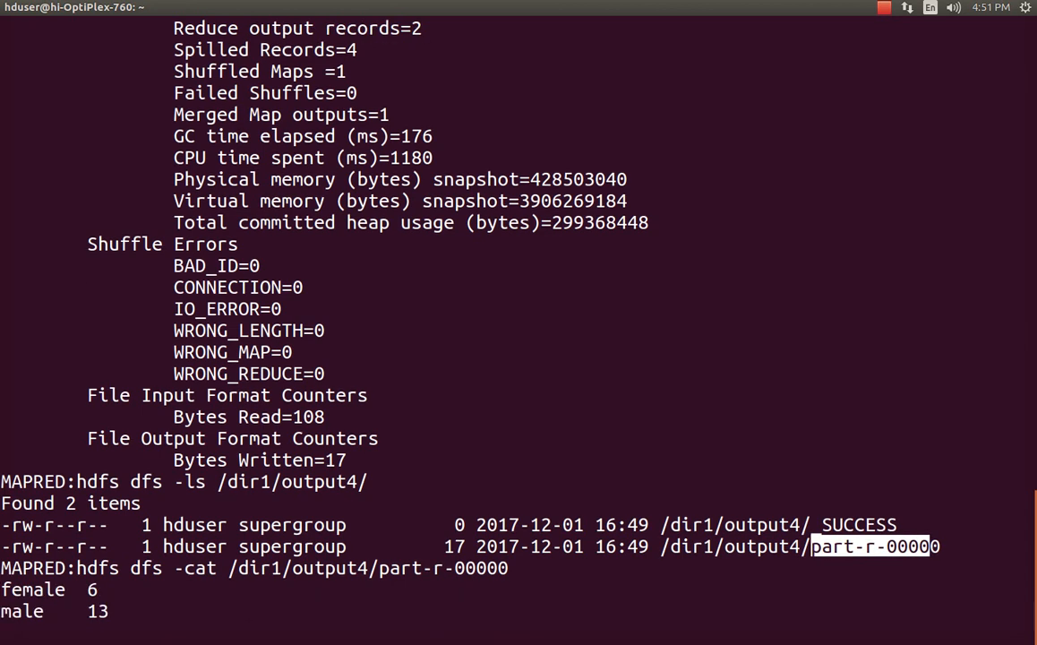
key("Return")
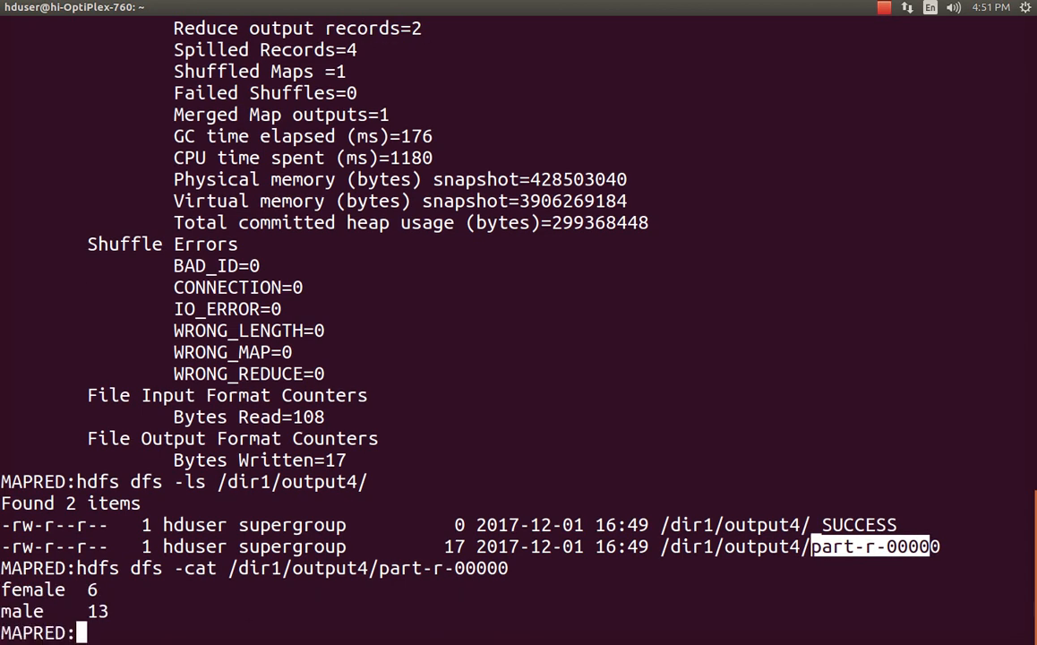